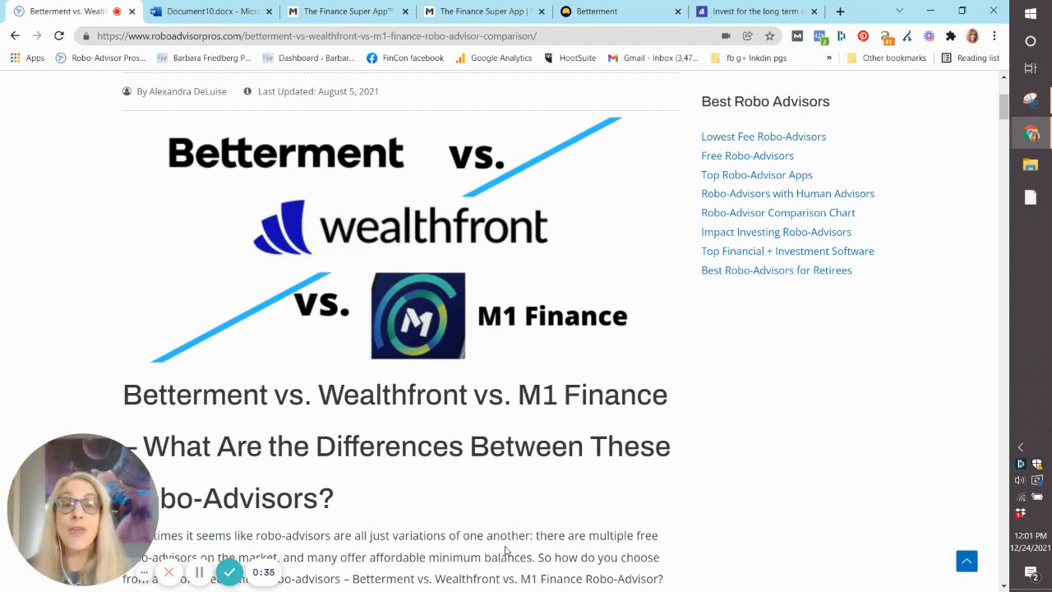
Step: Scroll the article down to the comparison table's Overview and Top Features rows
scroll("down", 3)
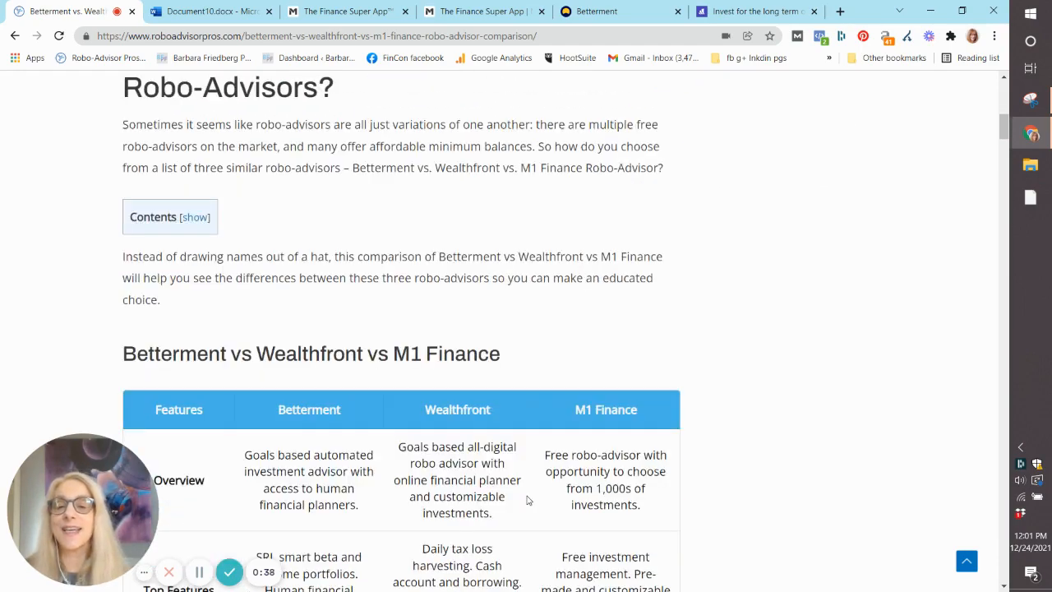
scroll("down", 3)
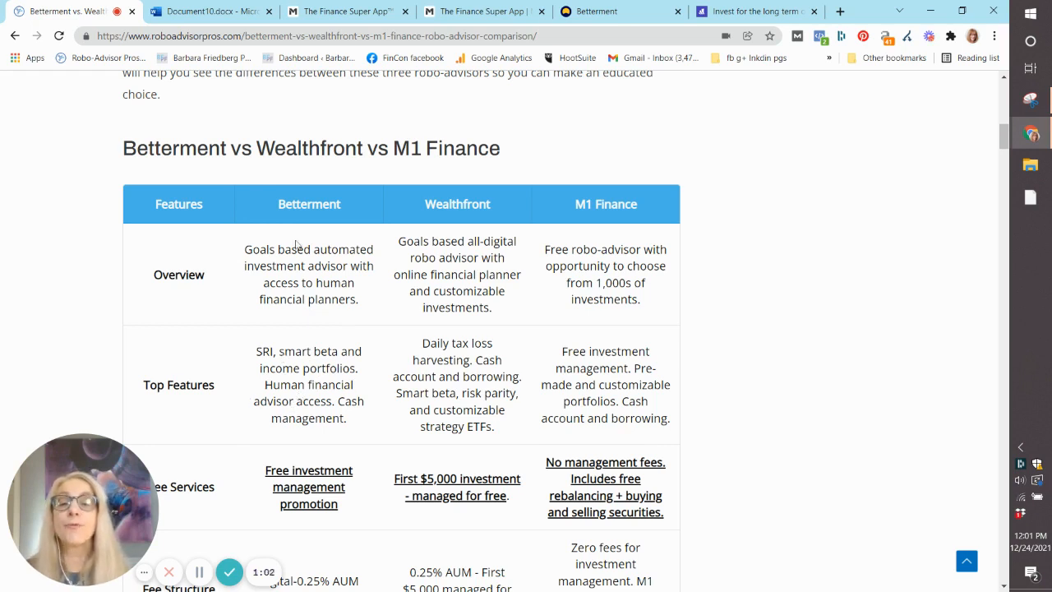
mouse_move(414, 330)
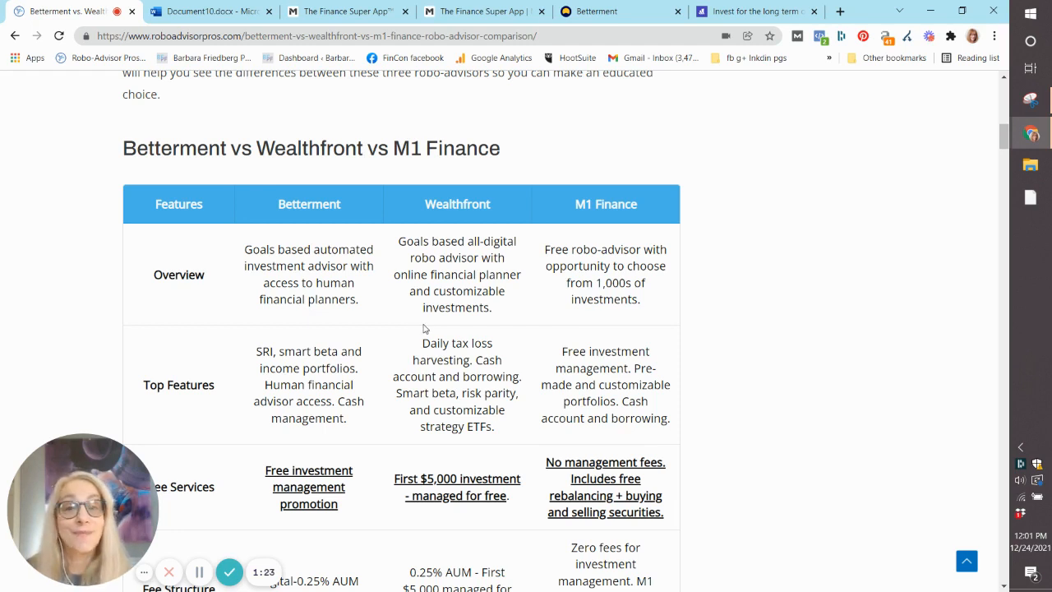
mouse_move(481, 408)
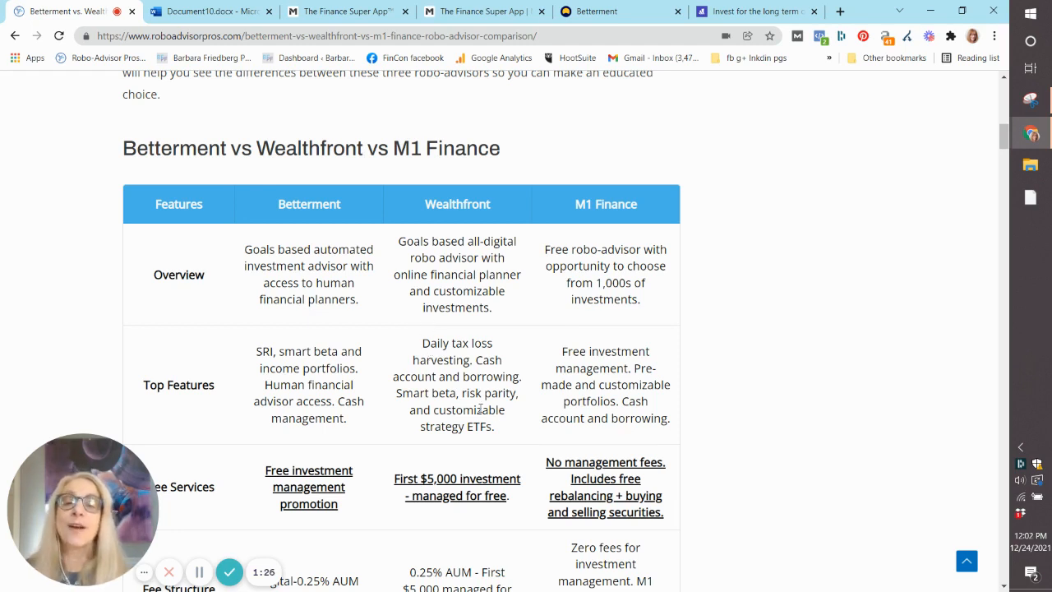
mouse_move(440, 450)
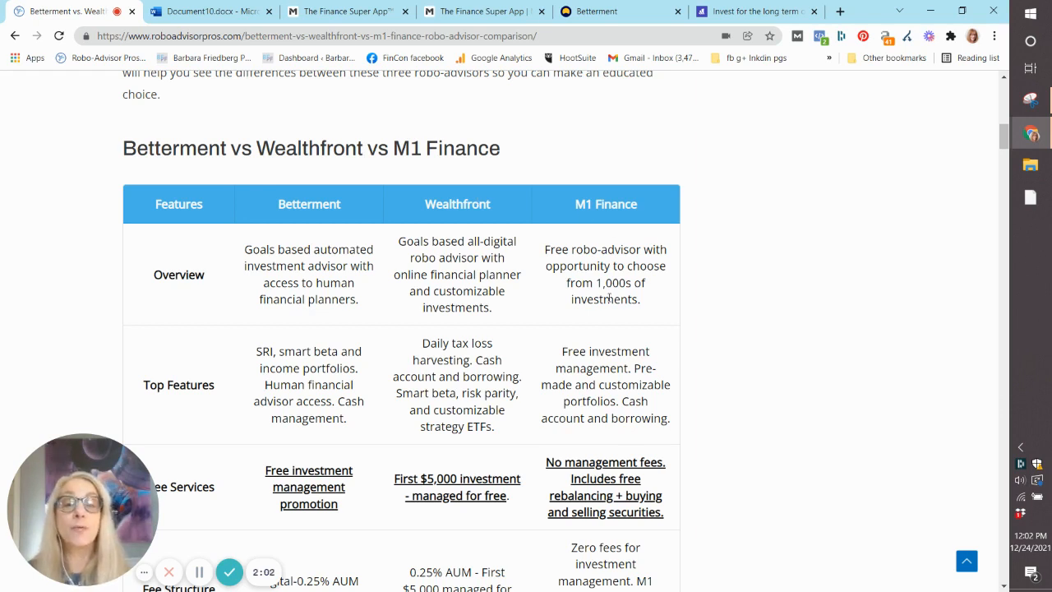
mouse_move(657, 287)
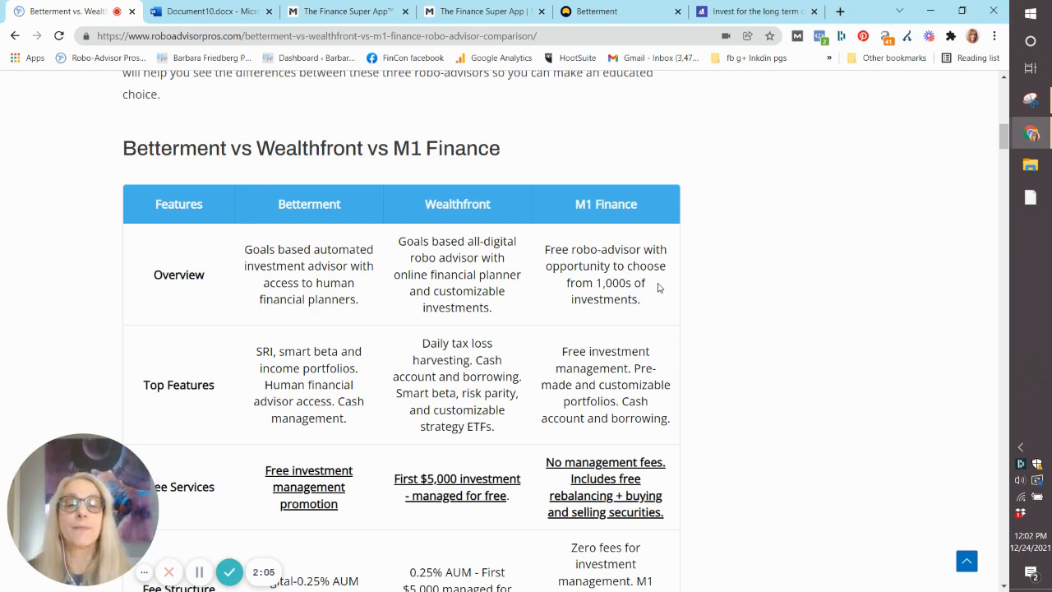
mouse_move(608, 330)
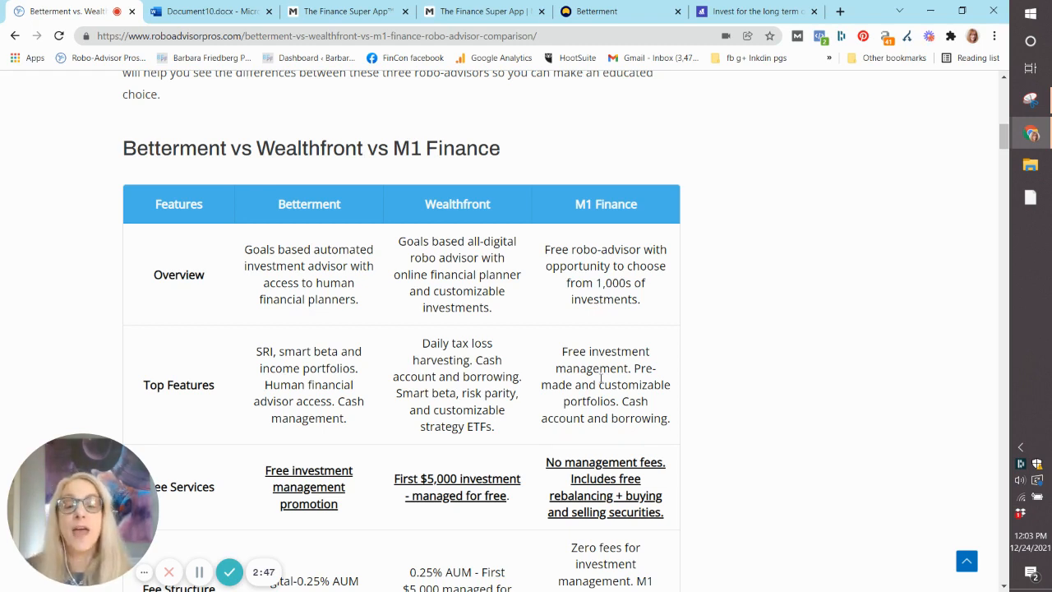
Step: Scroll further to the table's Free Services and Fee Structure rows
scroll("down", 3)
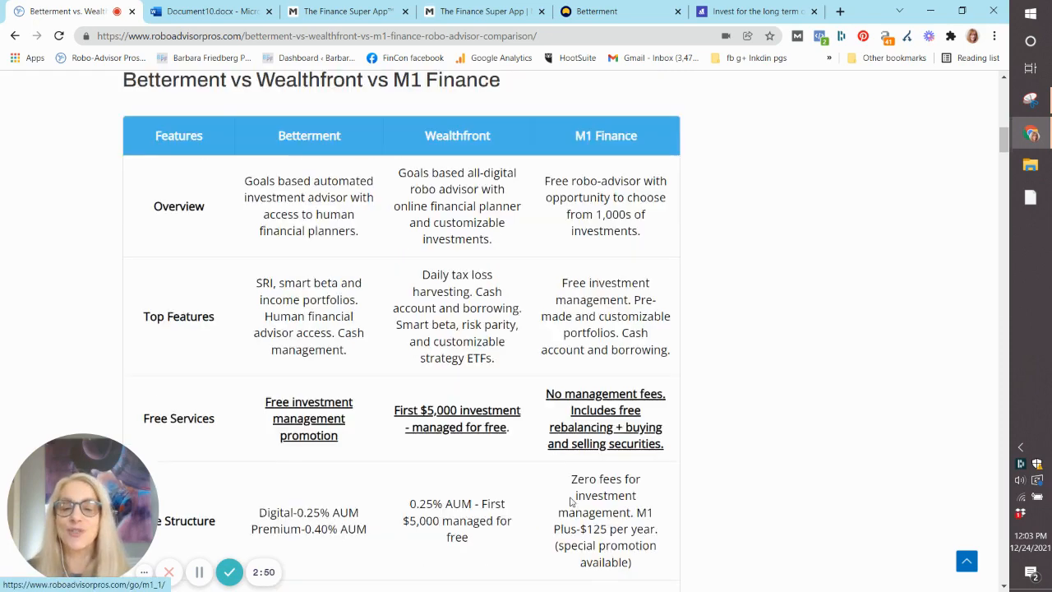
scroll("down", 3)
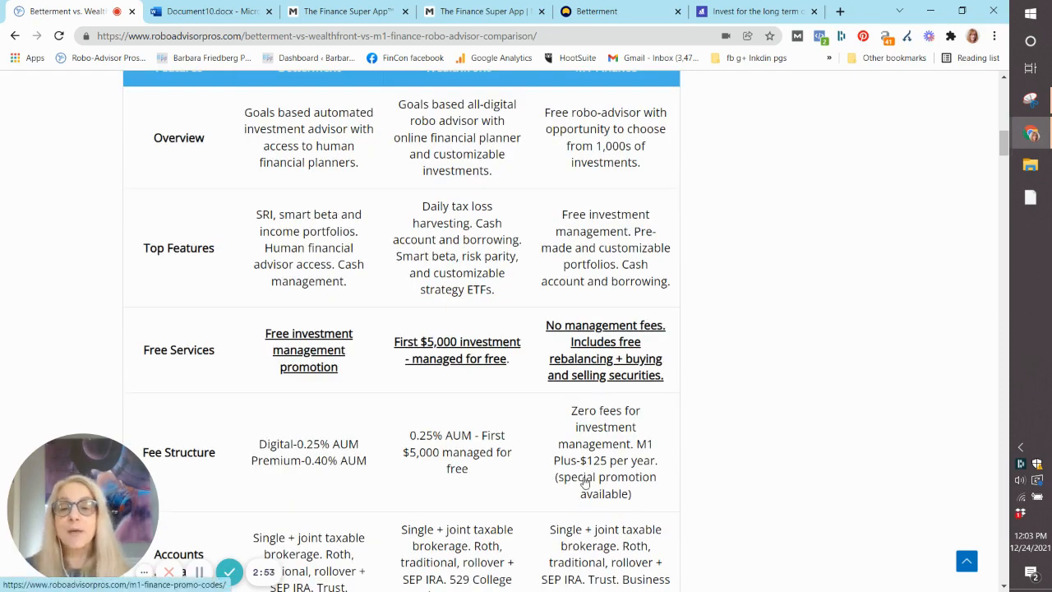
mouse_move(321, 492)
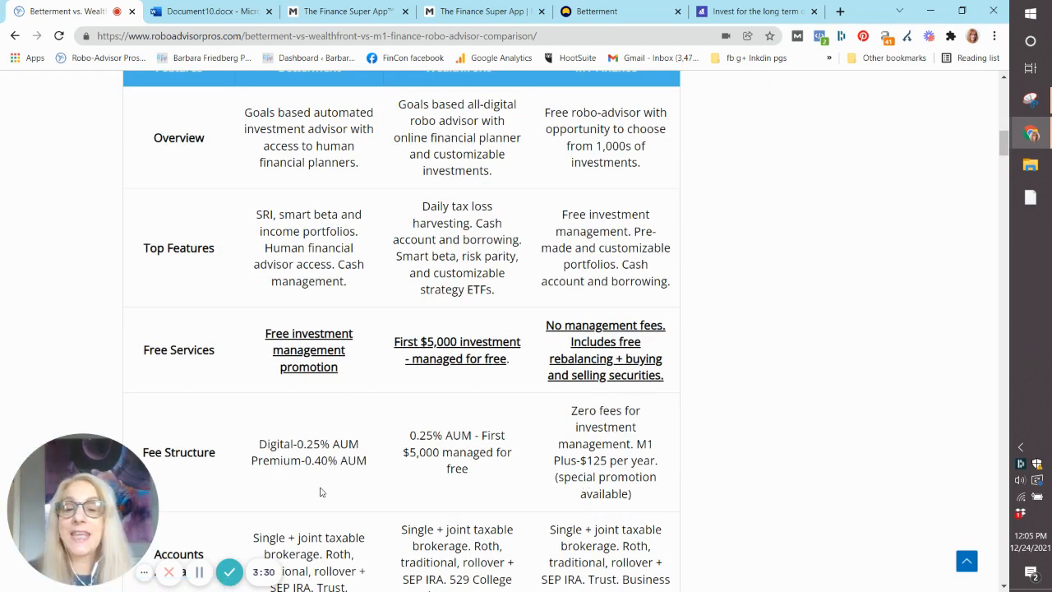
mouse_move(310, 484)
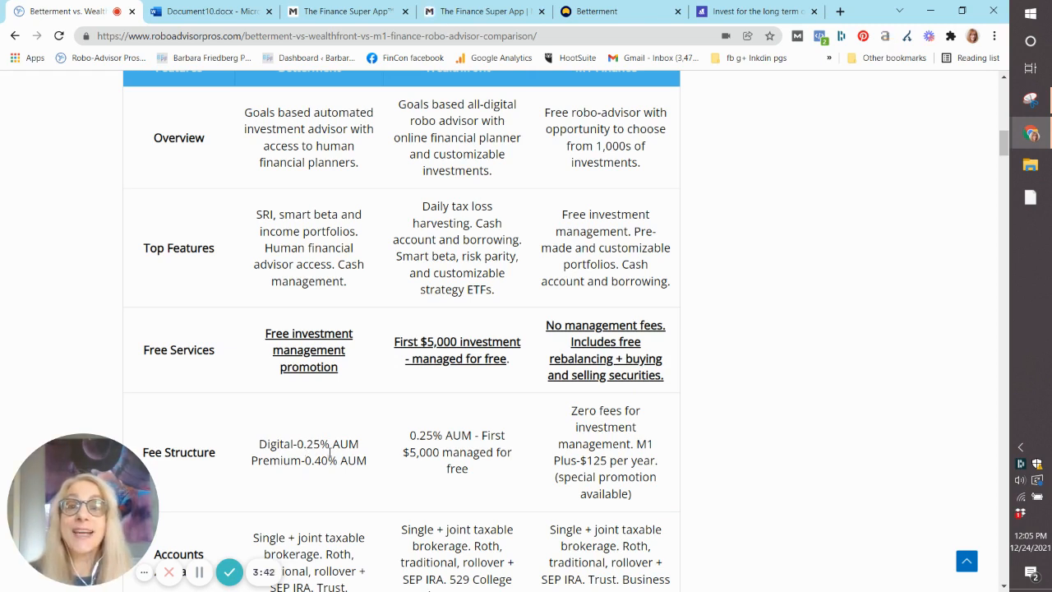
mouse_move(241, 495)
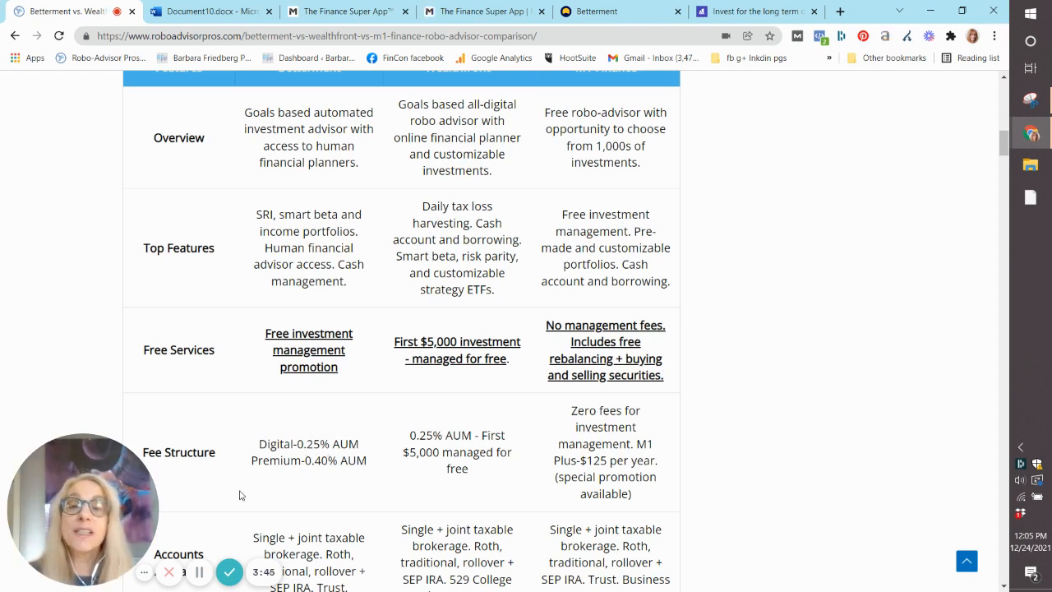
mouse_move(282, 482)
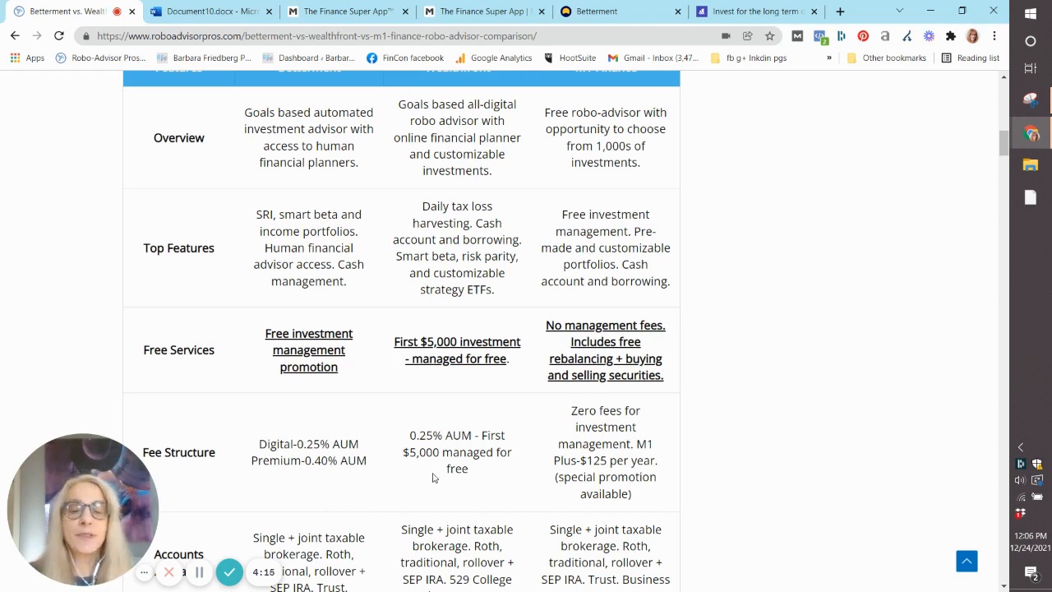
mouse_move(449, 492)
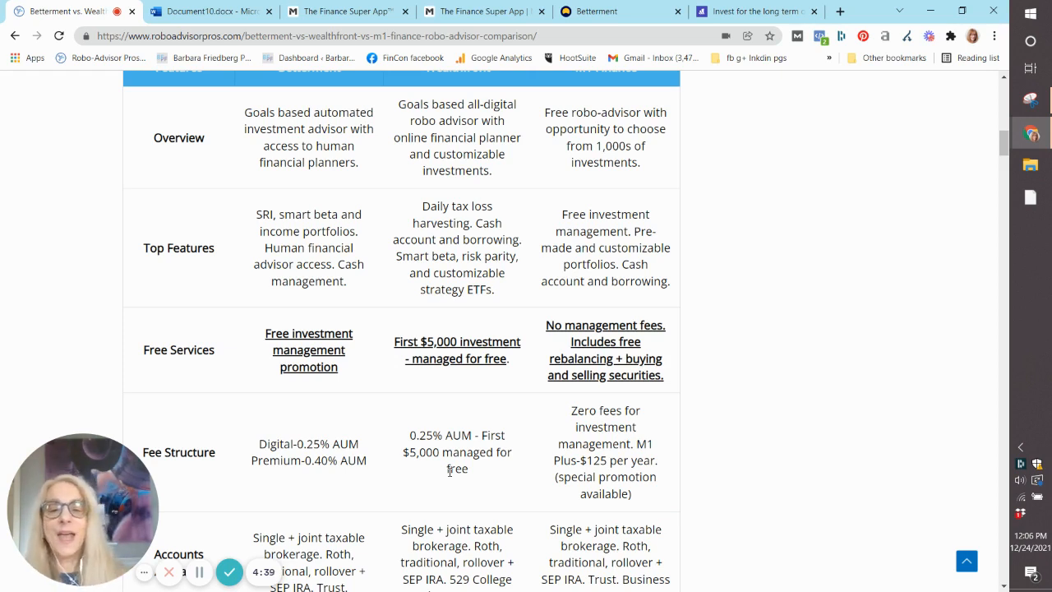
mouse_move(614, 451)
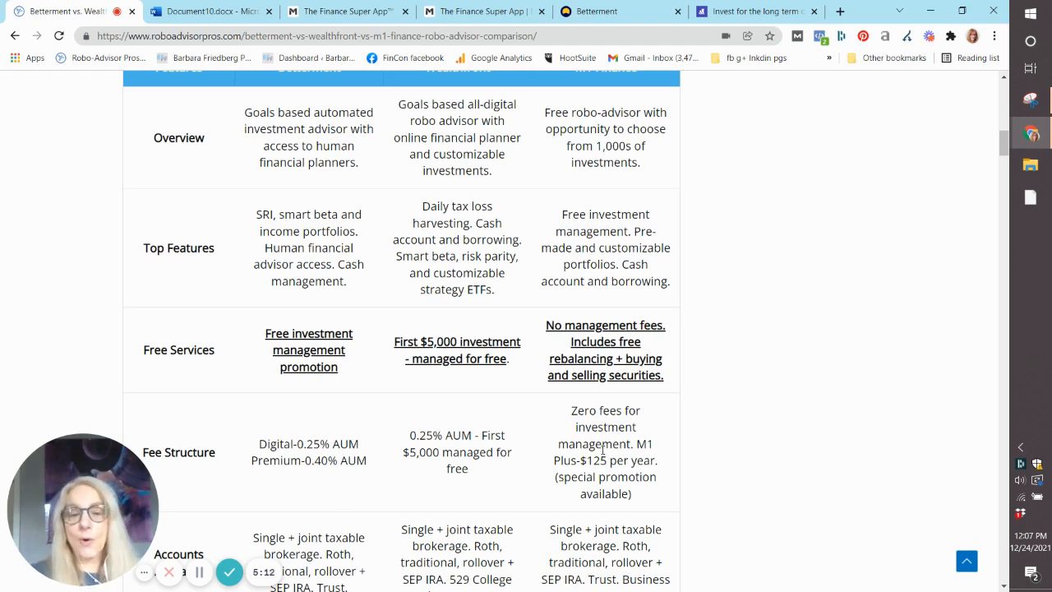
Step: Scroll down to the Accounts Available and Investment Funds rows
scroll("down", 3)
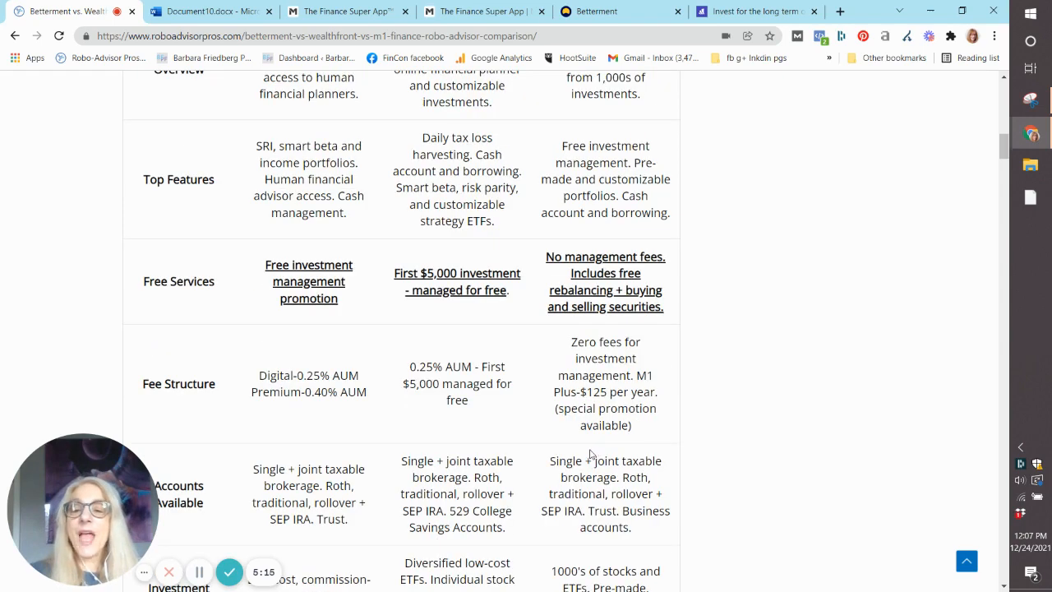
scroll("down", 3)
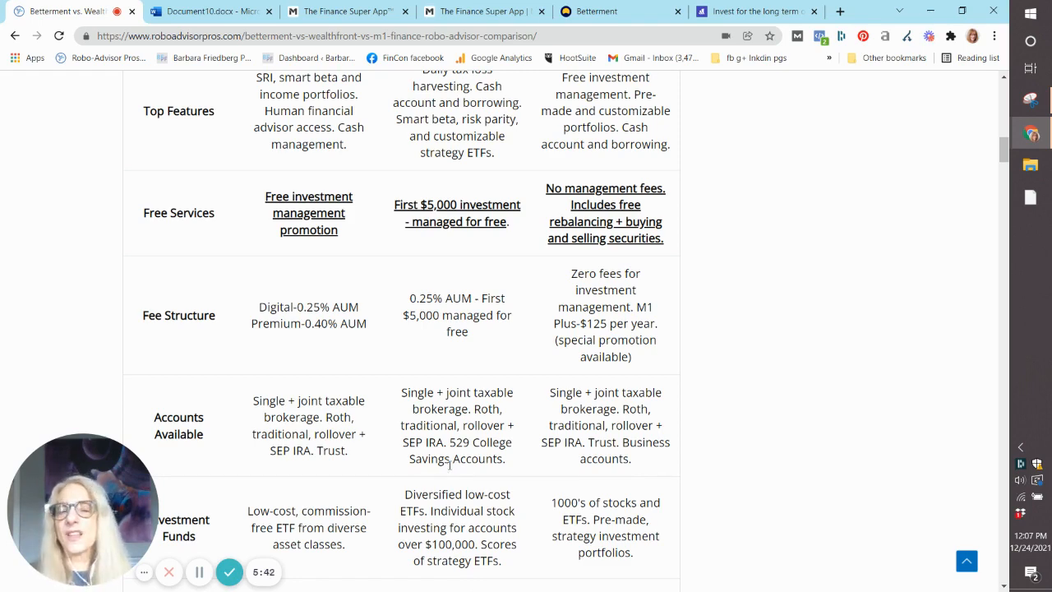
scroll("down", 3)
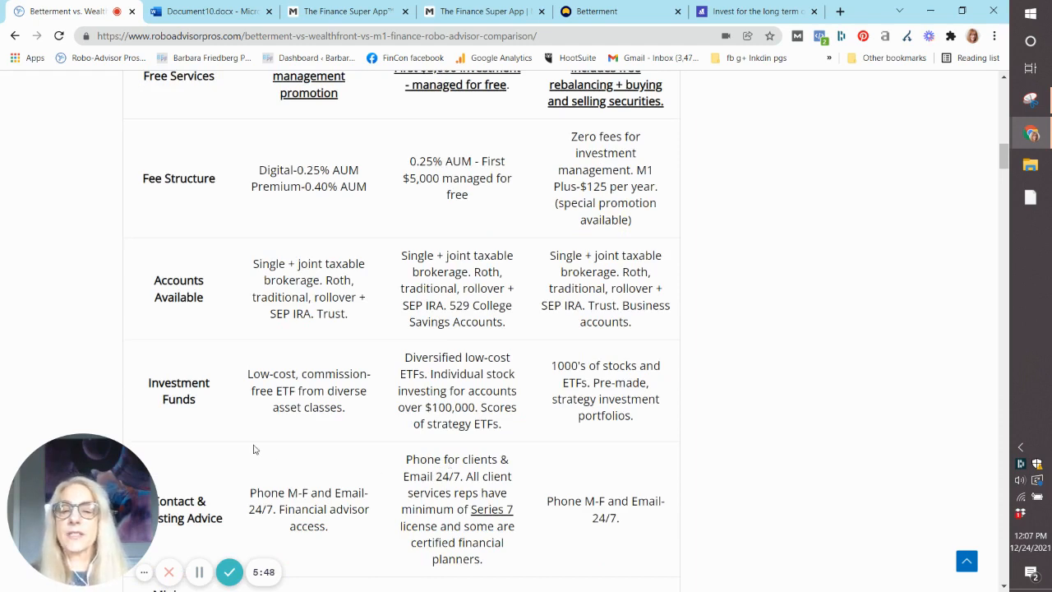
mouse_move(267, 449)
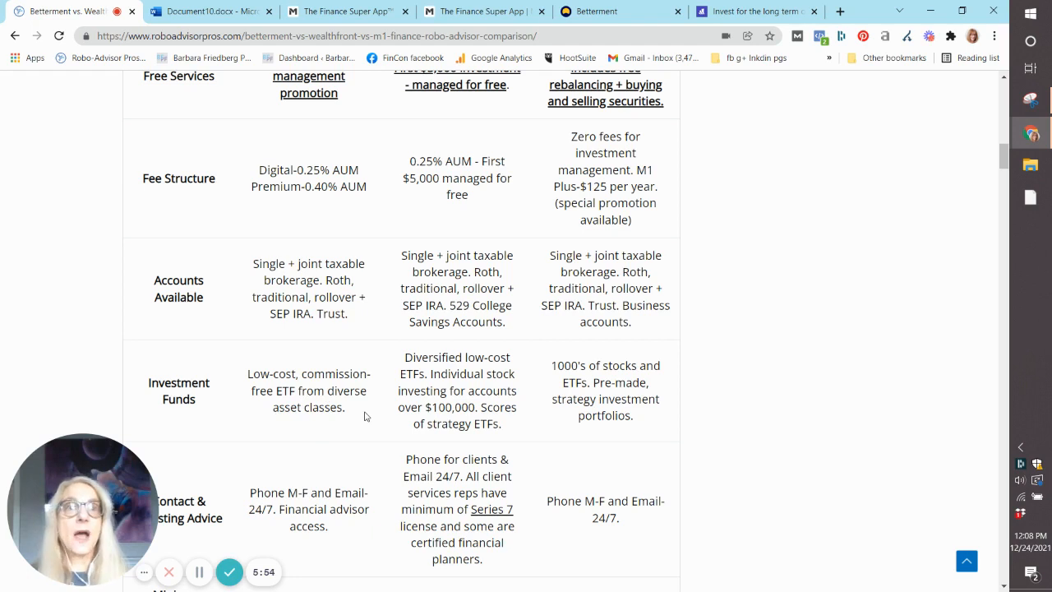
mouse_move(299, 439)
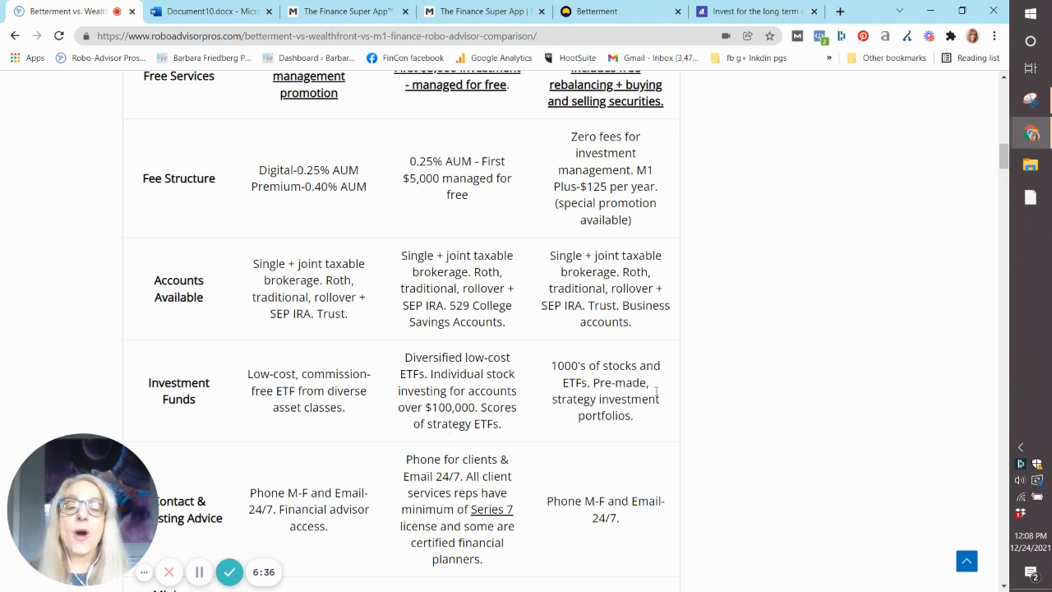
mouse_move(615, 434)
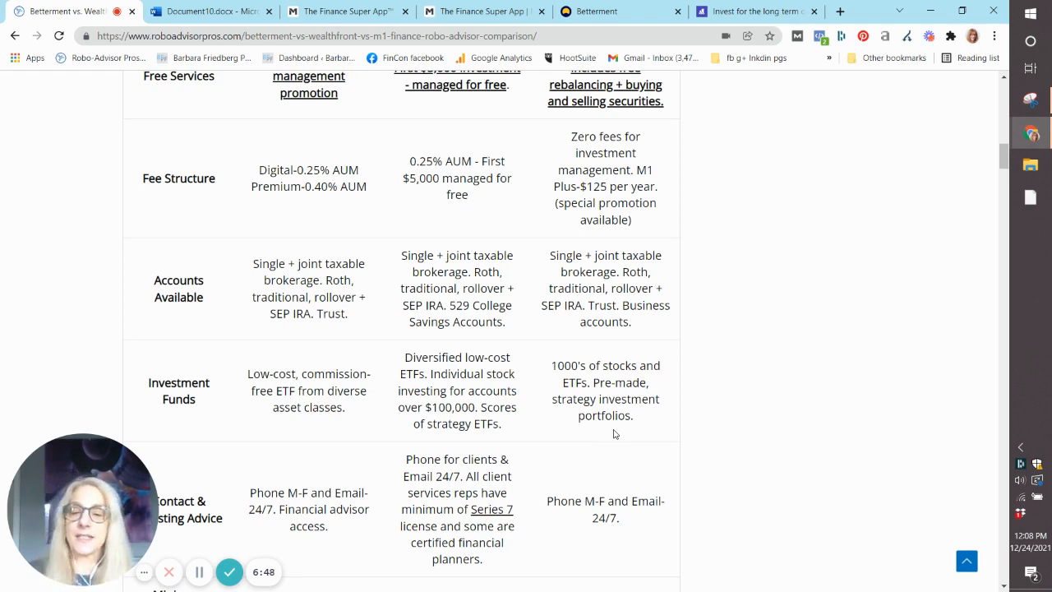
Step: Scroll to the Minimum Investment Amount row closing the table
scroll("down", 3)
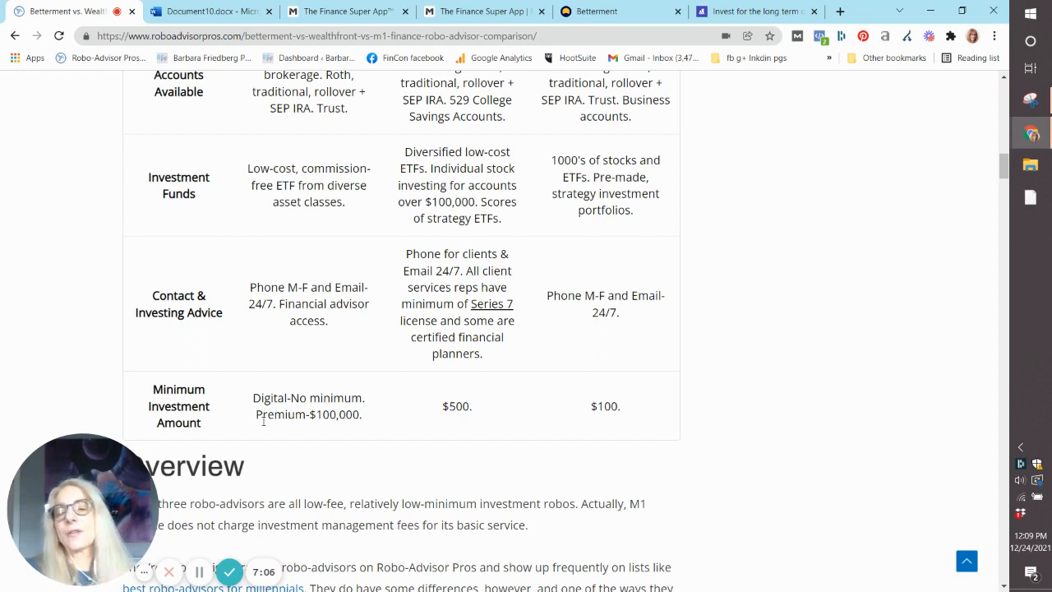
mouse_move(283, 431)
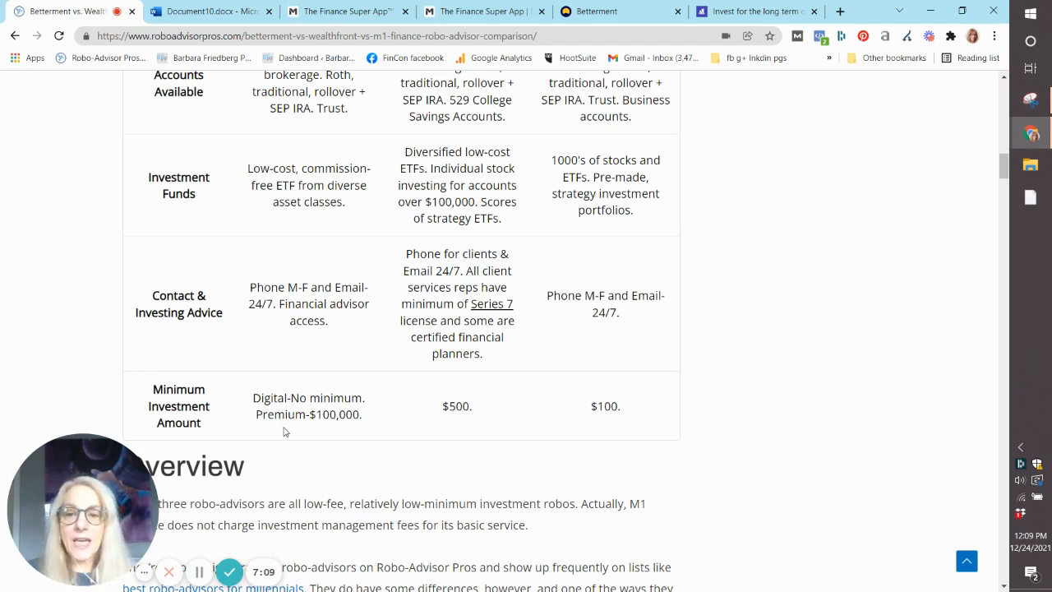
mouse_move(330, 444)
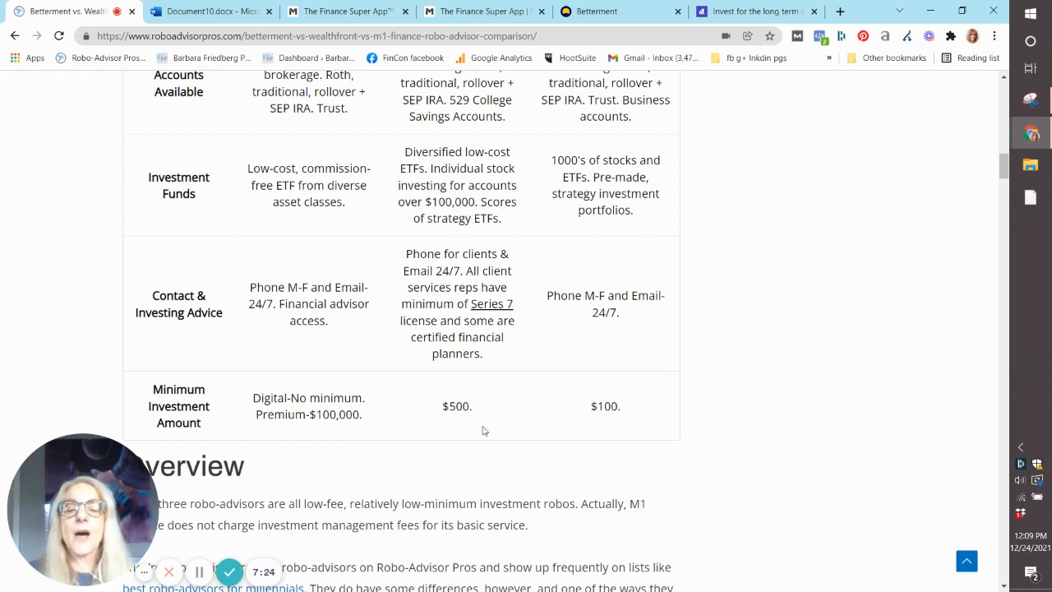
mouse_move(612, 444)
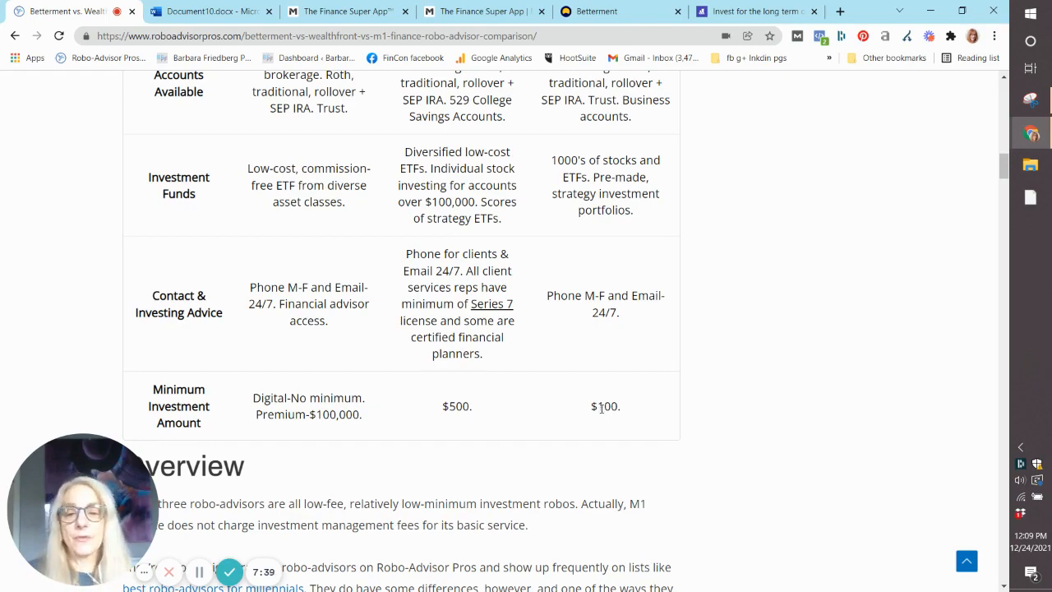
scroll("down", 3)
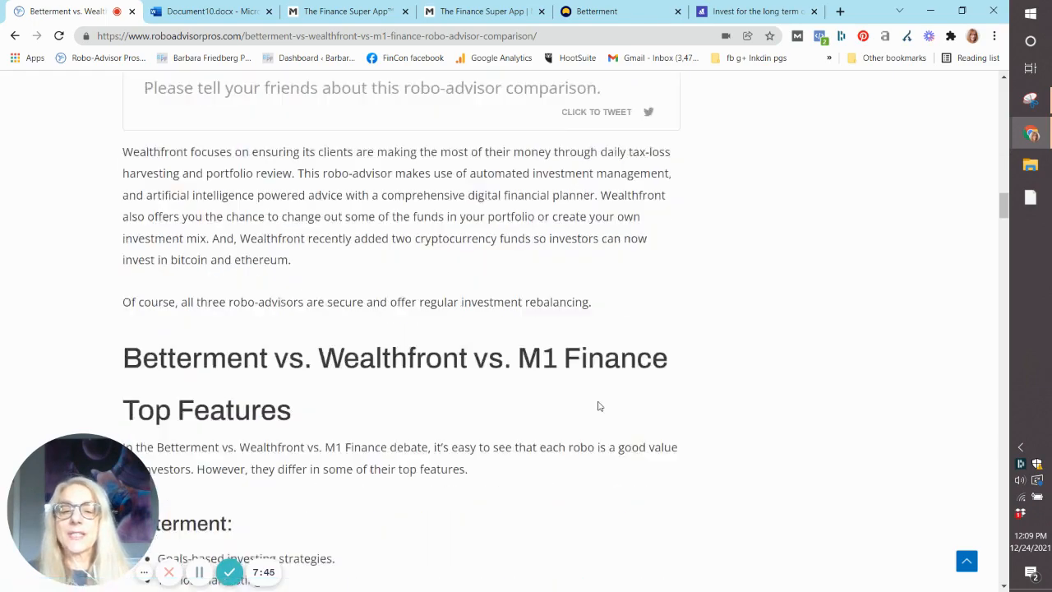
scroll("down", 3)
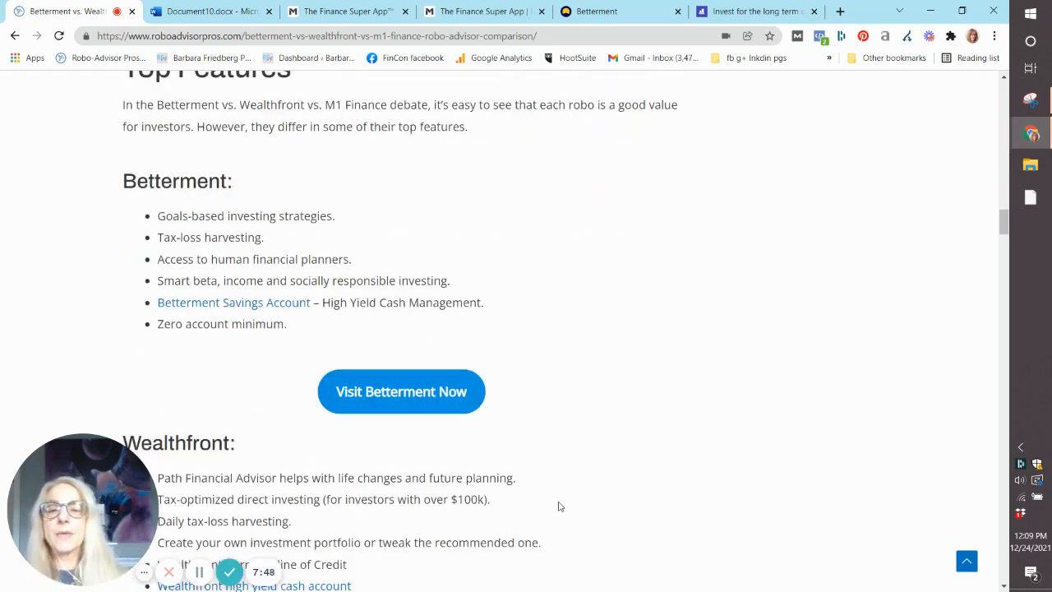
mouse_move(472, 423)
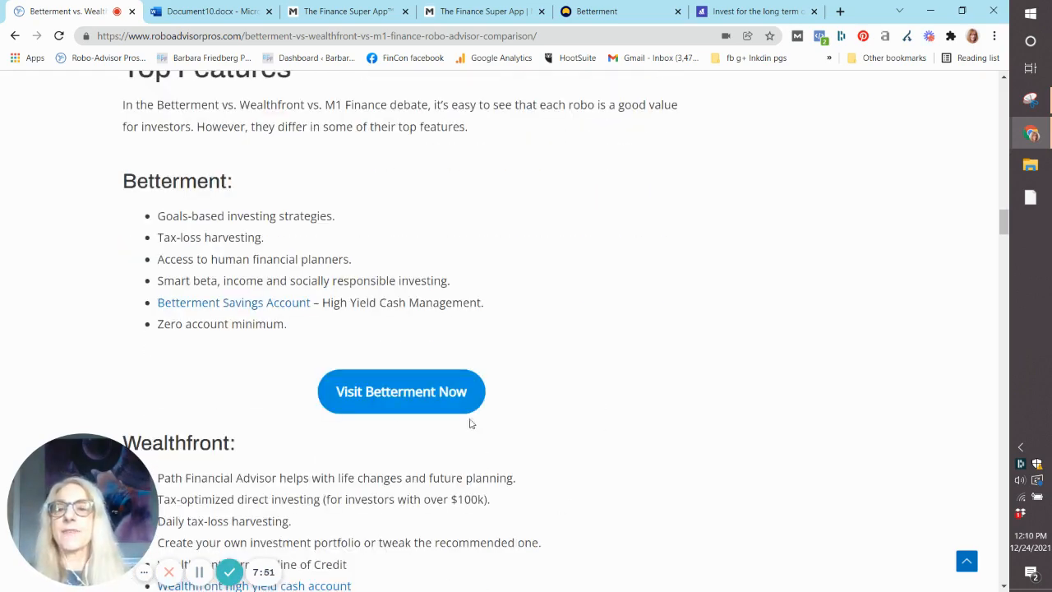
mouse_move(341, 237)
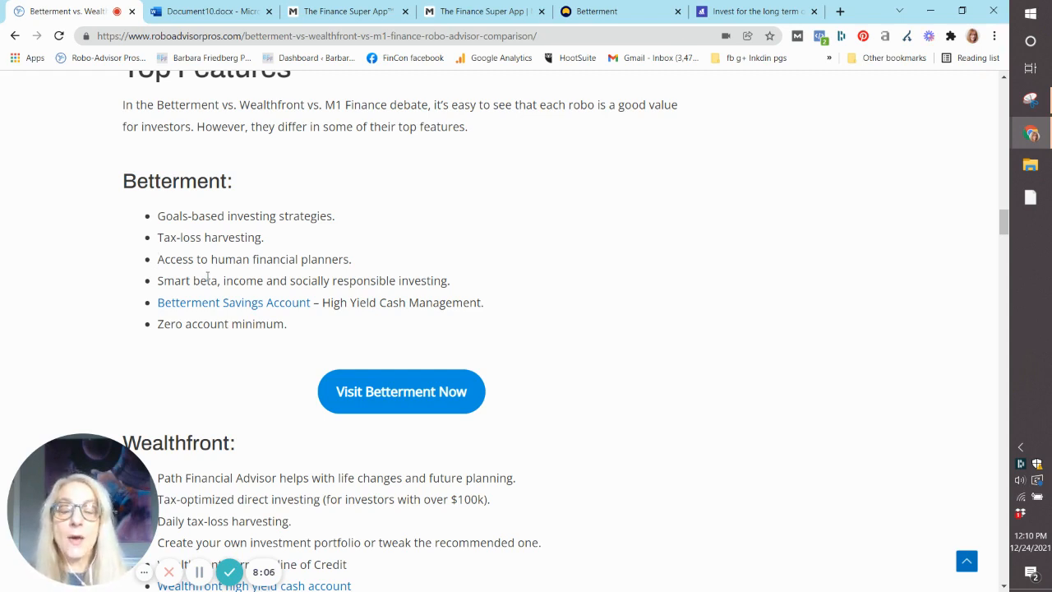
mouse_move(161, 265)
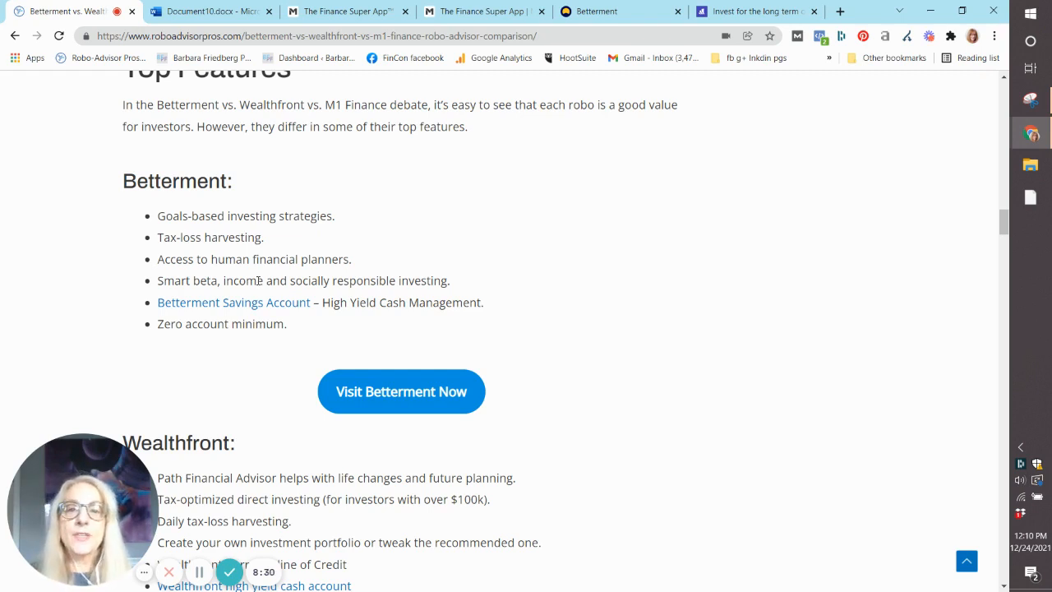
mouse_move(390, 319)
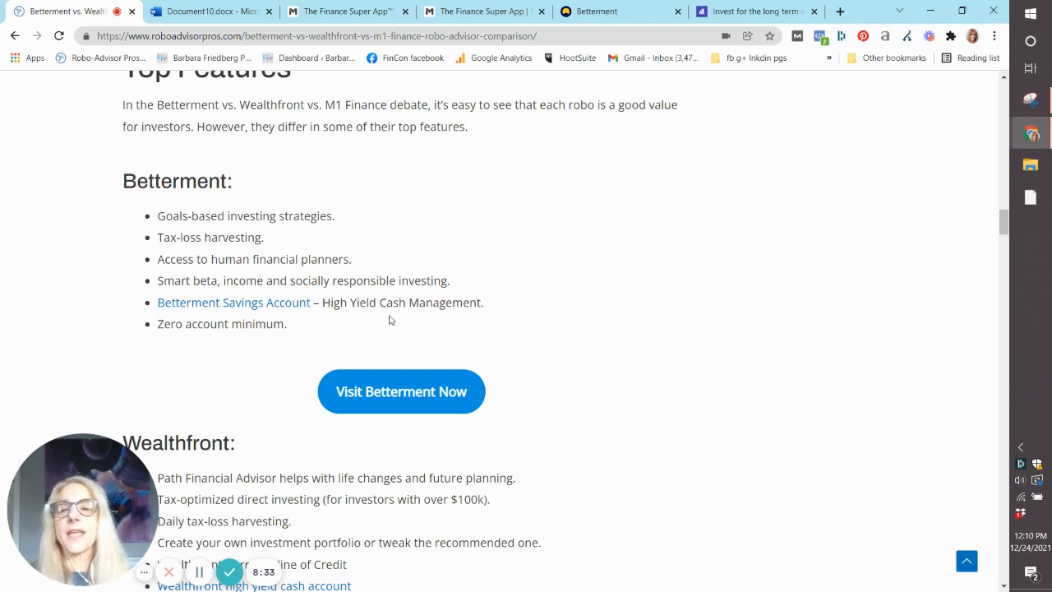
mouse_move(318, 368)
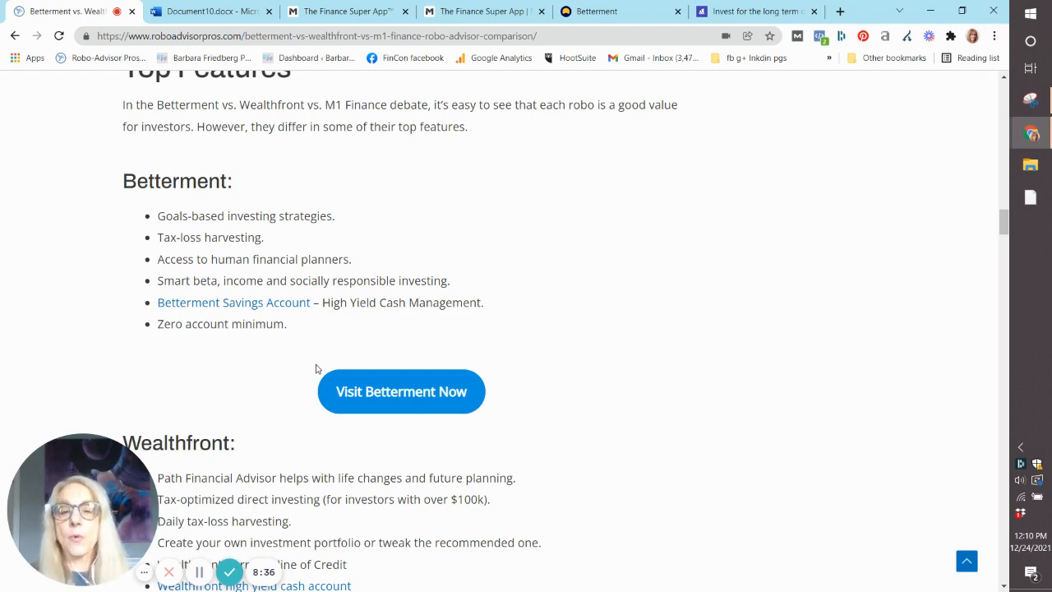
Step: Read the Wealthfront and M1 Finance feature sections, then switch to the Betterment tab
scroll("down", 3)
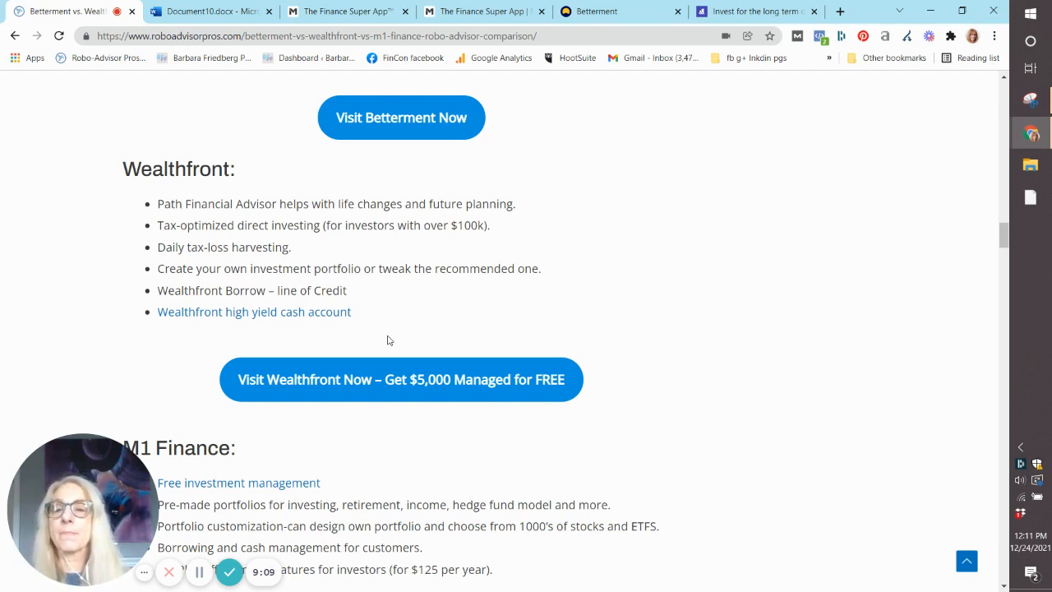
mouse_move(274, 285)
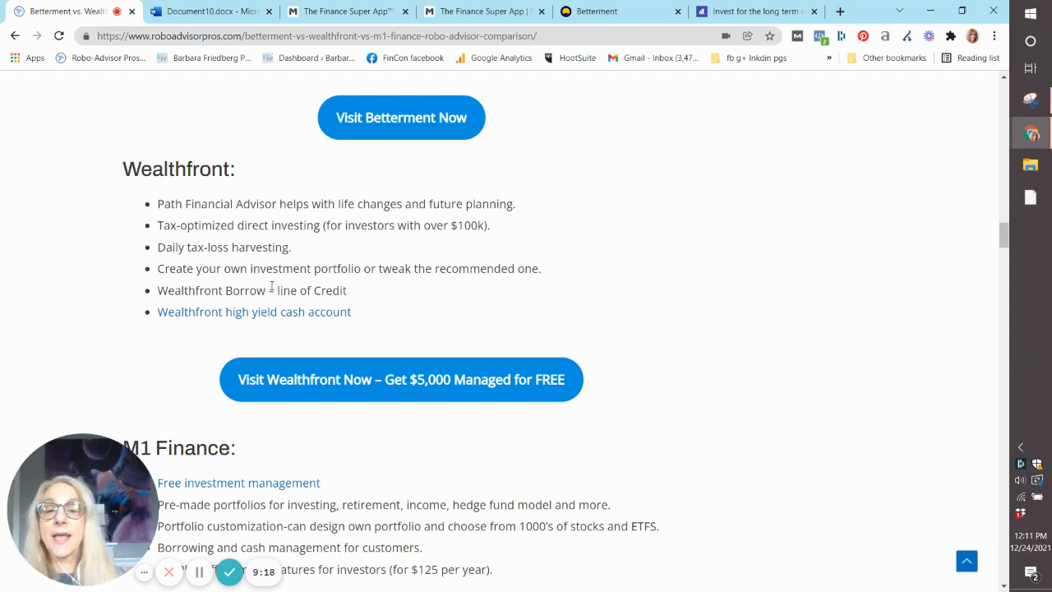
mouse_move(474, 293)
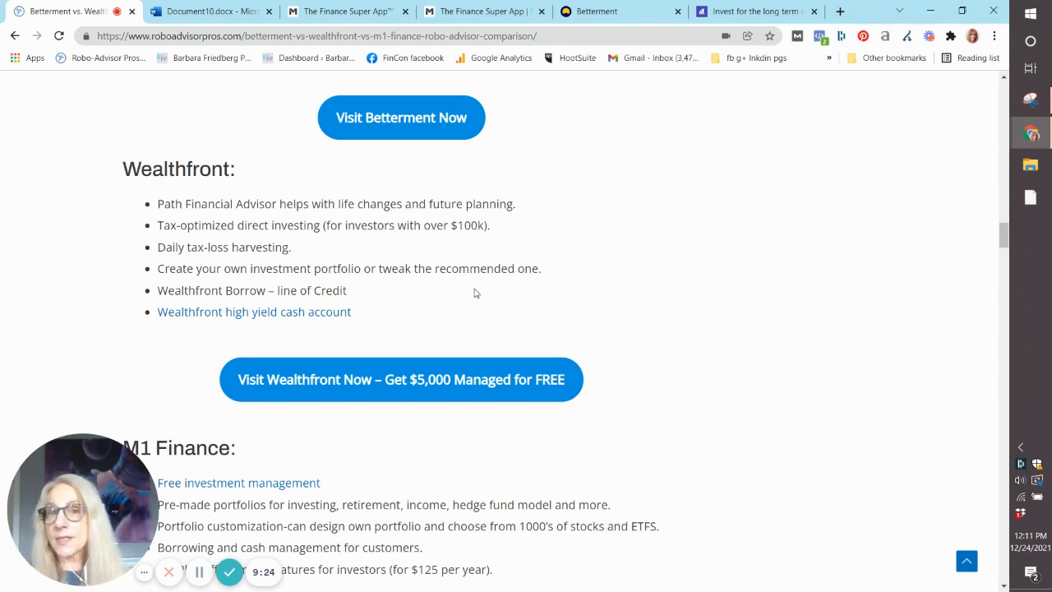
mouse_move(345, 285)
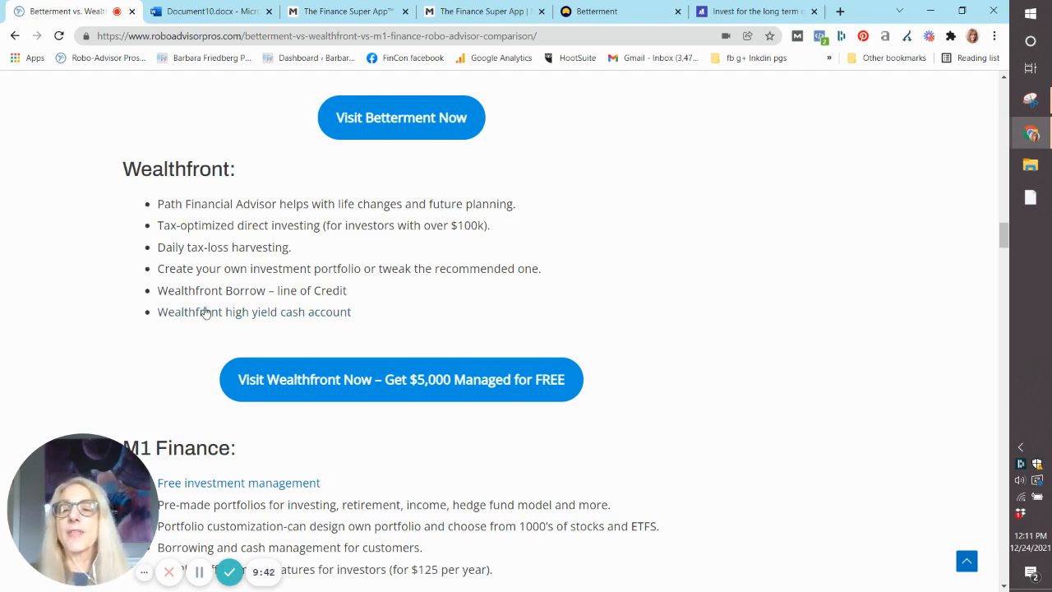
scroll("down", 3)
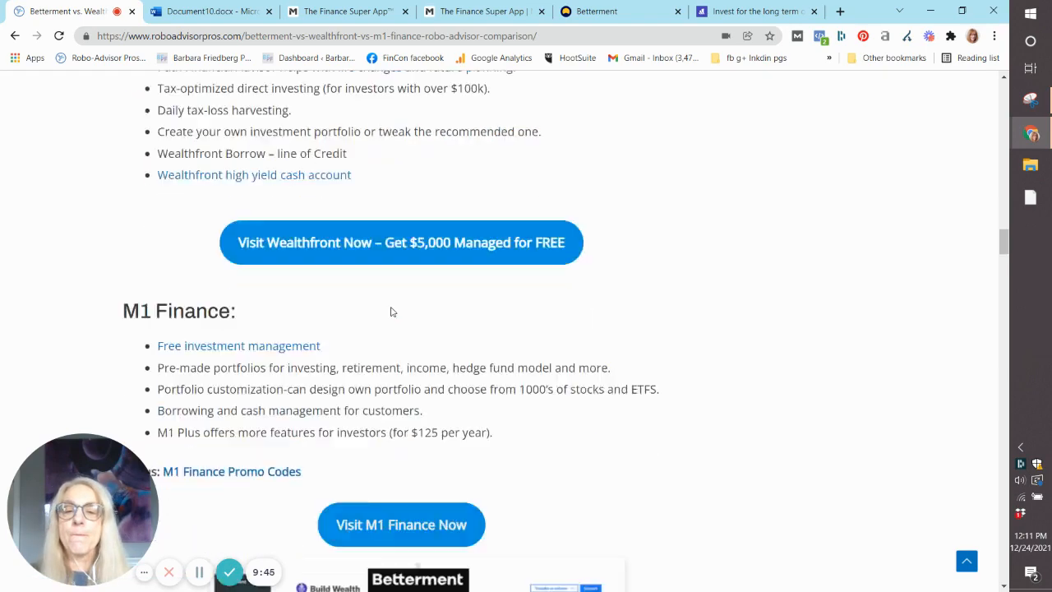
scroll("down", 3)
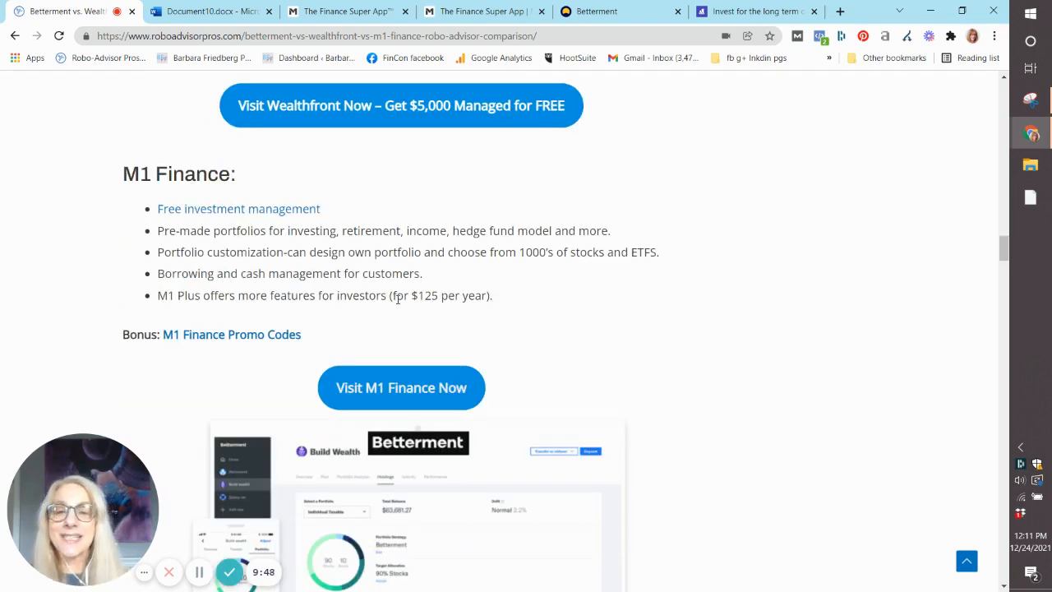
mouse_move(332, 325)
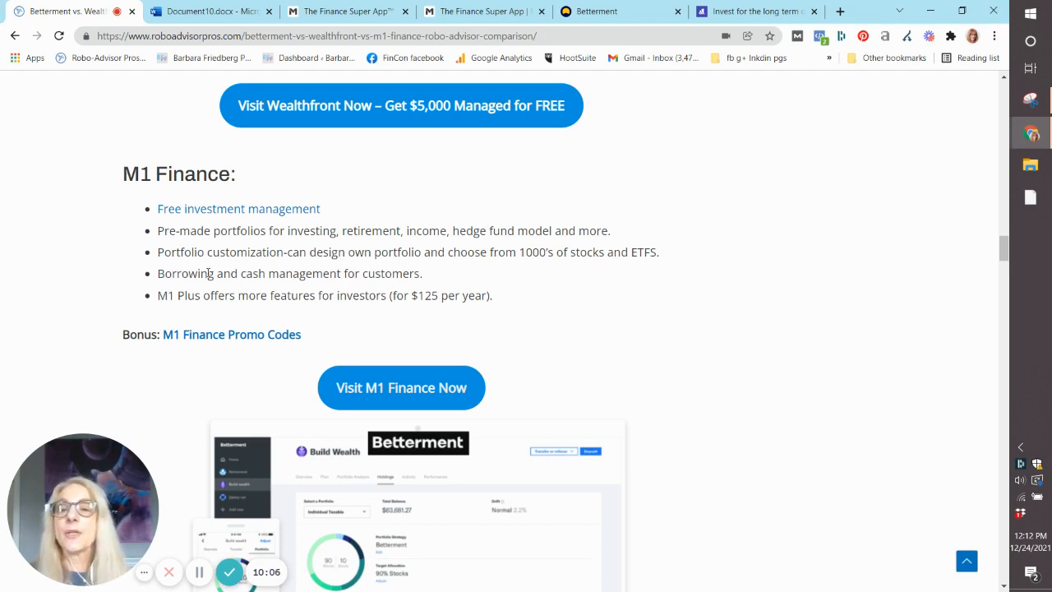
mouse_move(319, 288)
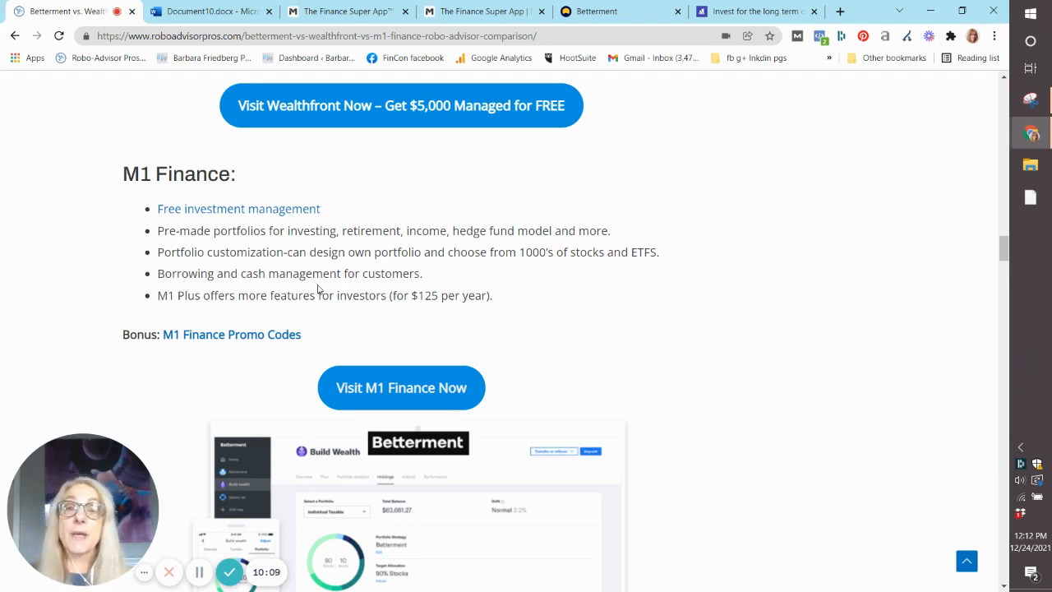
mouse_move(144, 296)
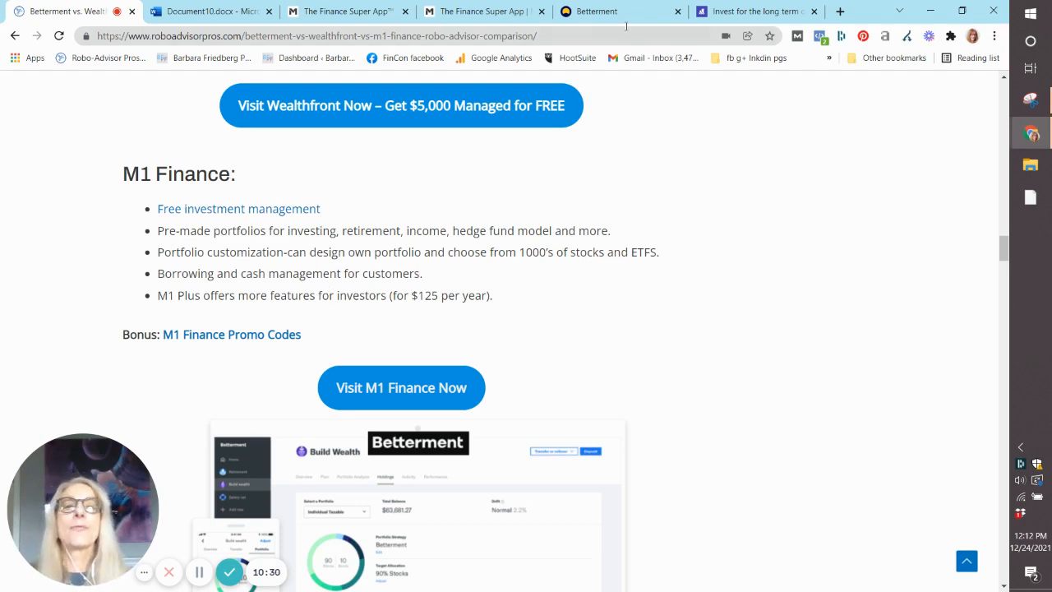
left_click(608, 11)
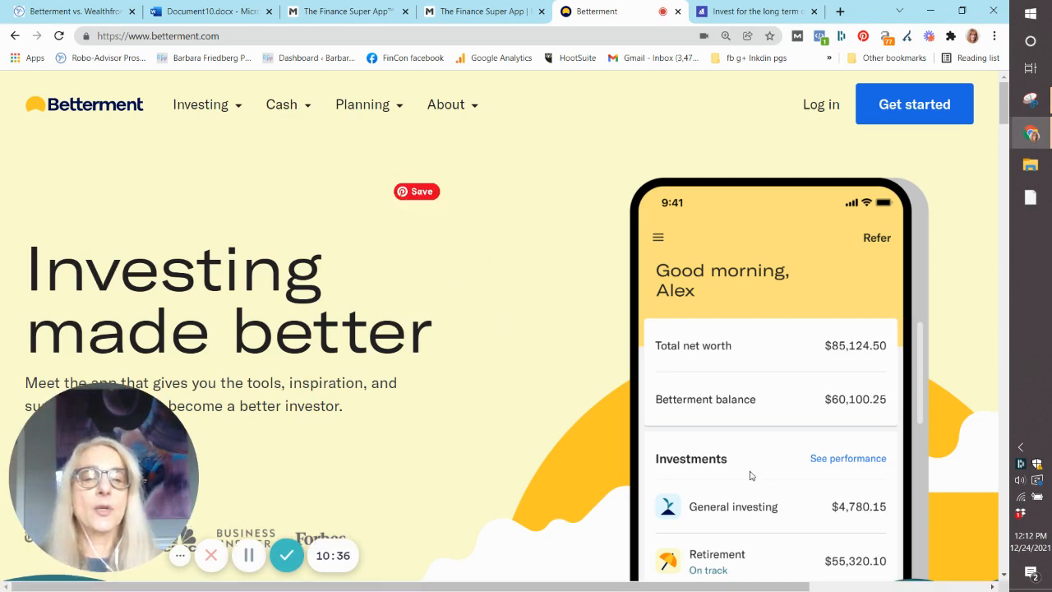
Step: Drag the Betterment calculator's monthly deposit to $500, then switch to the Wealthfront tab
scroll("down", 3)
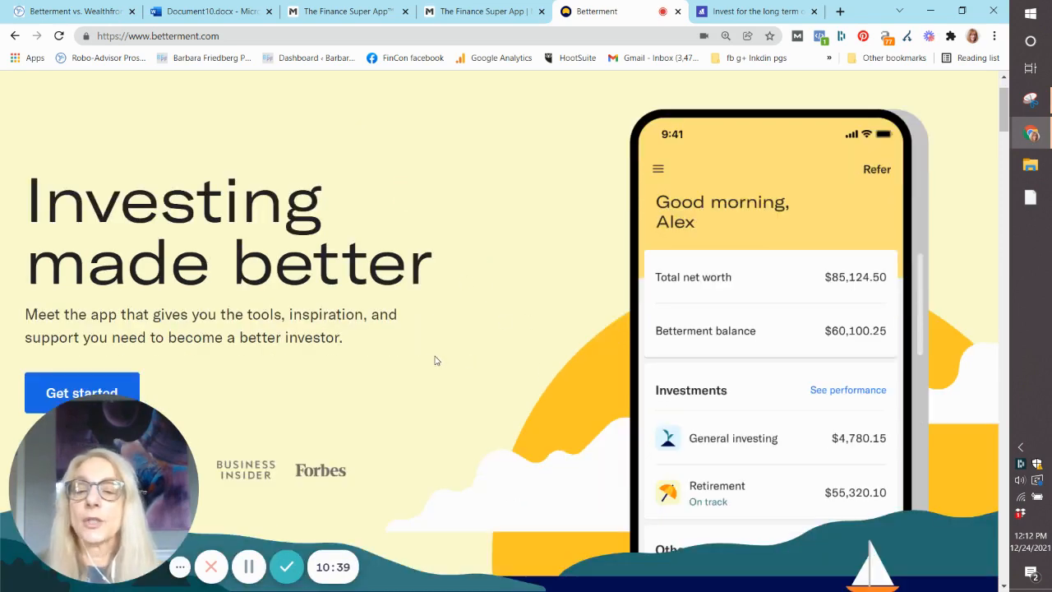
scroll("down", 3)
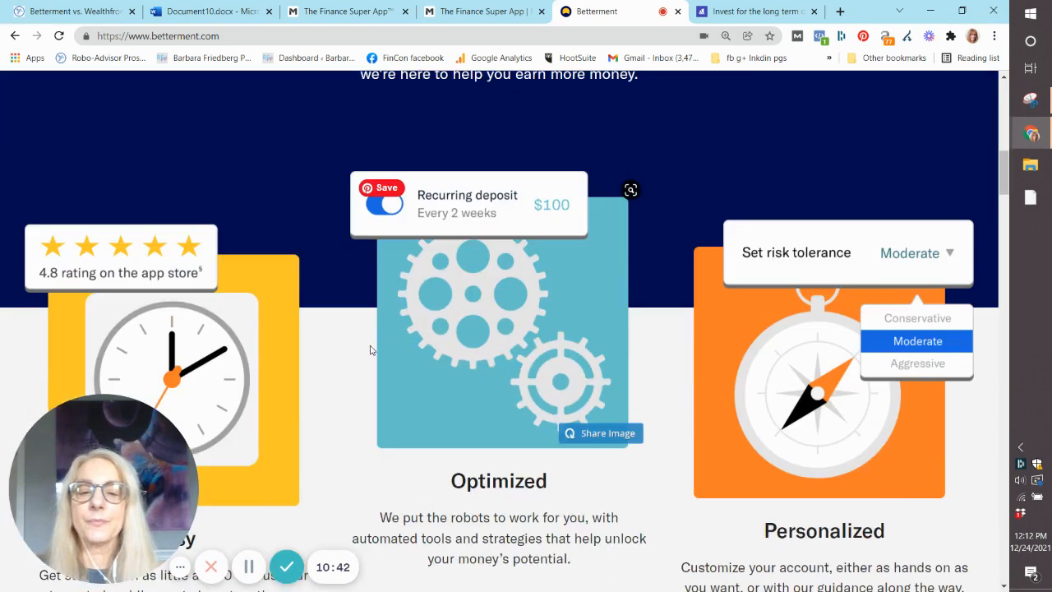
scroll("down", 3)
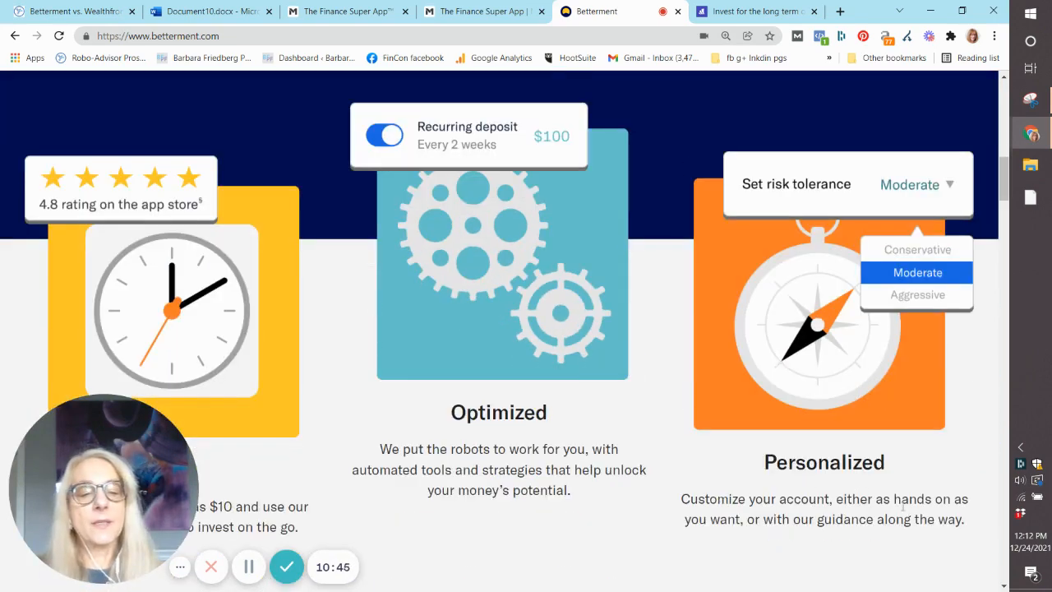
scroll("down", 3)
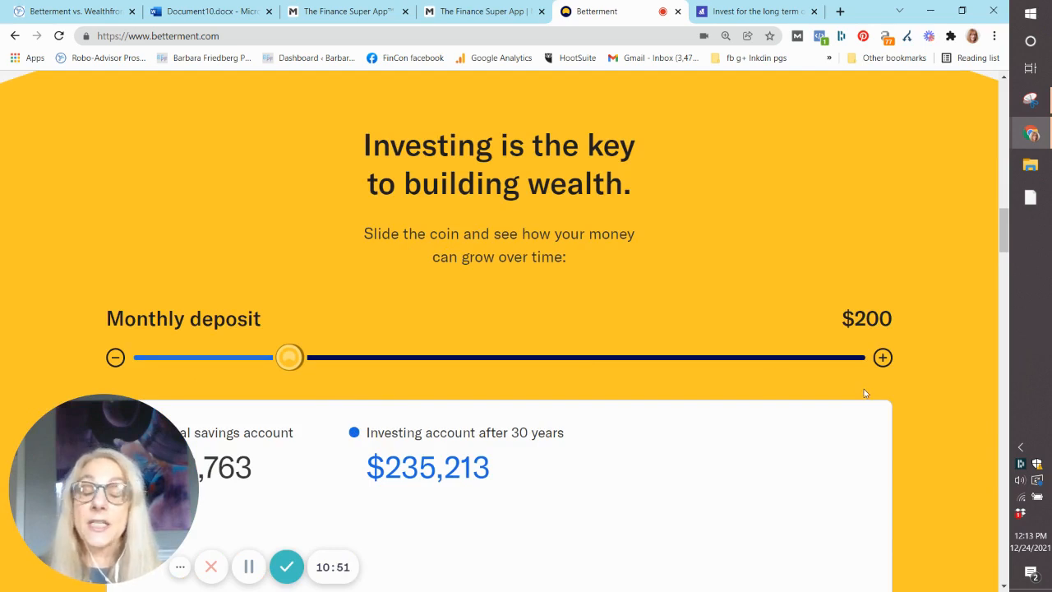
mouse_move(772, 402)
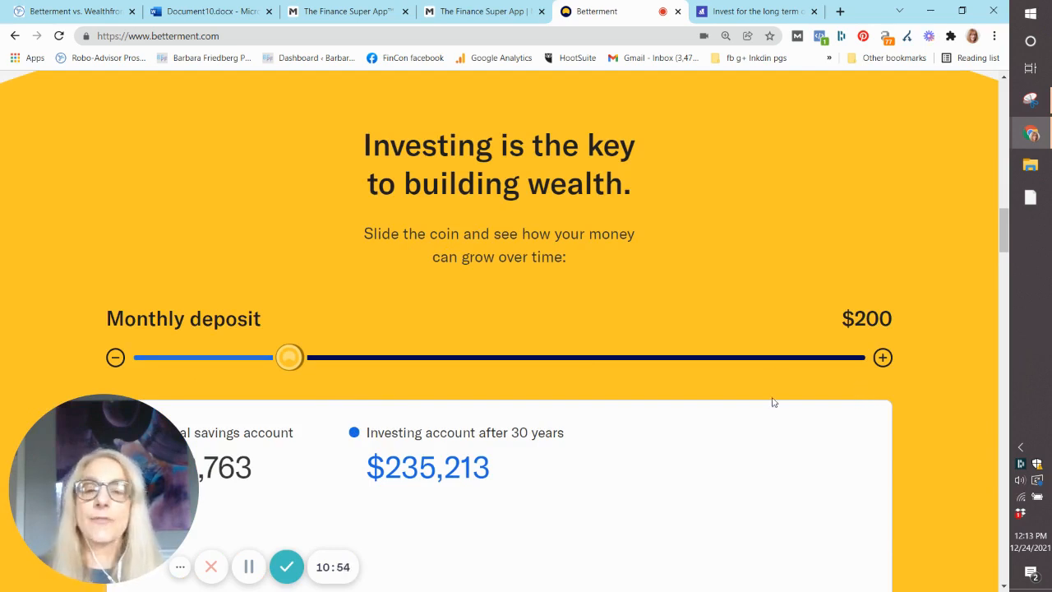
scroll("down", 3)
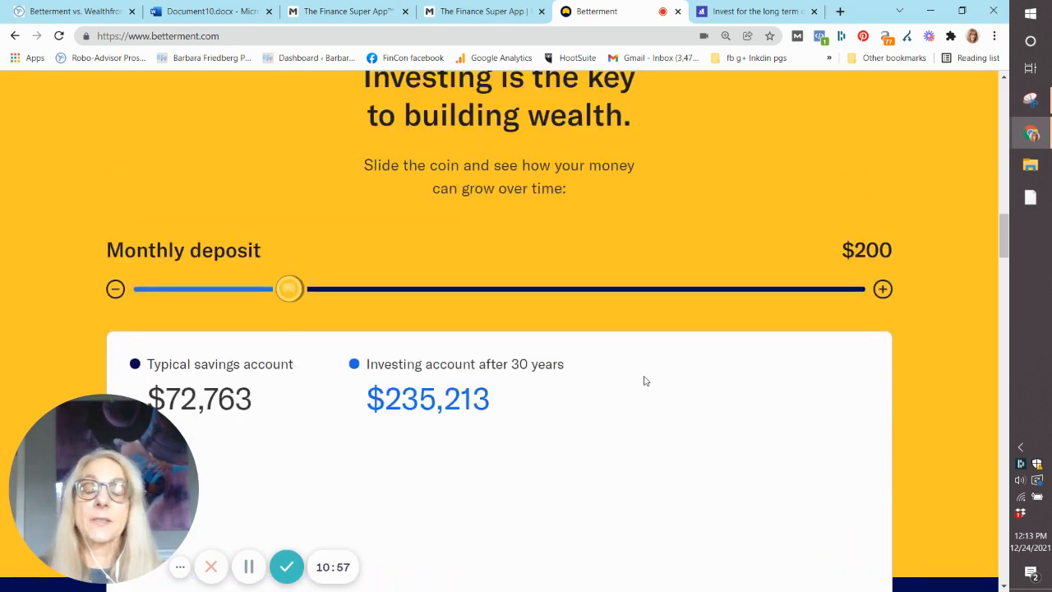
left_click_drag(289, 288, 393, 289)
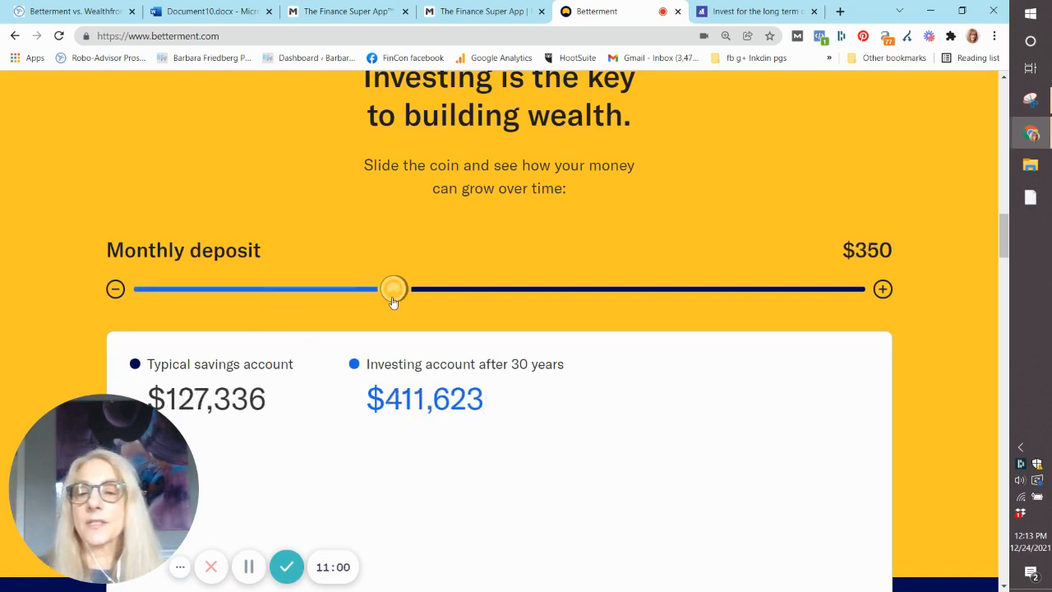
left_click_drag(393, 289, 296, 288)
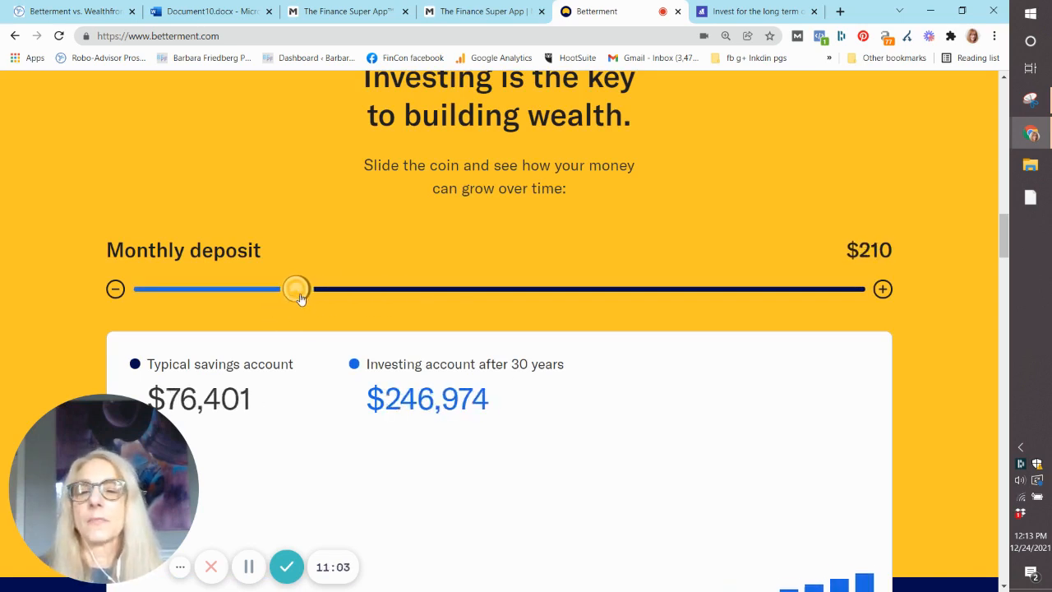
left_click_drag(296, 288, 498, 289)
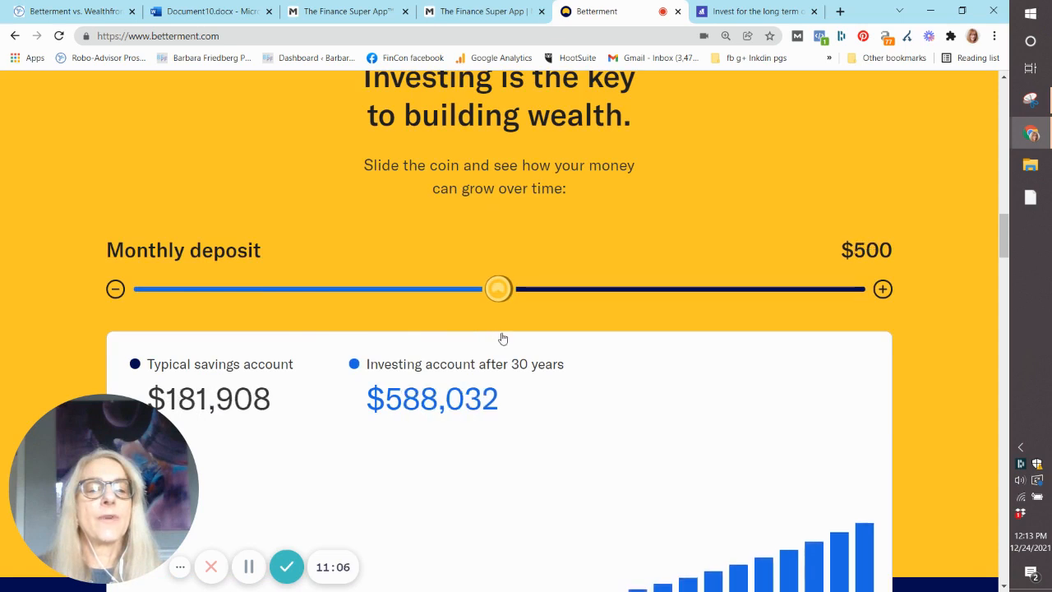
mouse_move(423, 421)
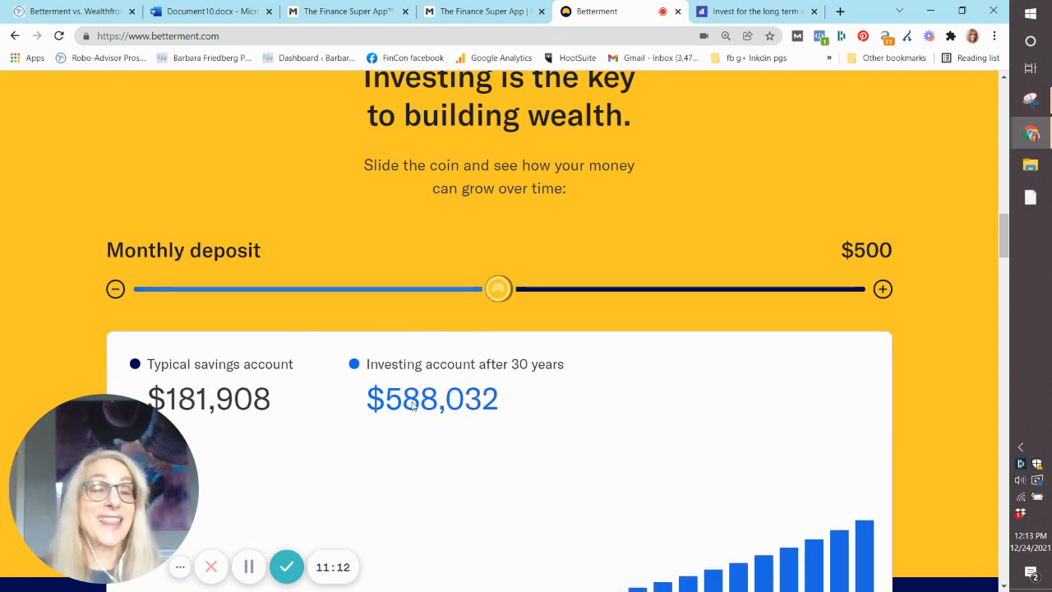
scroll("down", 3)
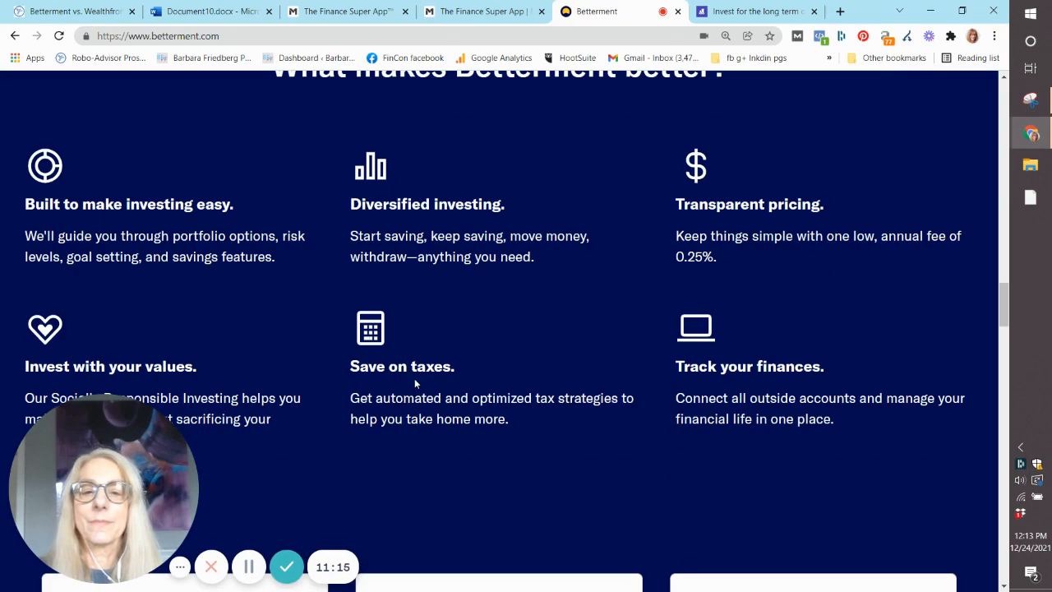
left_click(756, 11)
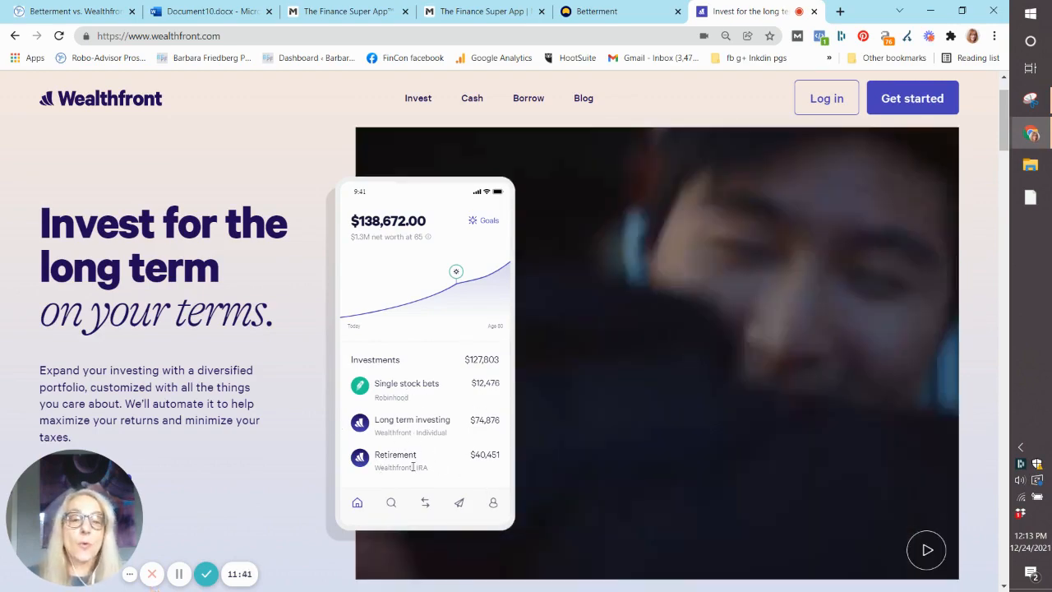
scroll("down", 3)
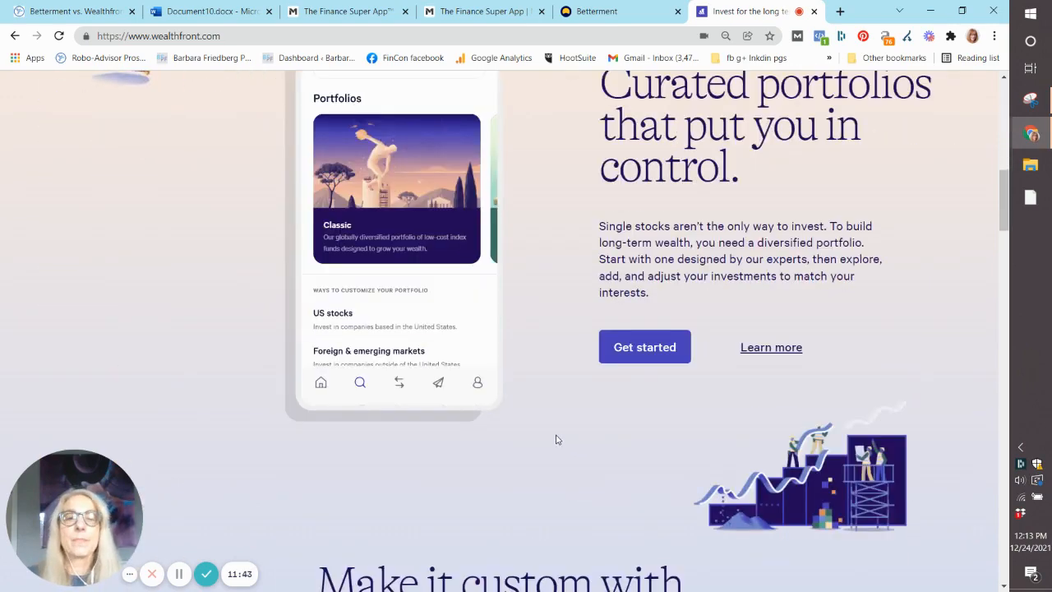
scroll("up", 3)
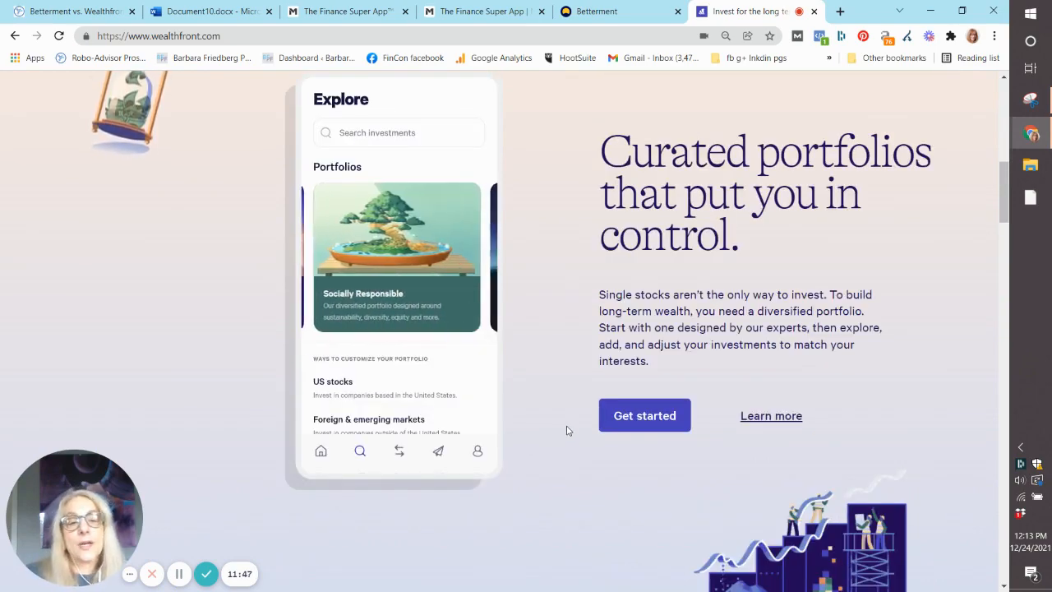
scroll("down", 3)
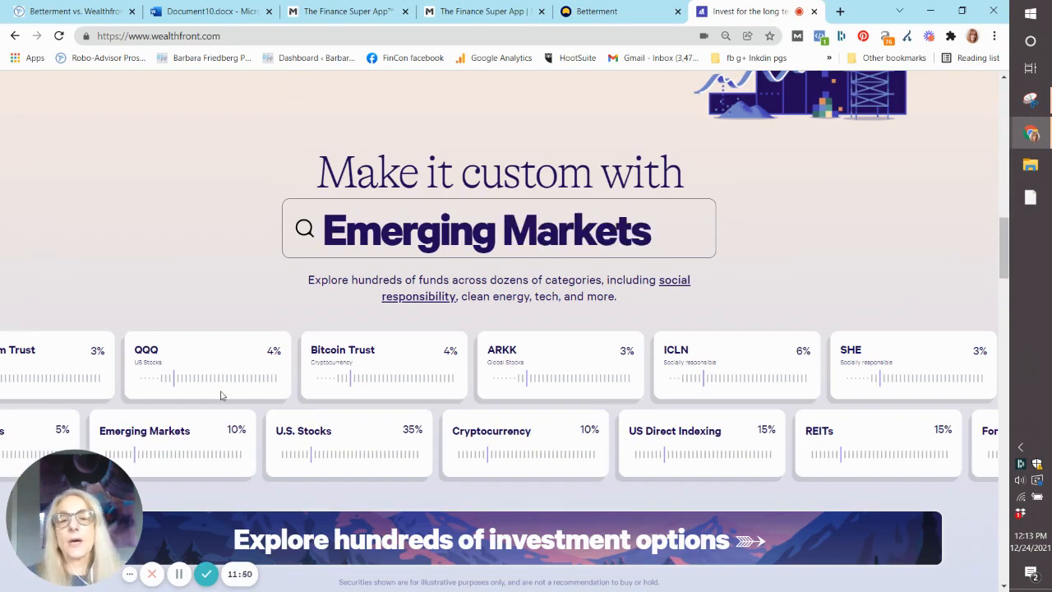
scroll("down", 3)
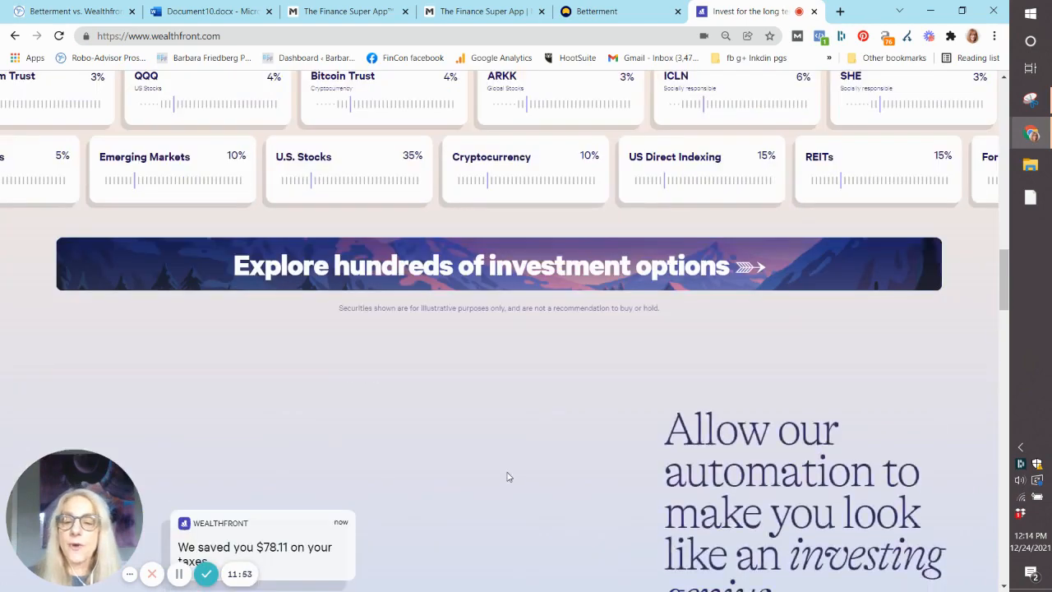
scroll("down", 3)
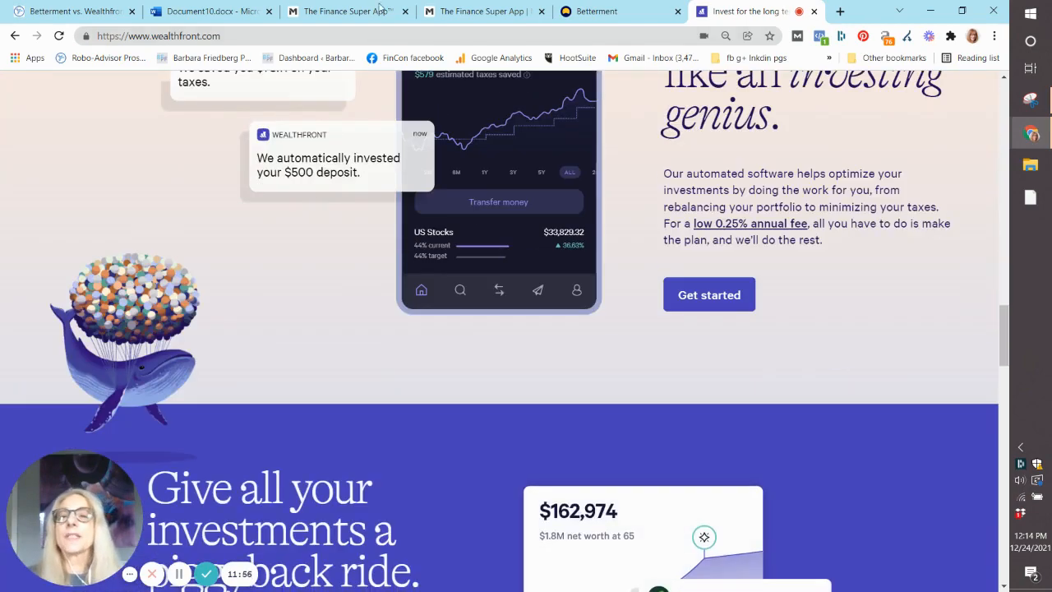
Step: On the M1 Finance homepage, scroll past the growth tools to the M1 Plus perks
left_click(337, 11)
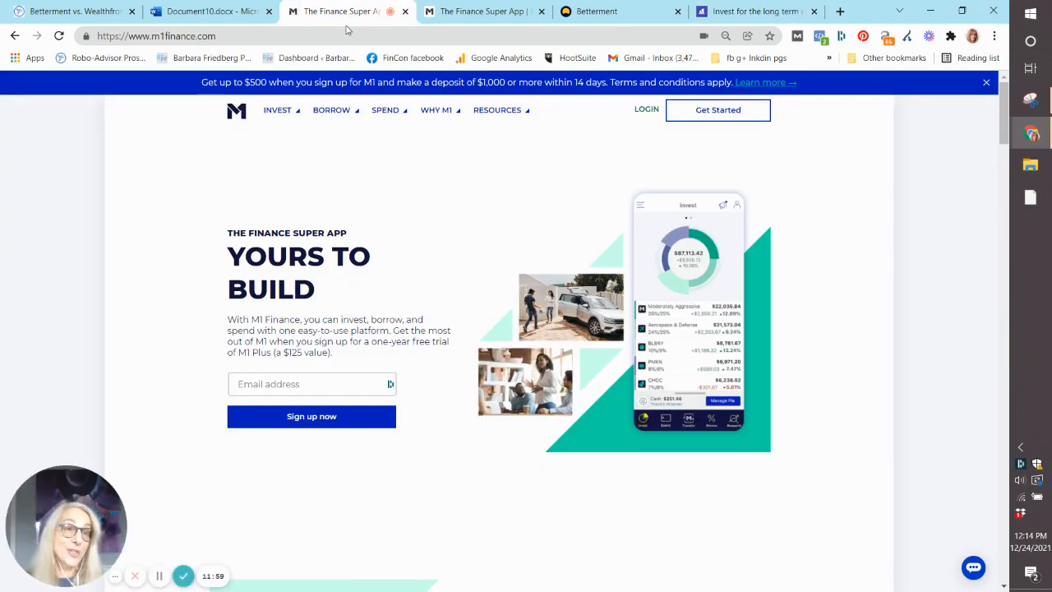
mouse_move(313, 57)
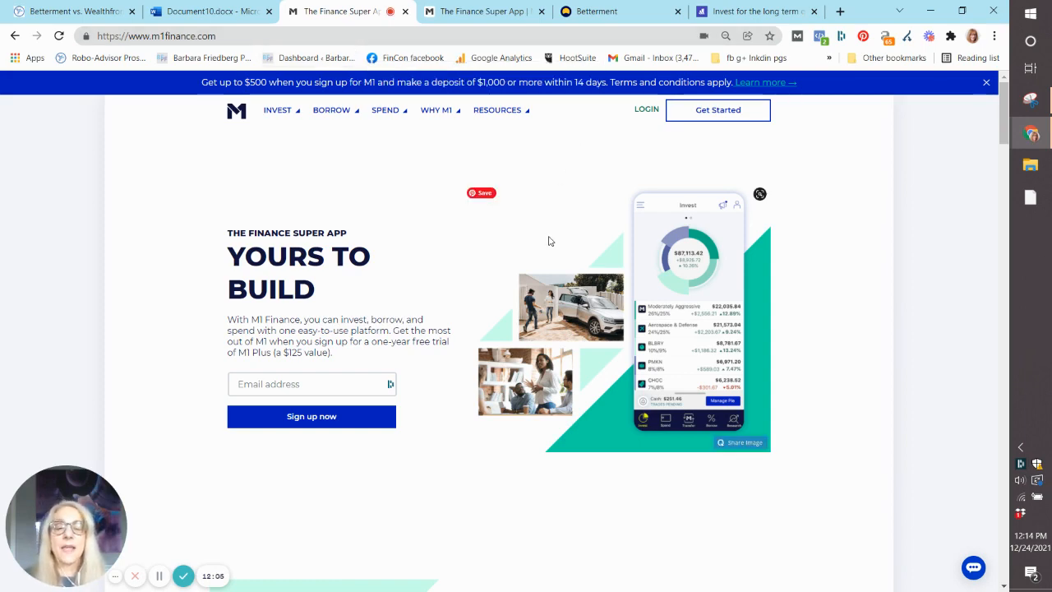
scroll("down", 3)
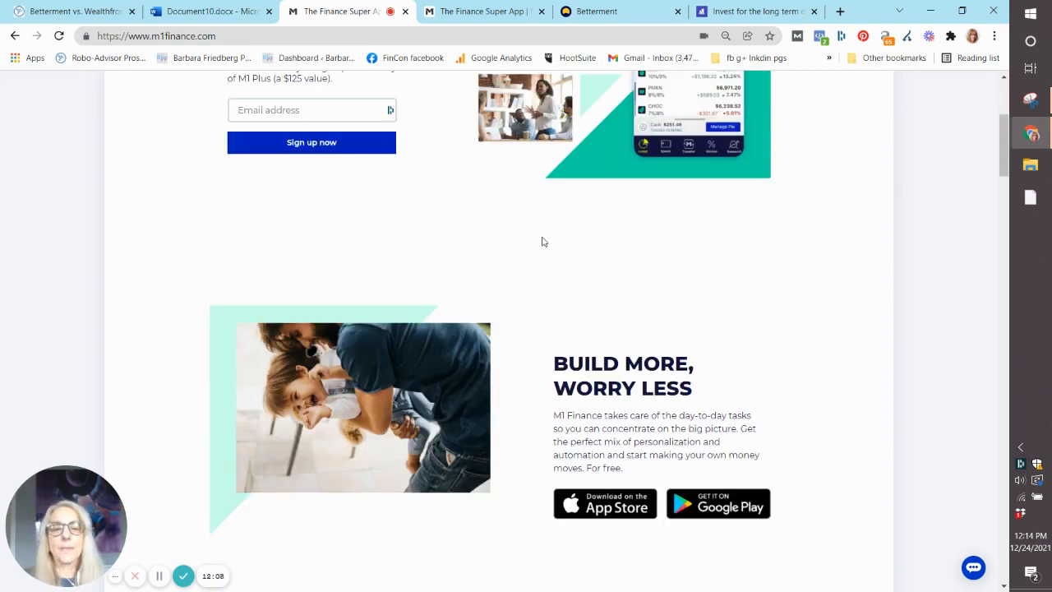
scroll("down", 3)
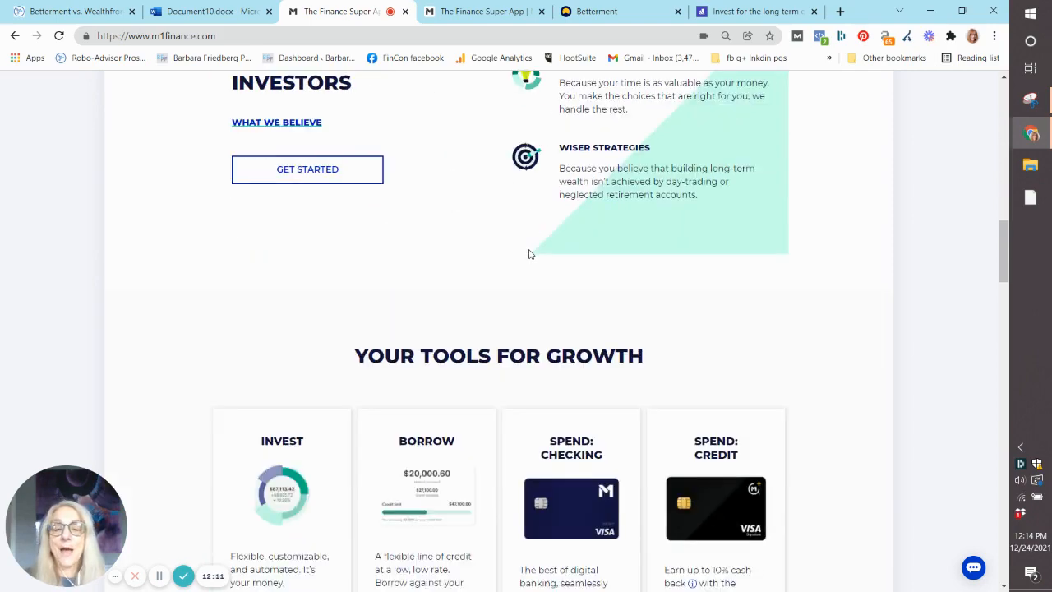
scroll("down", 3)
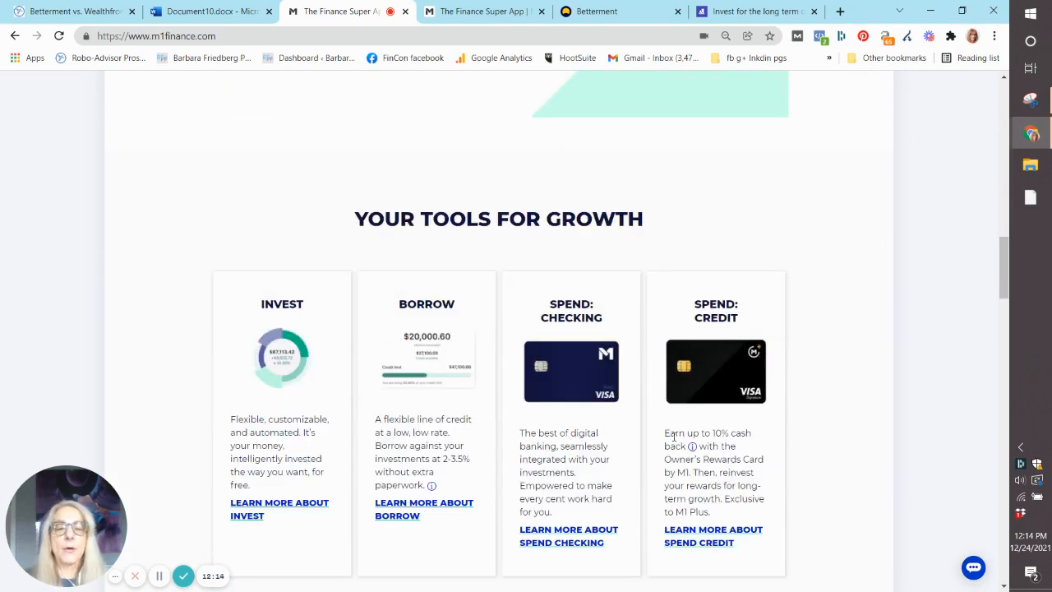
scroll("down", 3)
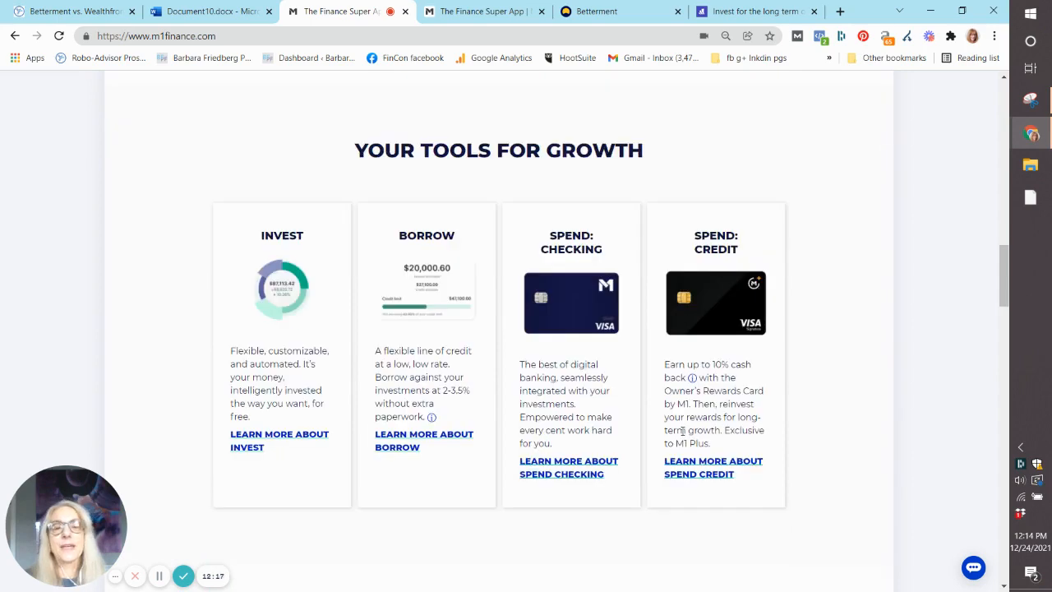
scroll("down", 3)
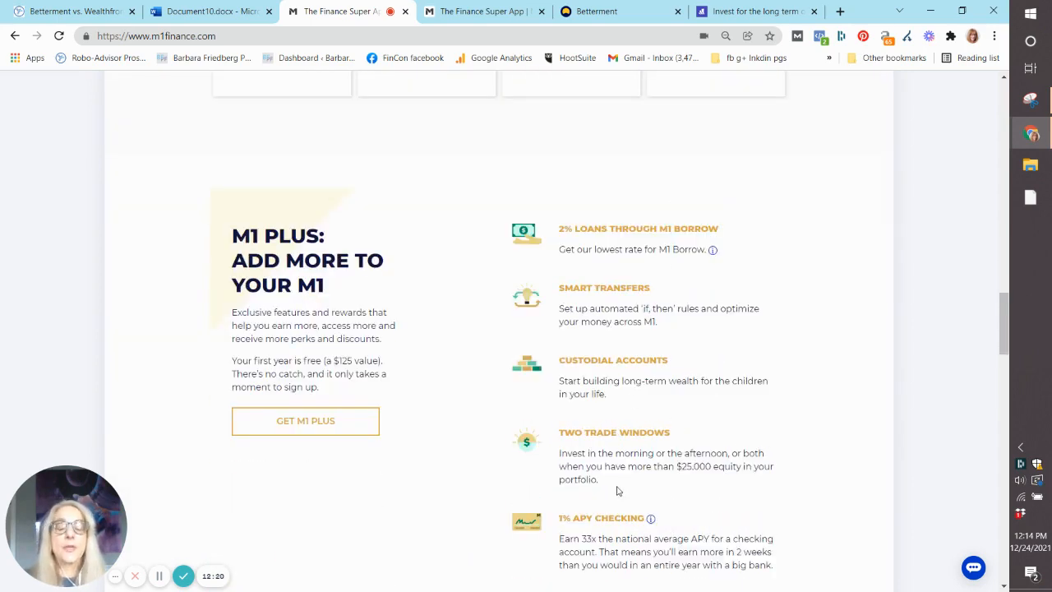
mouse_move(618, 420)
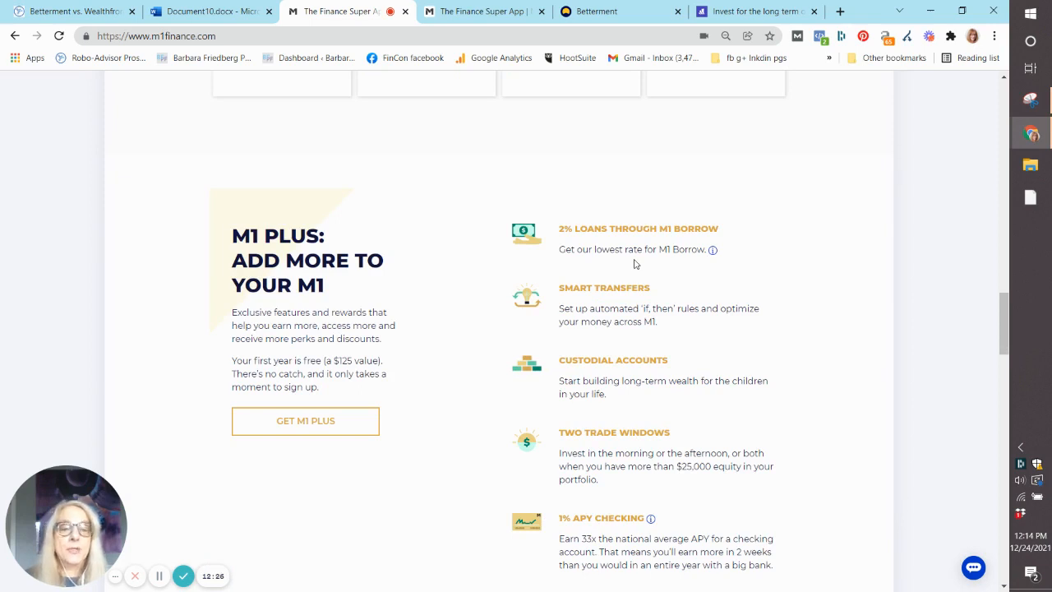
mouse_move(549, 295)
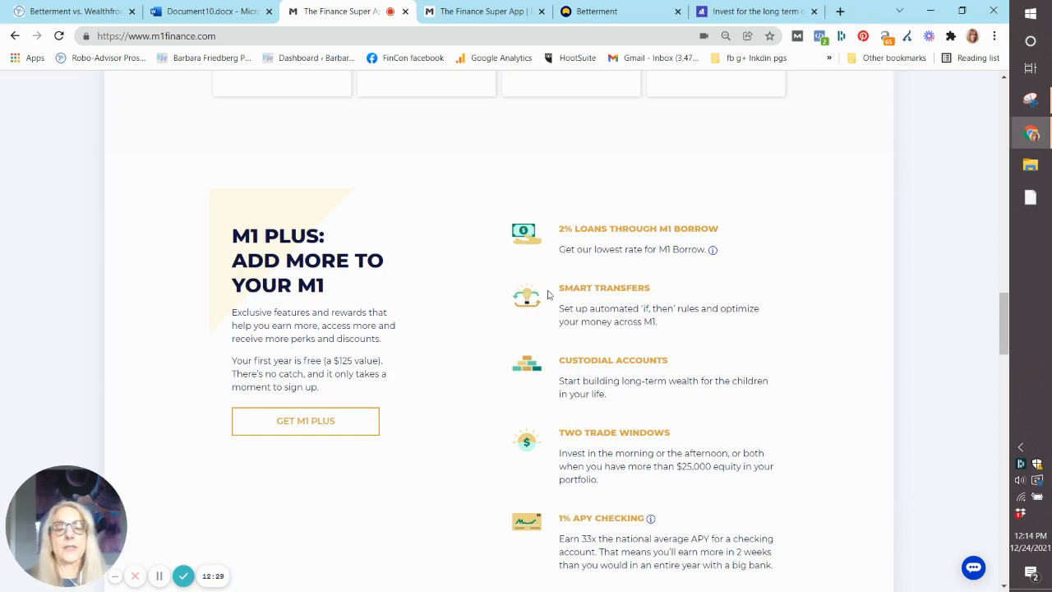
mouse_move(619, 414)
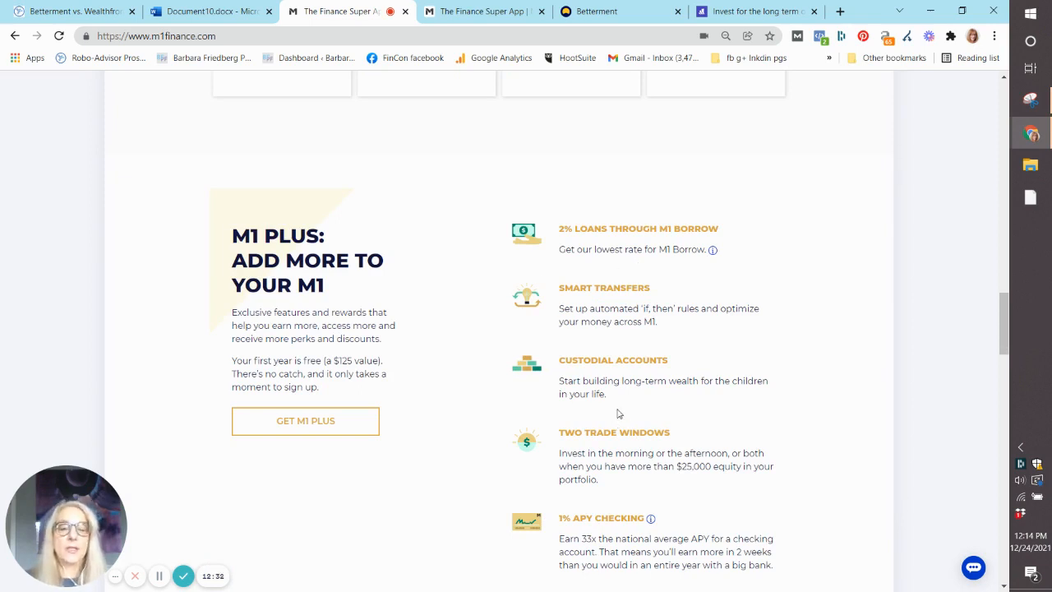
scroll("down", 3)
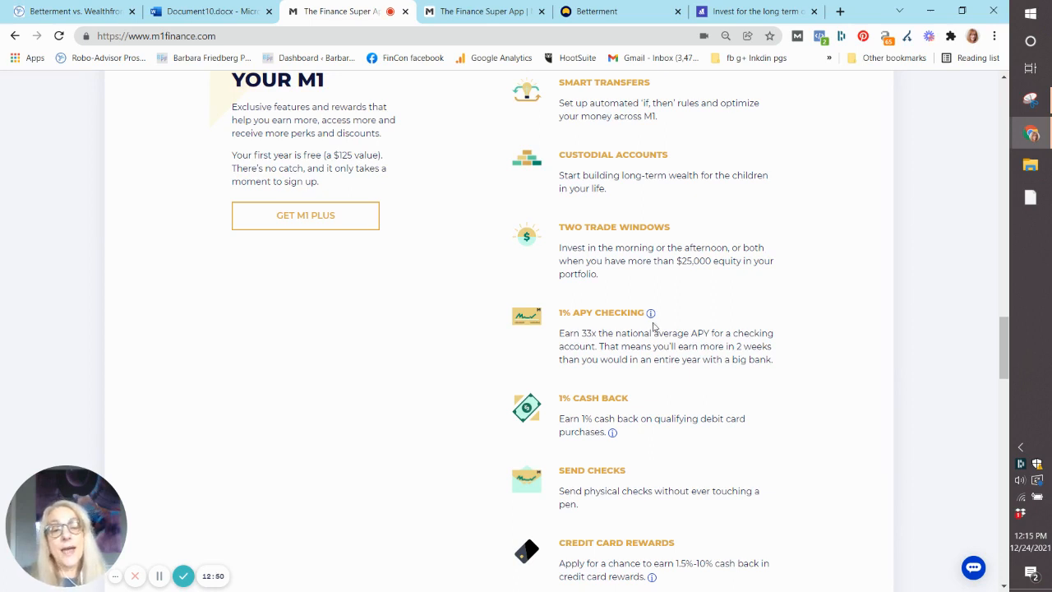
mouse_move(591, 332)
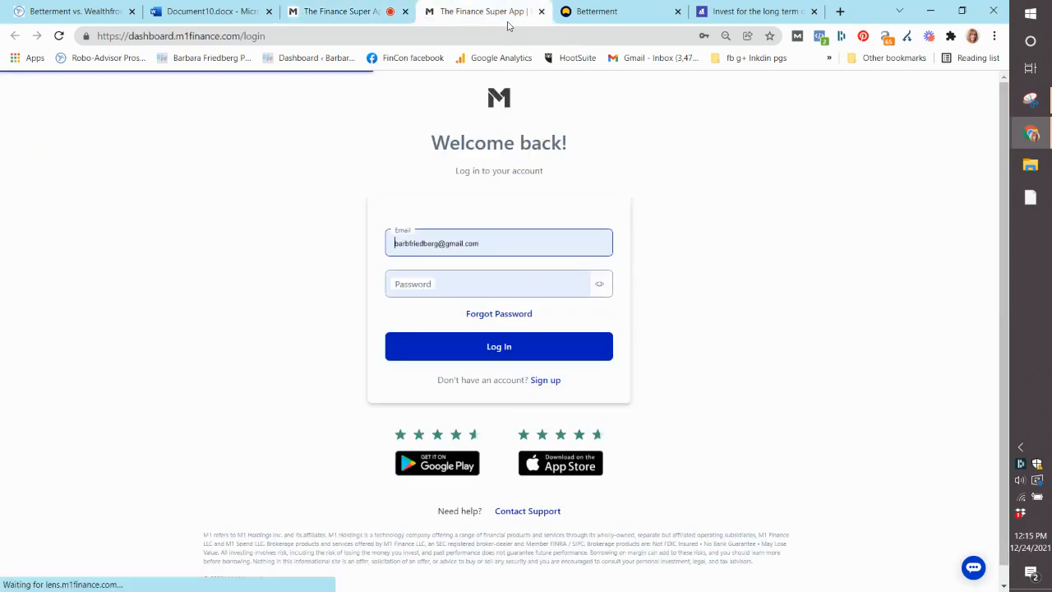
Step: Autofill the saved password and log in to the M1 account
left_click(499, 346)
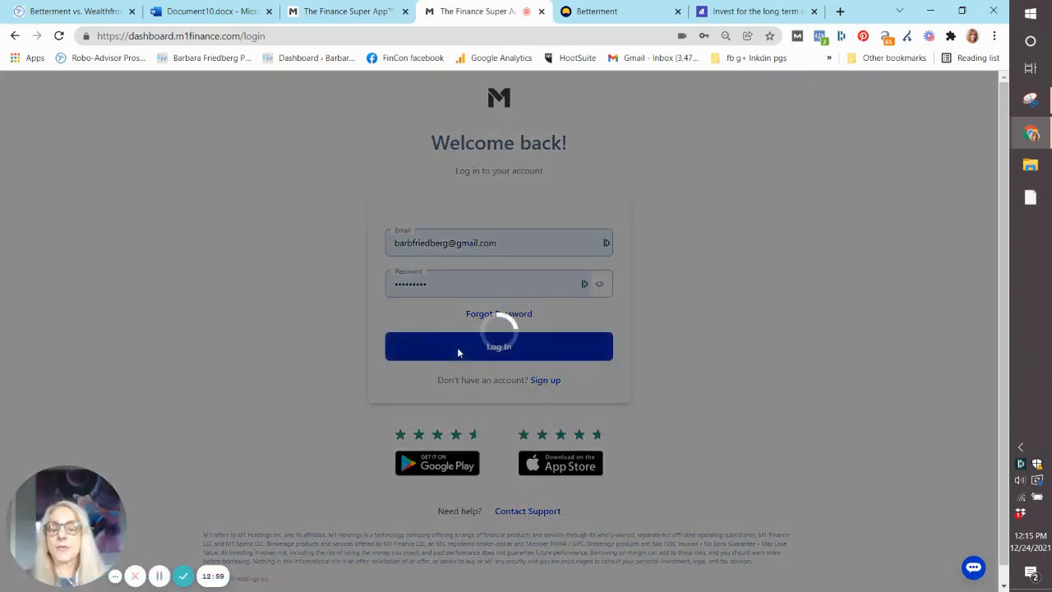
left_click(499, 346)
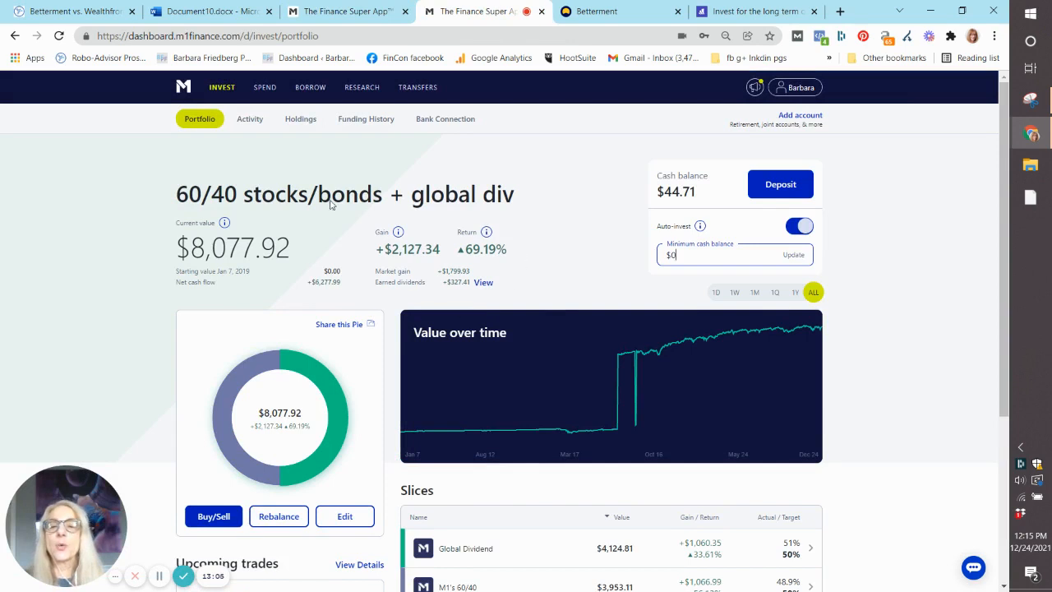
mouse_move(890, 375)
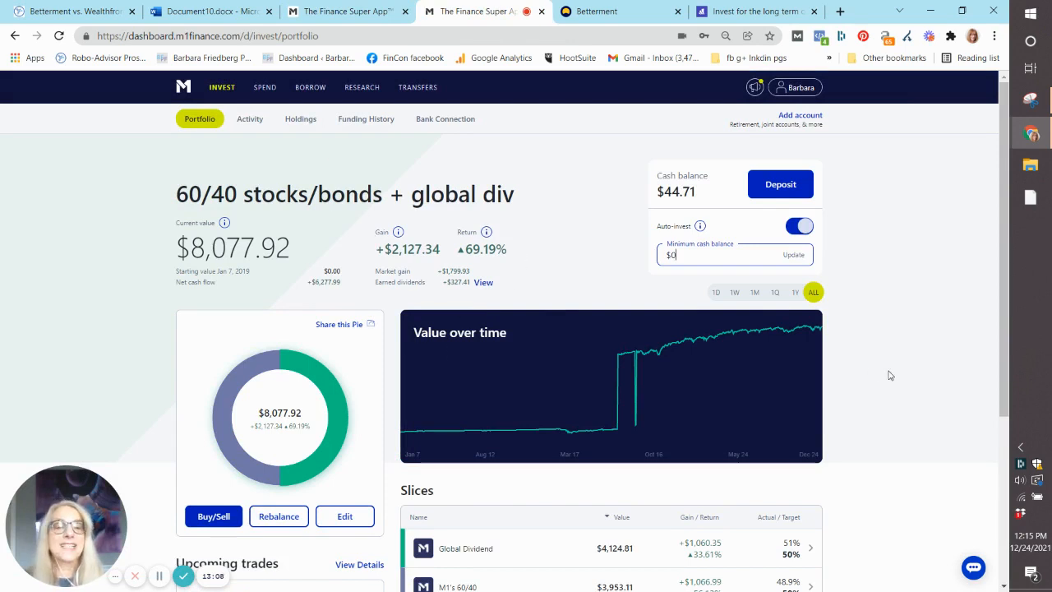
scroll("down", 3)
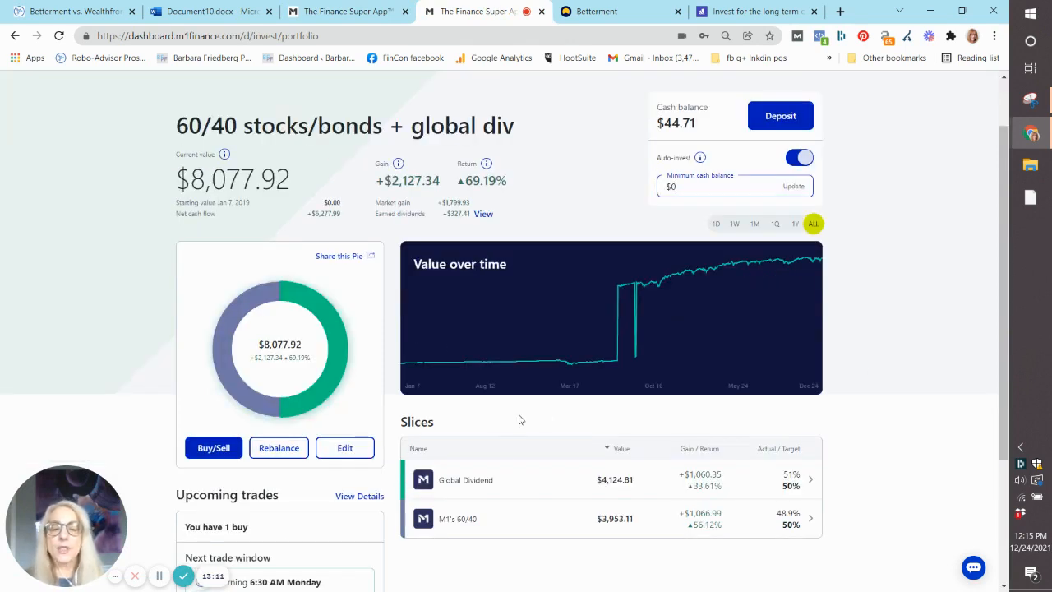
Step: Browse the Global Dividend slice's holdings, then return to the portfolio overview
left_click(466, 480)
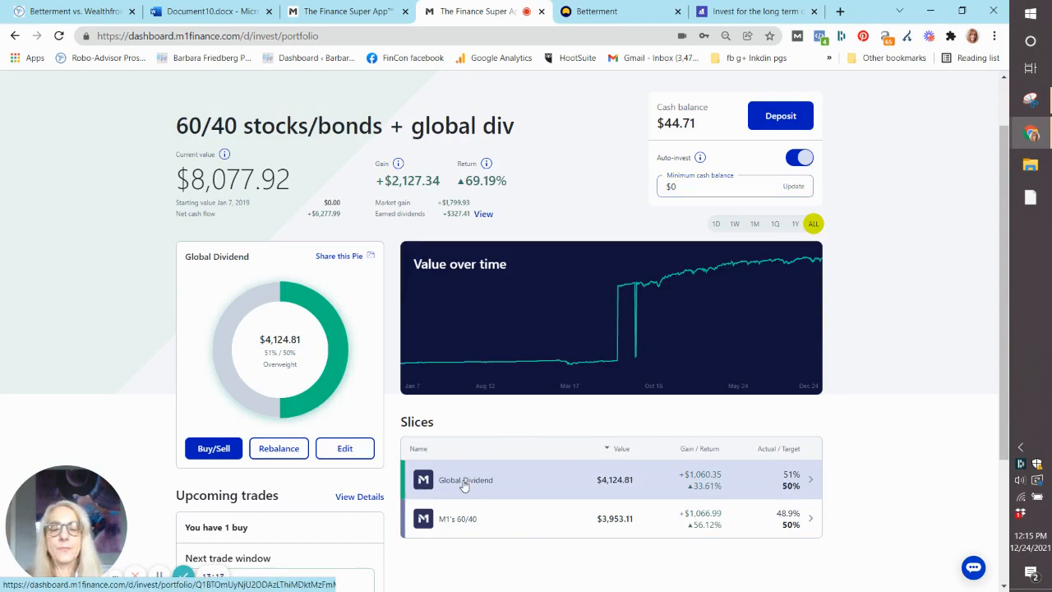
left_click(466, 479)
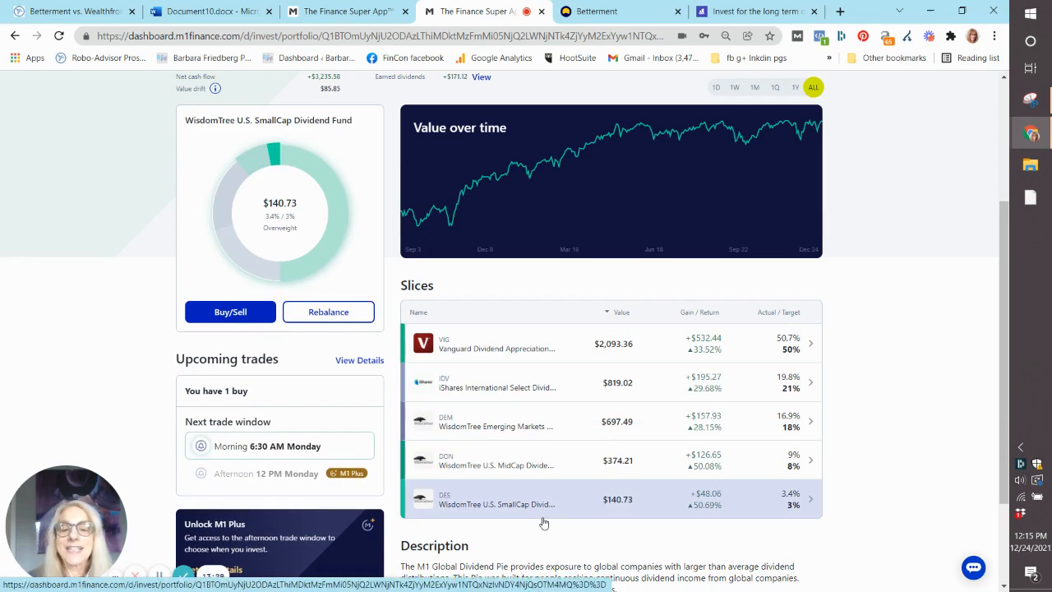
mouse_move(548, 493)
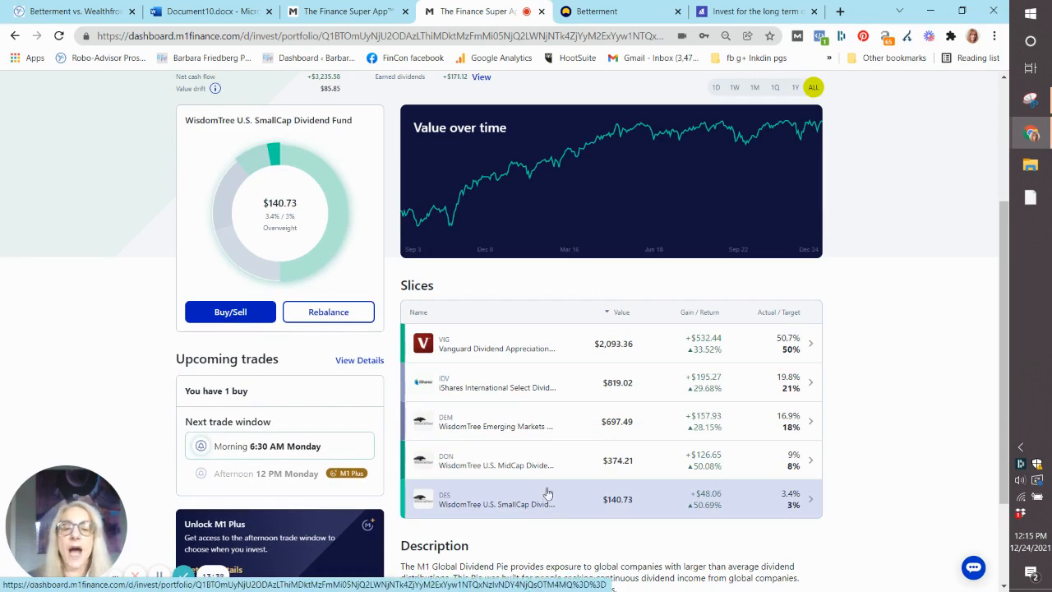
left_click(497, 382)
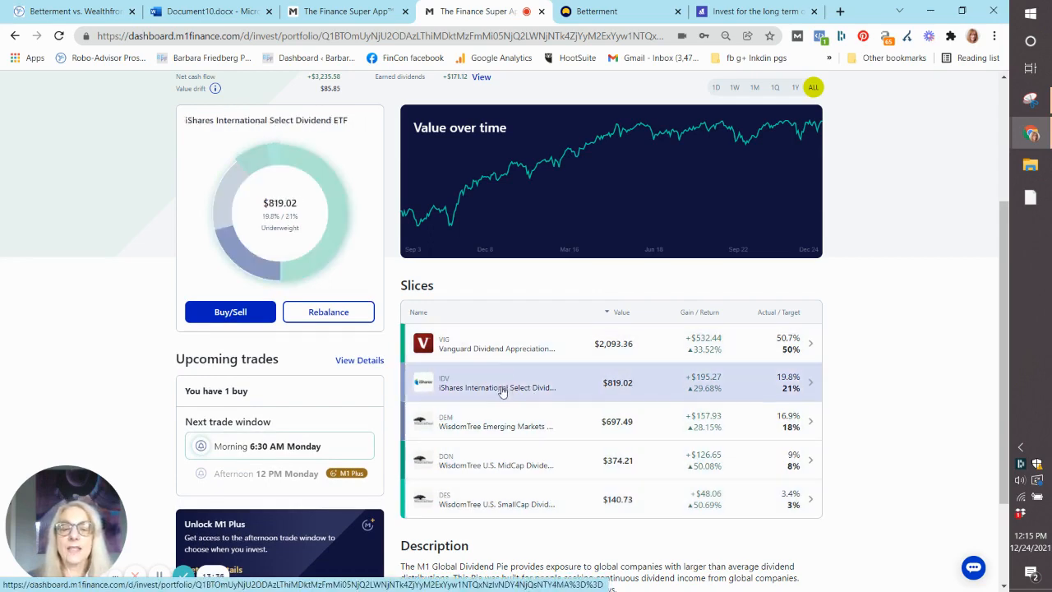
left_click(15, 36)
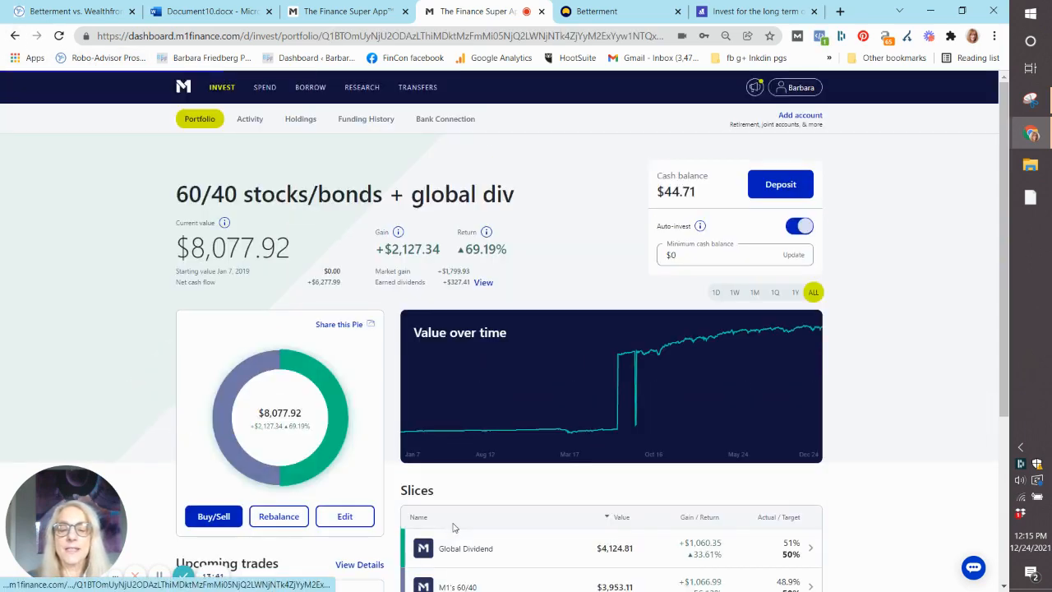
Step: Browse the M1's 60/40 slice's VT and BND holdings, then open Research market news
left_click(458, 586)
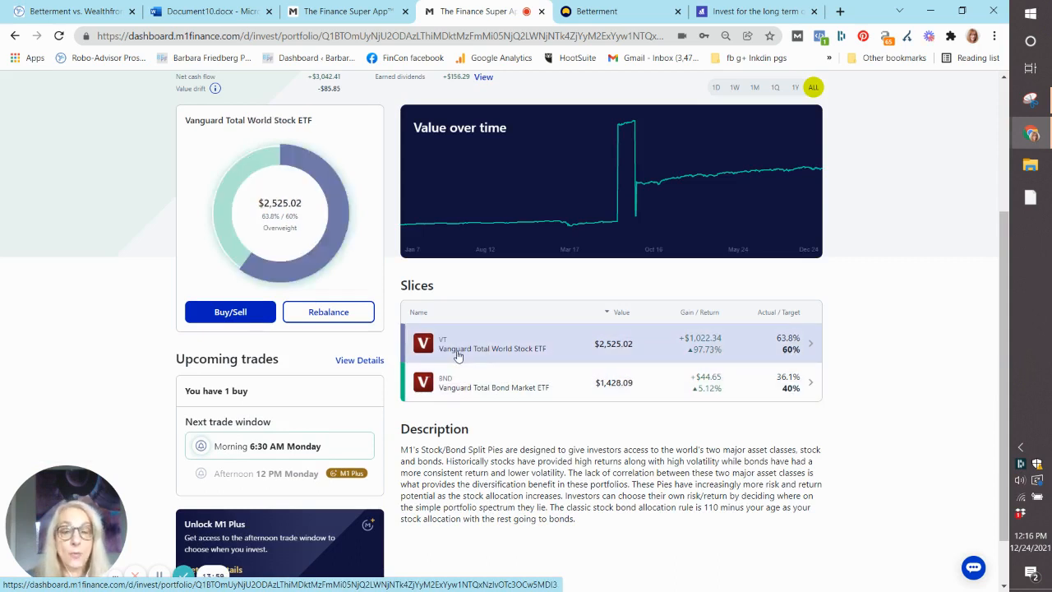
left_click(493, 382)
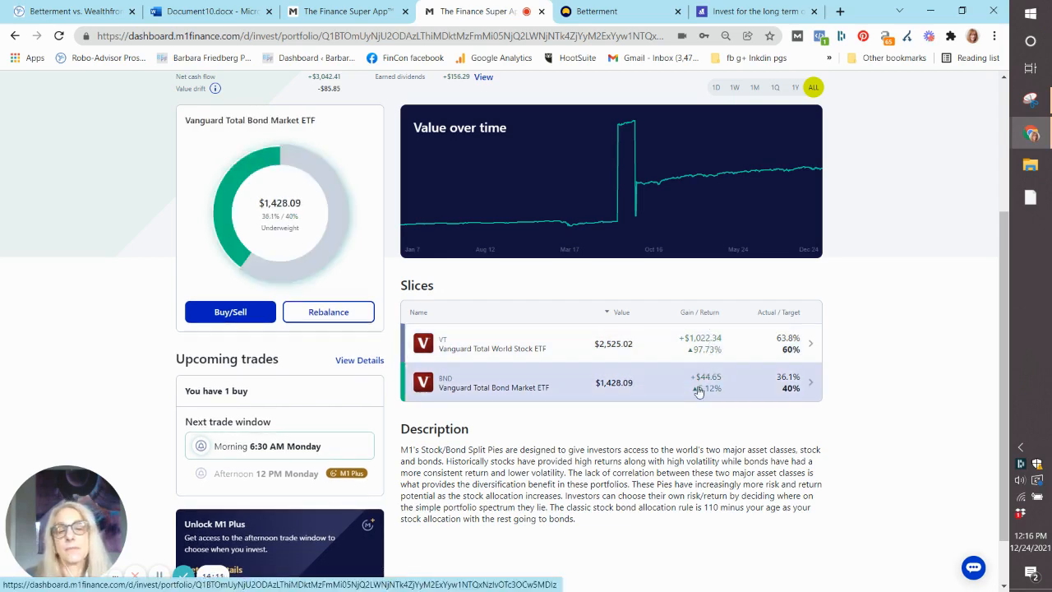
scroll("up", 3)
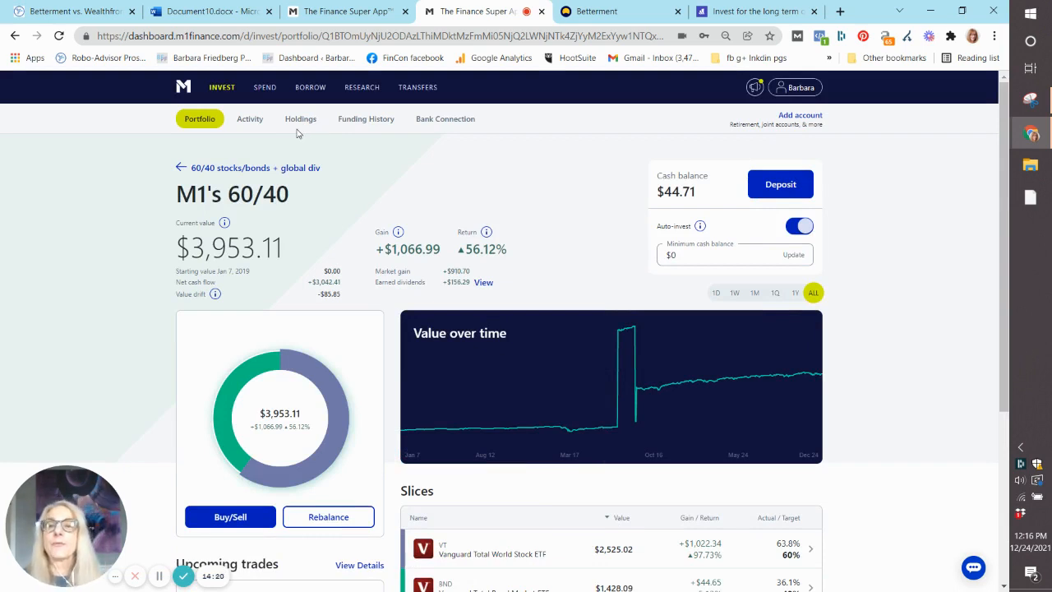
left_click(362, 87)
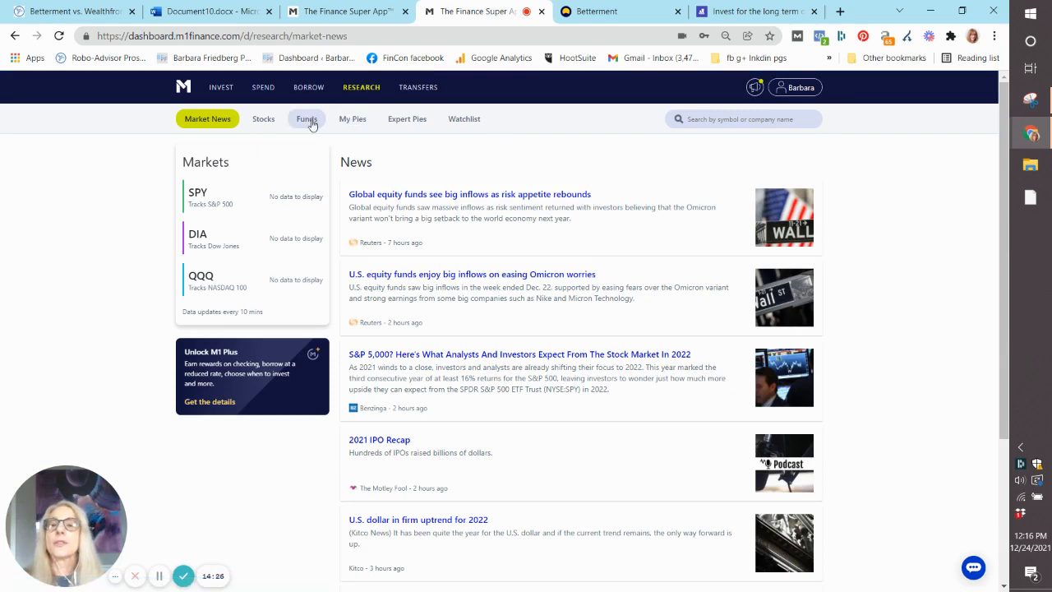
left_click(407, 118)
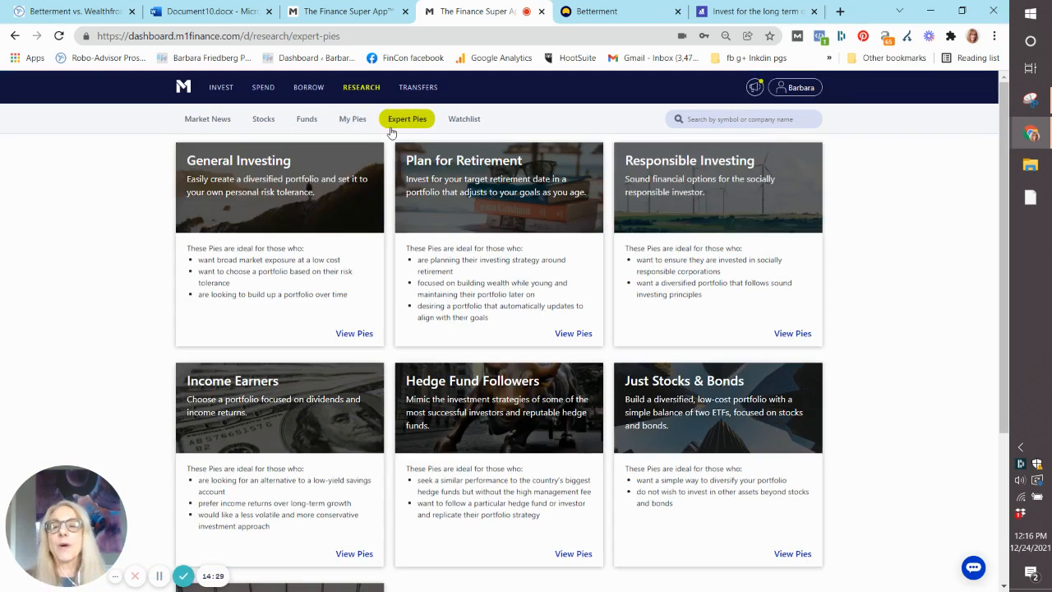
mouse_move(968, 300)
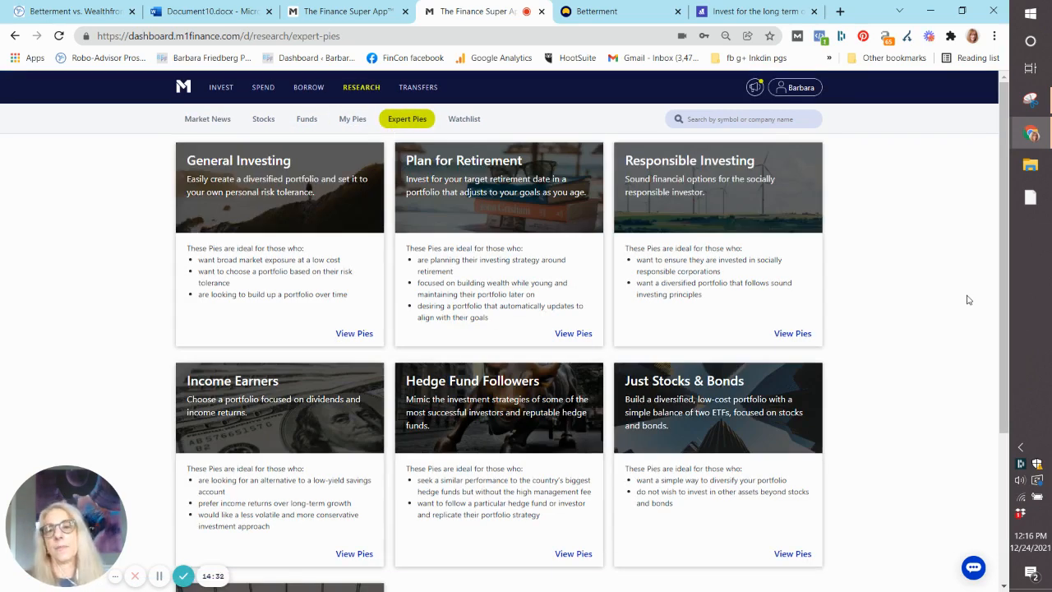
mouse_move(681, 208)
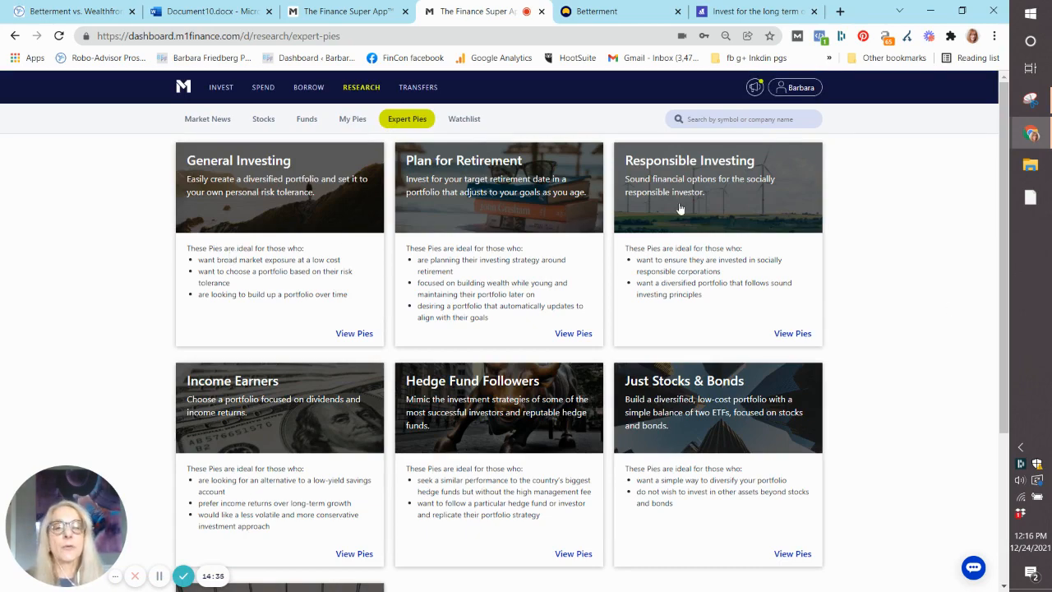
mouse_move(708, 419)
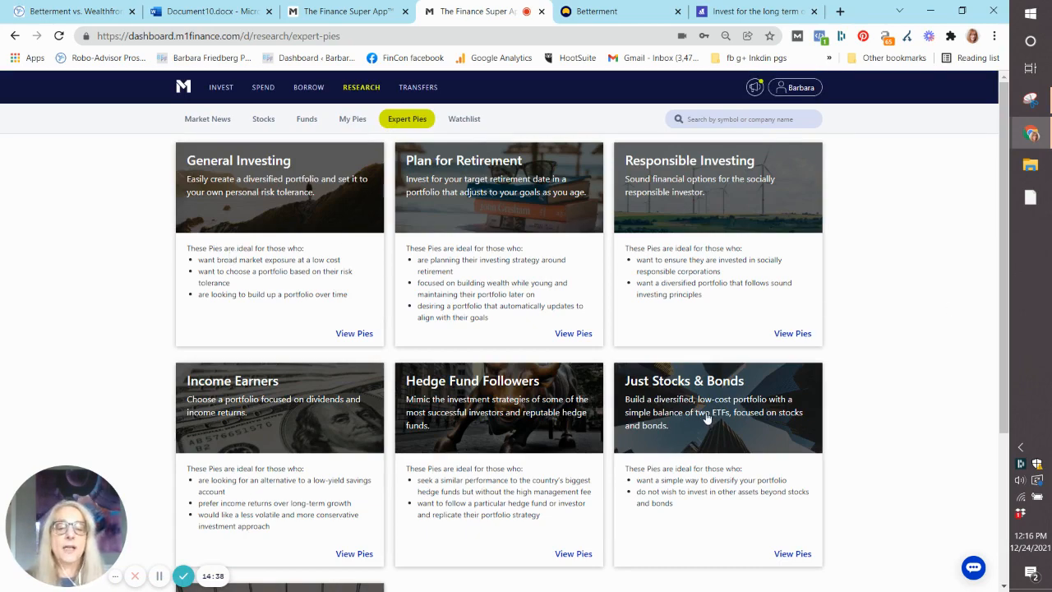
left_click(791, 553)
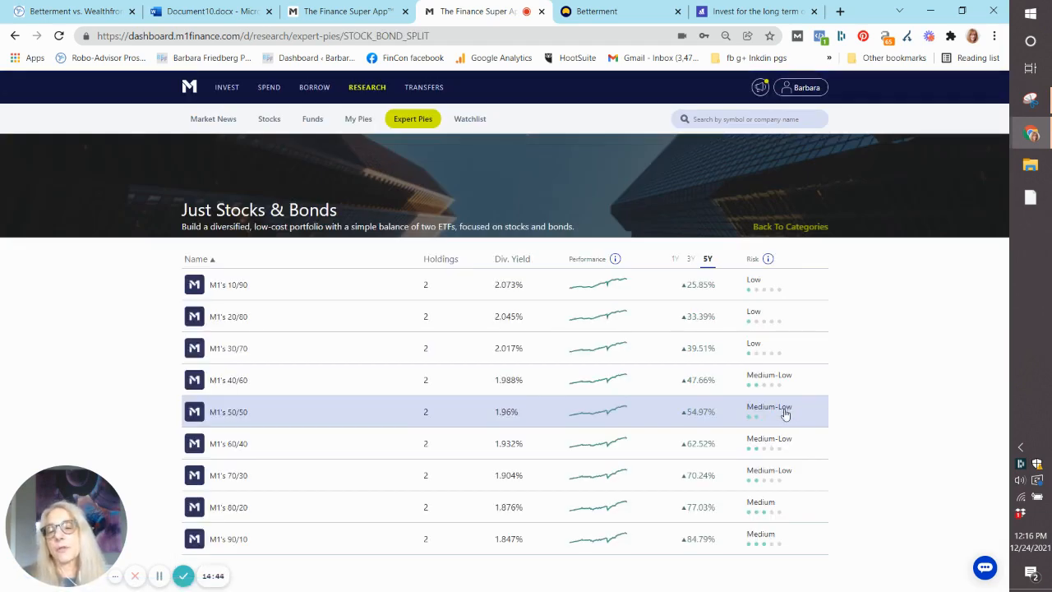
left_click(229, 284)
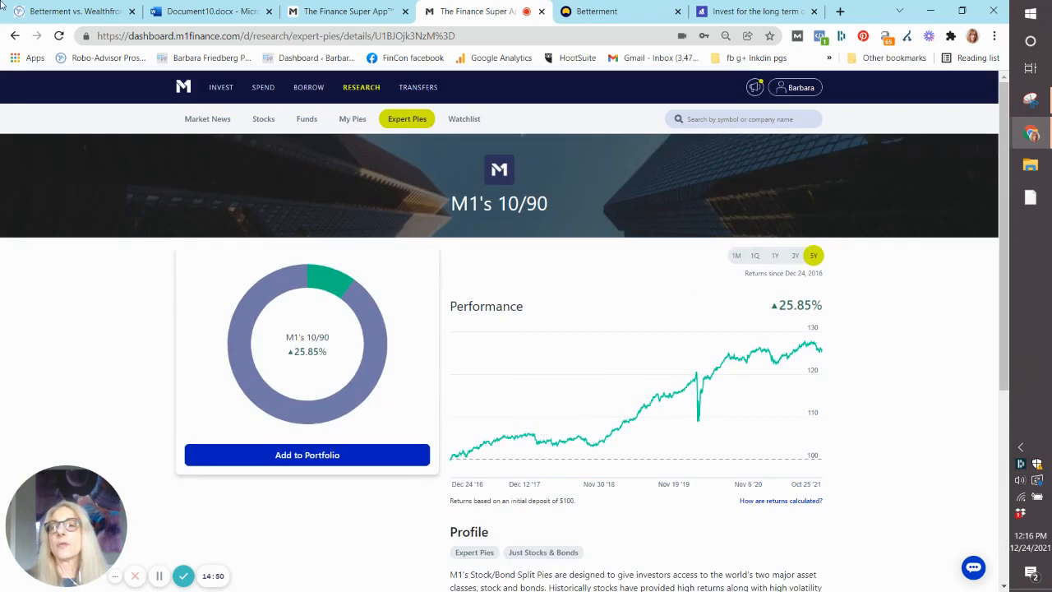
left_click(15, 35)
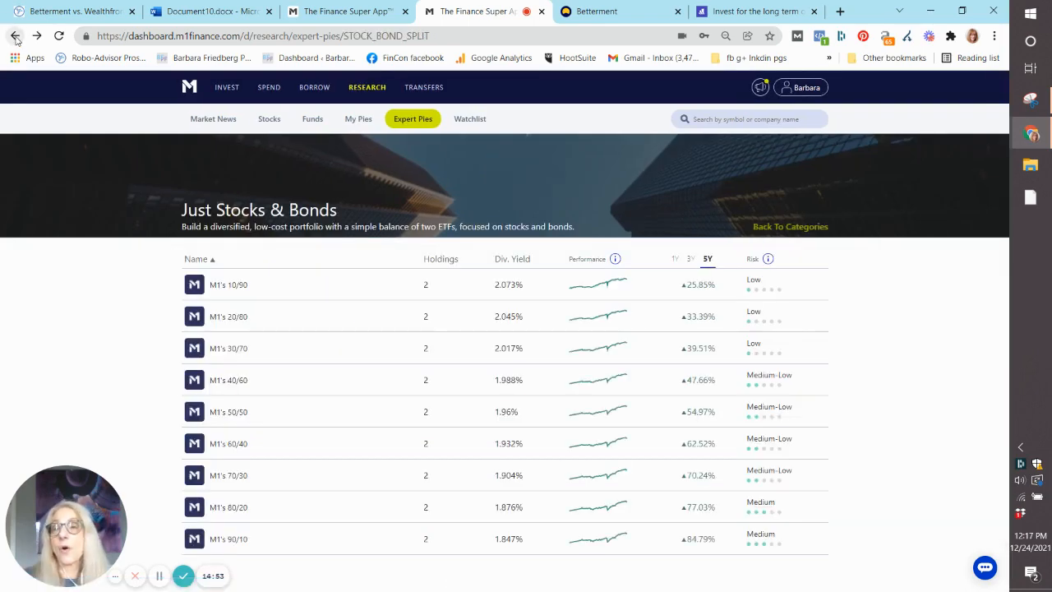
left_click(15, 35)
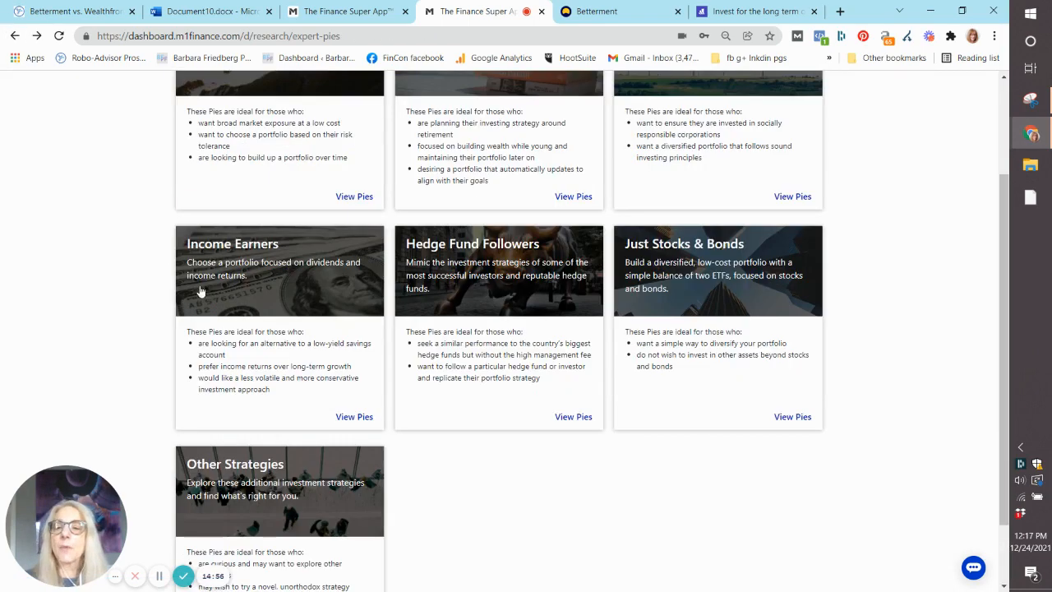
mouse_move(226, 390)
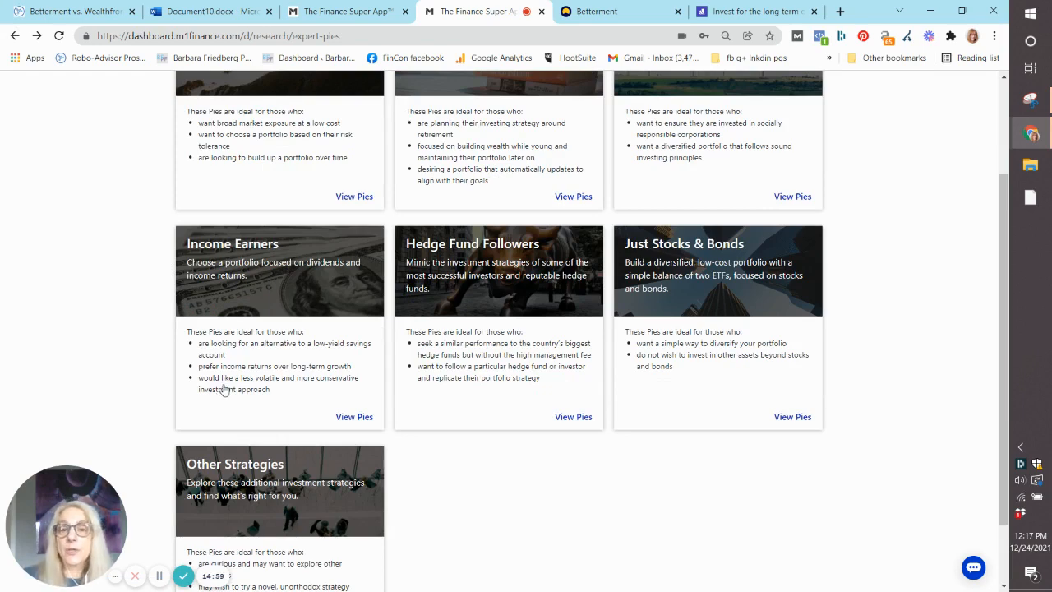
scroll("down", 3)
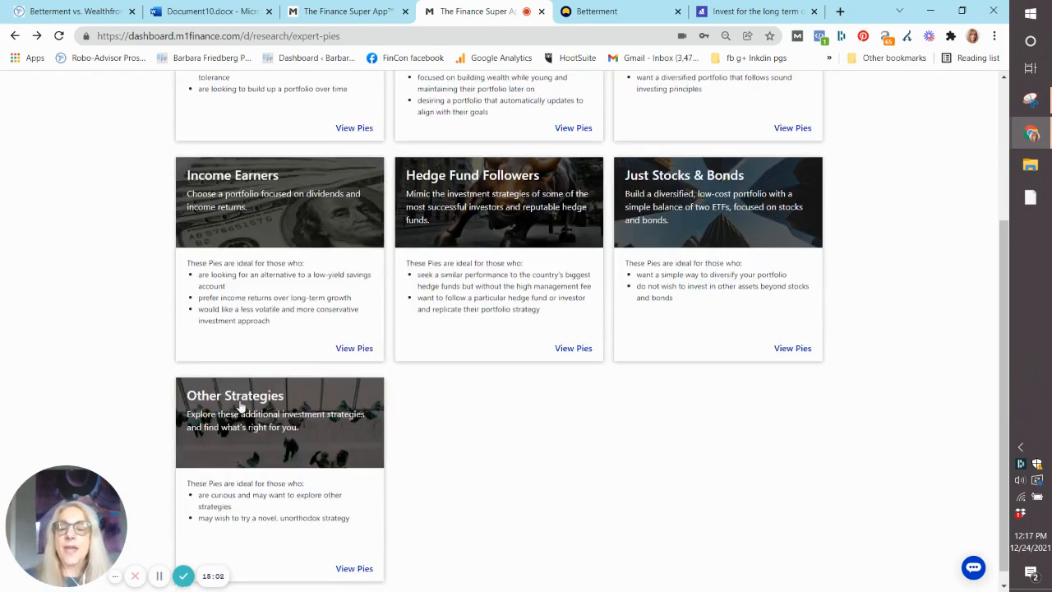
left_click(573, 347)
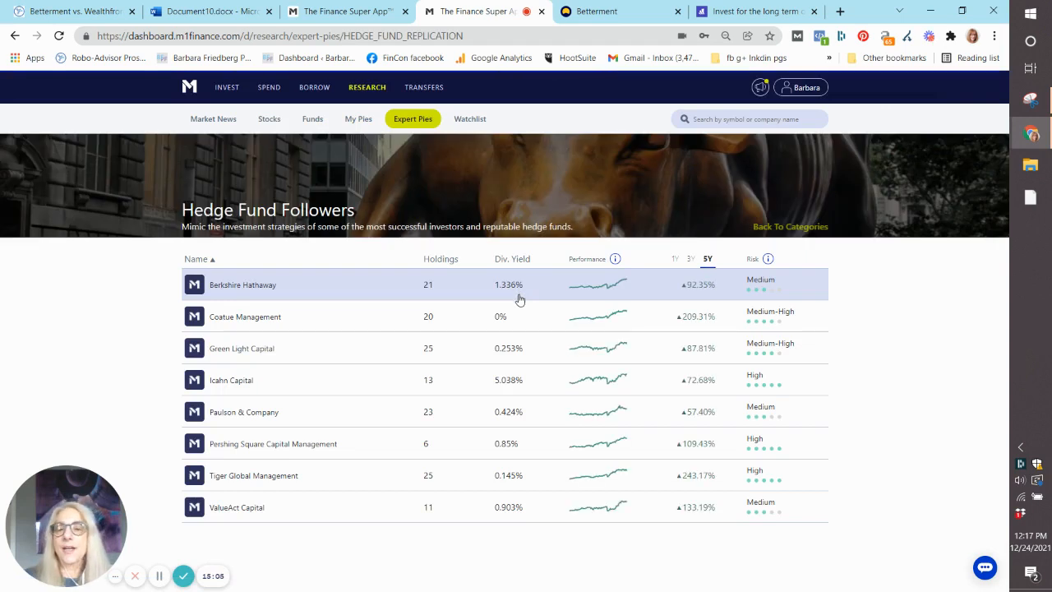
mouse_move(328, 475)
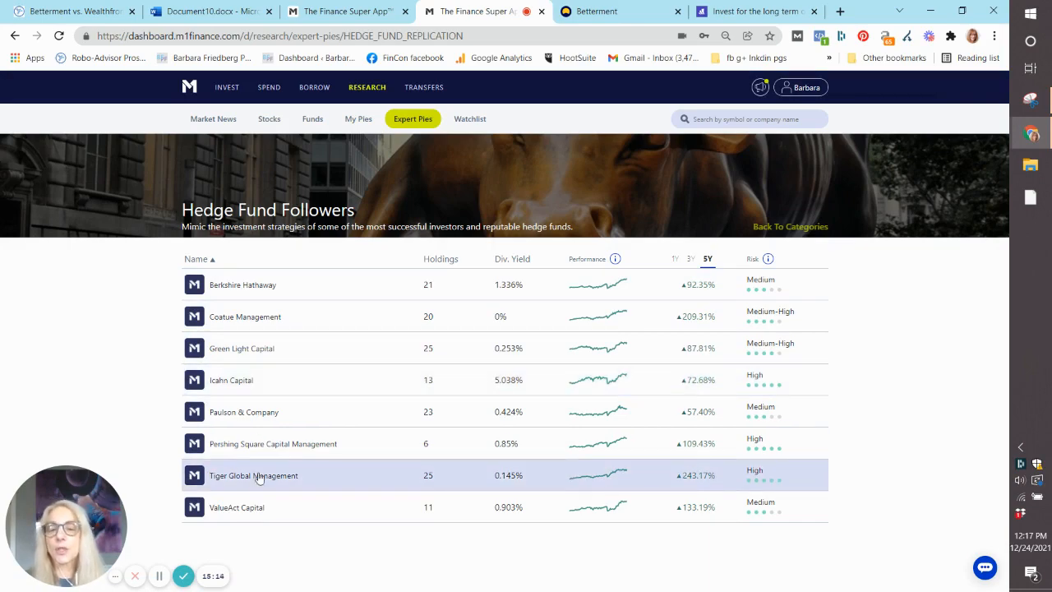
mouse_move(272, 316)
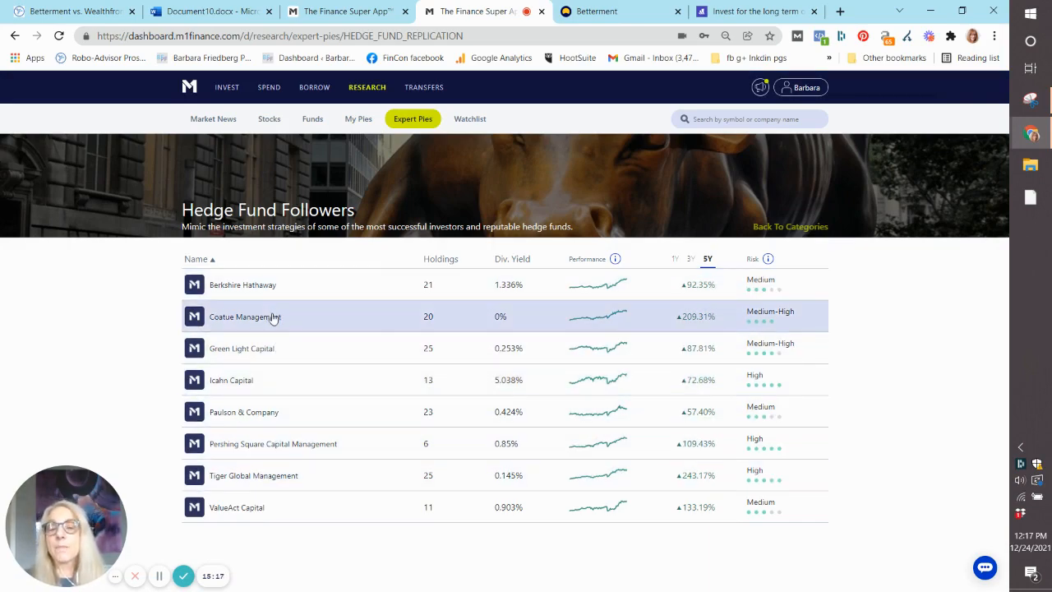
left_click(245, 317)
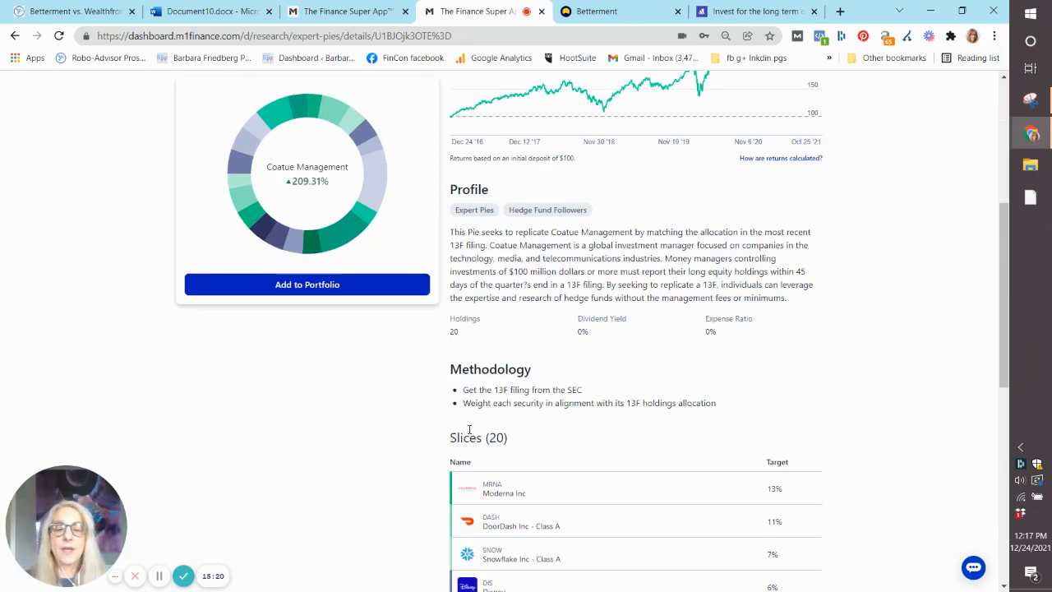
scroll("down", 3)
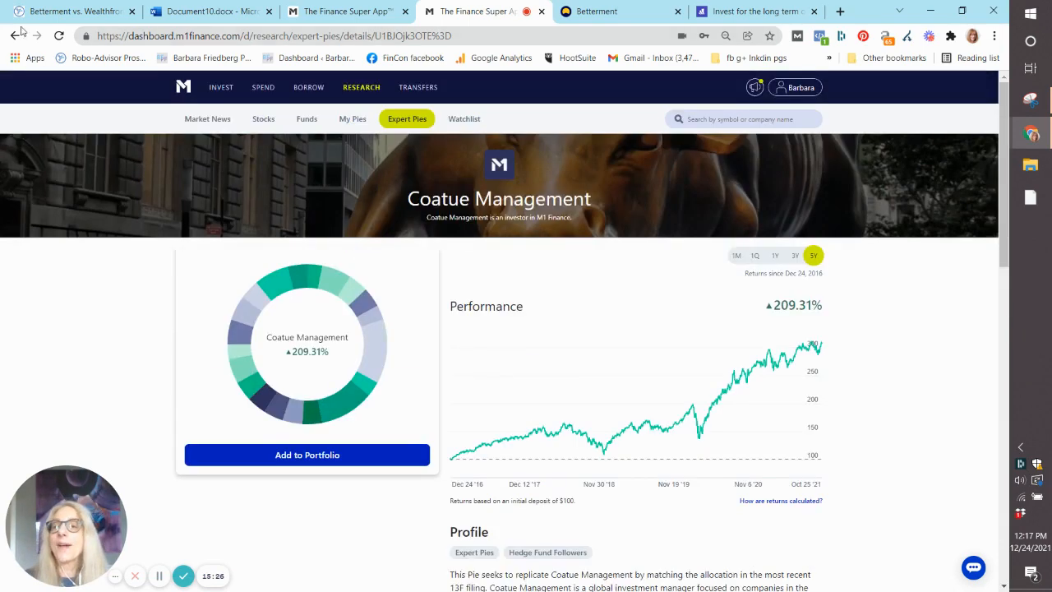
left_click(15, 35)
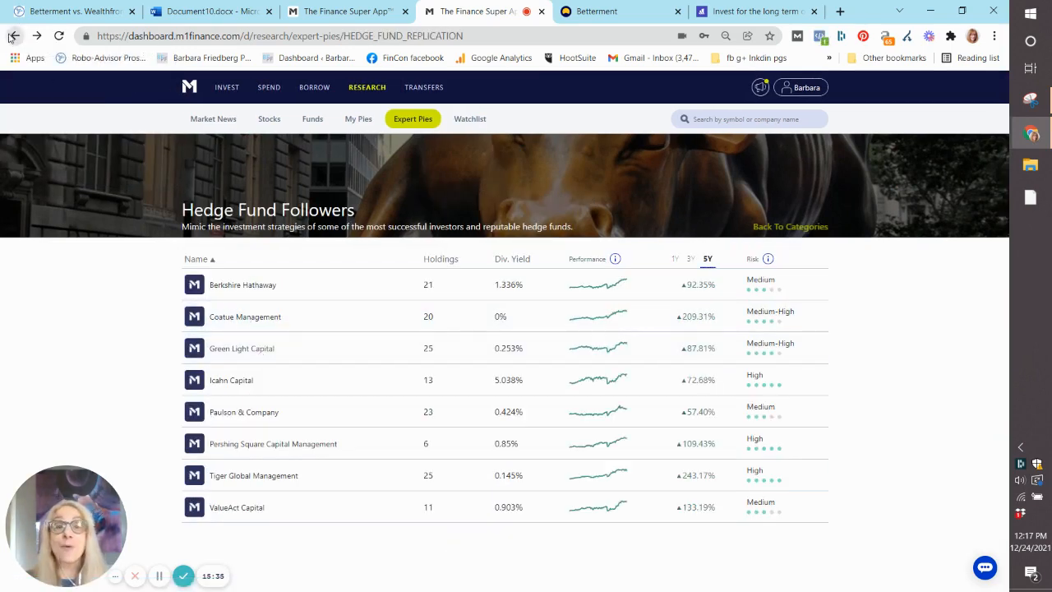
left_click(14, 35)
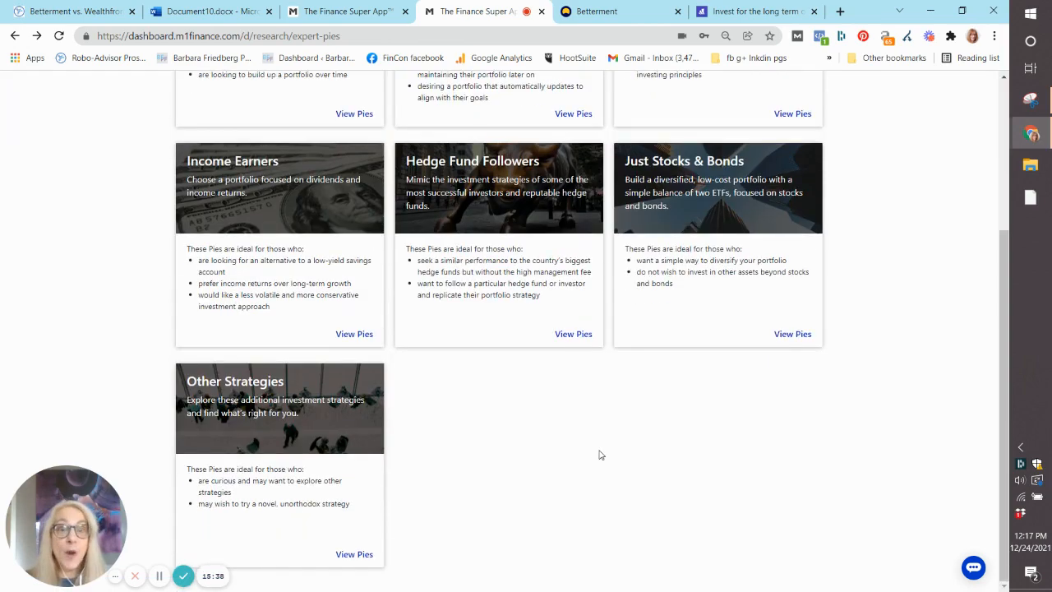
mouse_move(307, 435)
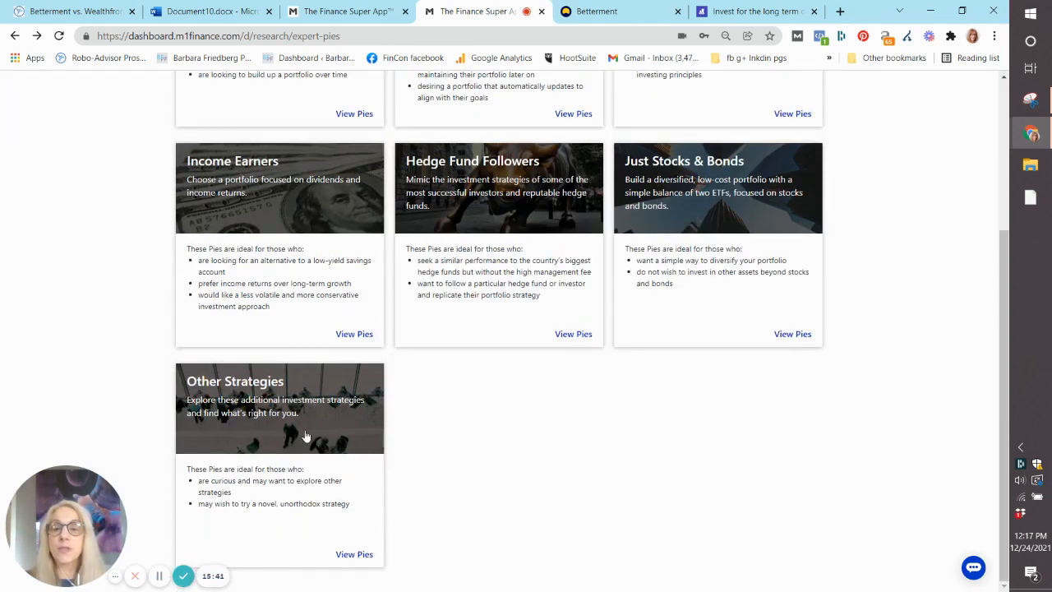
Step: View the ARK ETFs Equal-Weighted pie under Other Strategies, then switch to Document10
left_click(354, 554)
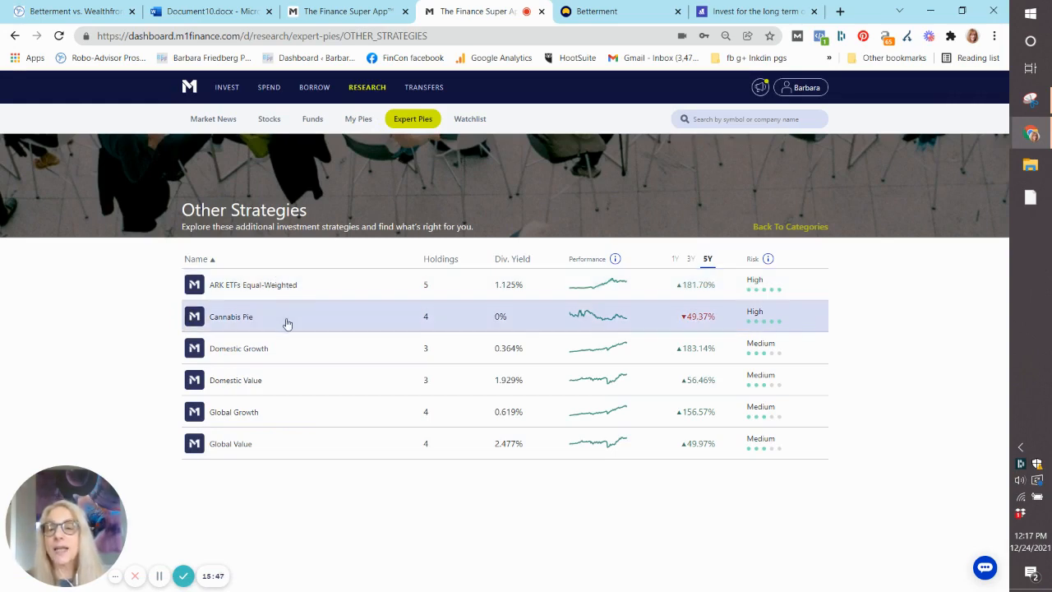
mouse_move(296, 379)
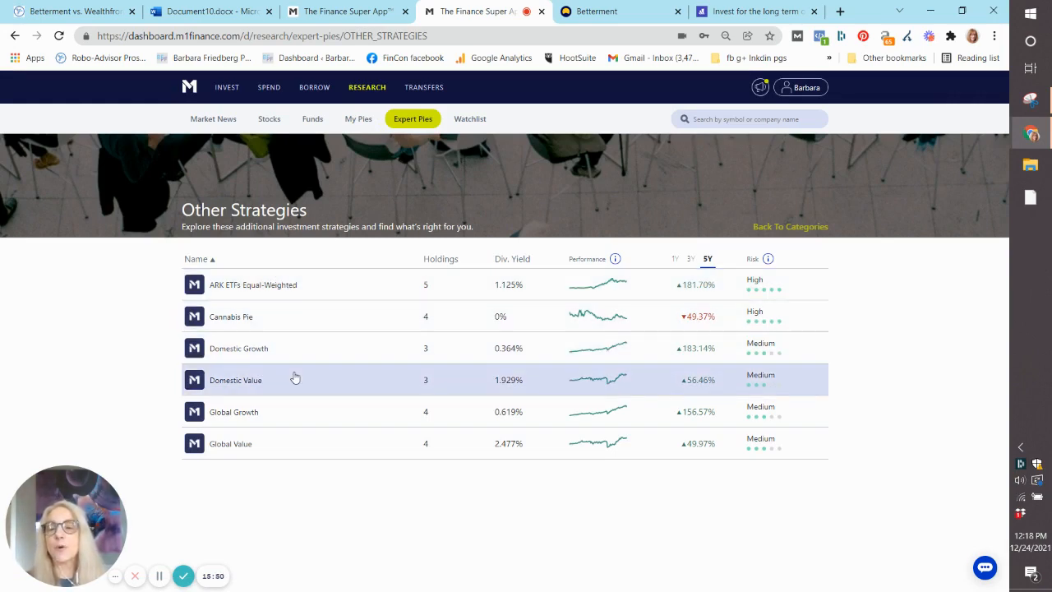
mouse_move(319, 284)
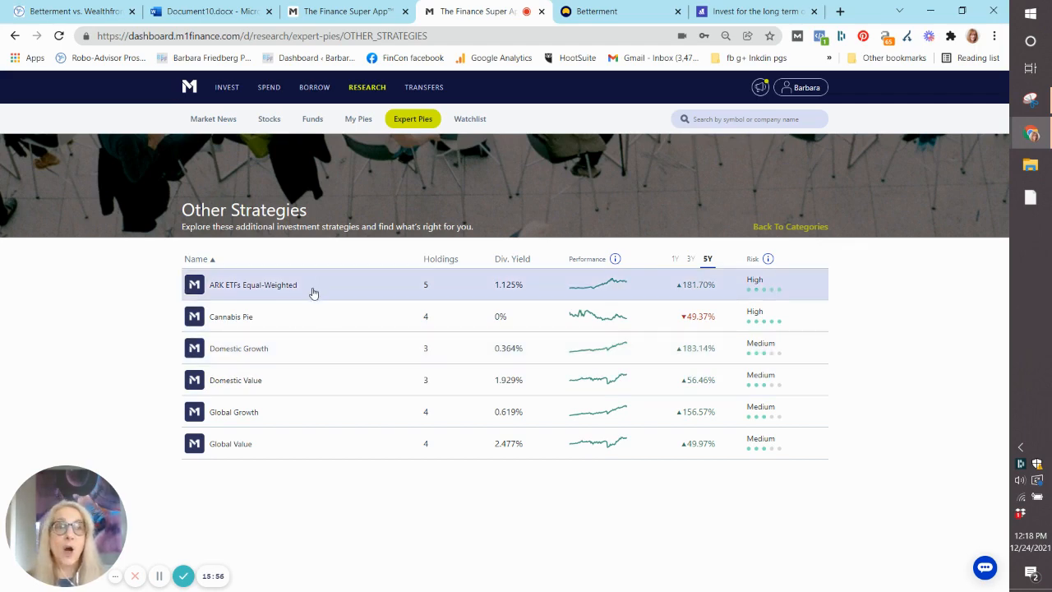
mouse_move(323, 280)
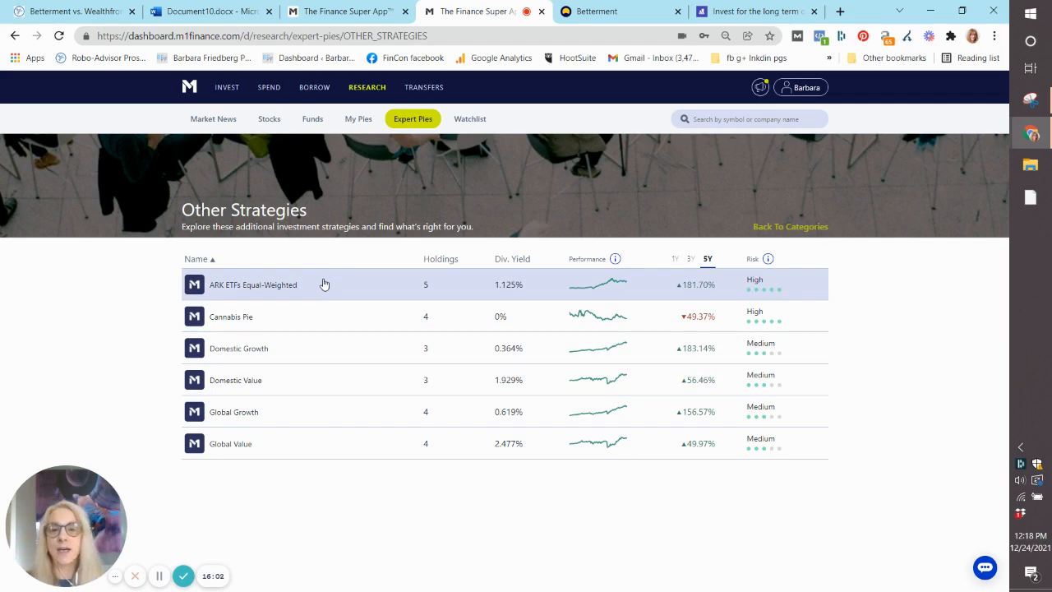
left_click(253, 284)
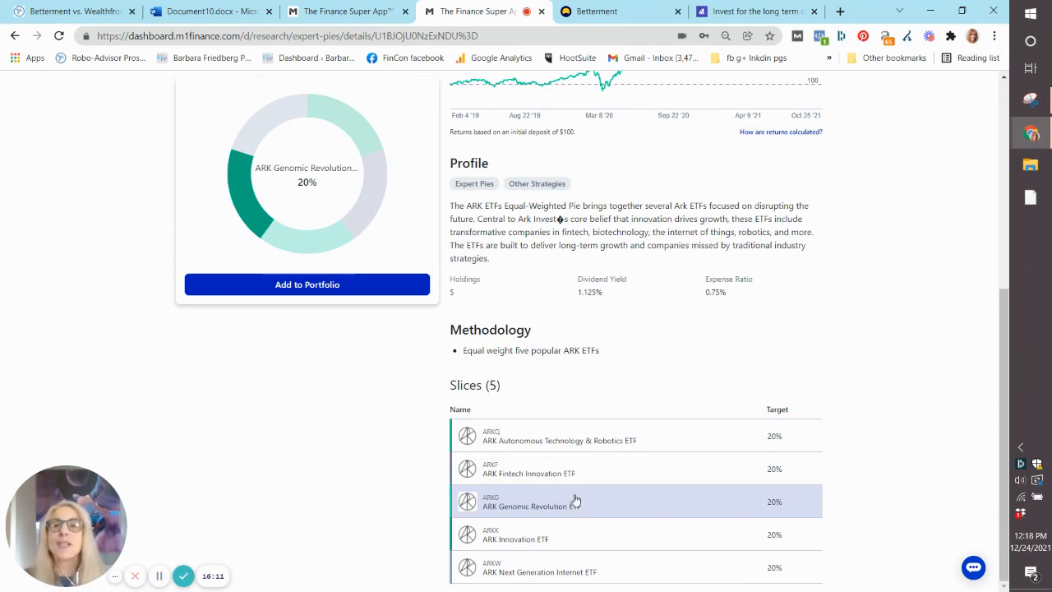
left_click(209, 11)
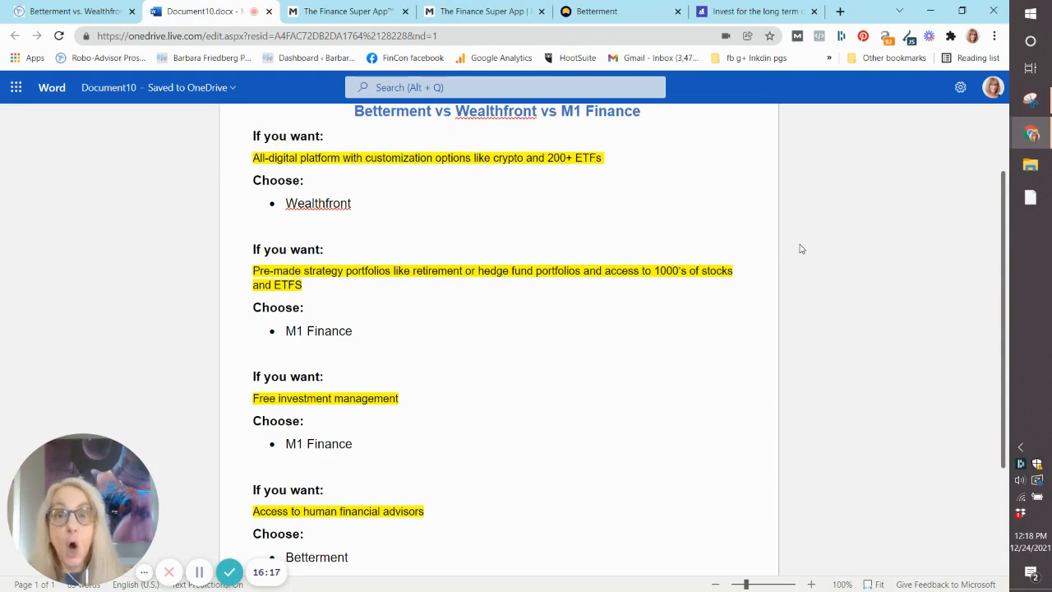
Step: Scroll through the Word summary's final recommendations and view the Layout tab options
left_click(323, 375)
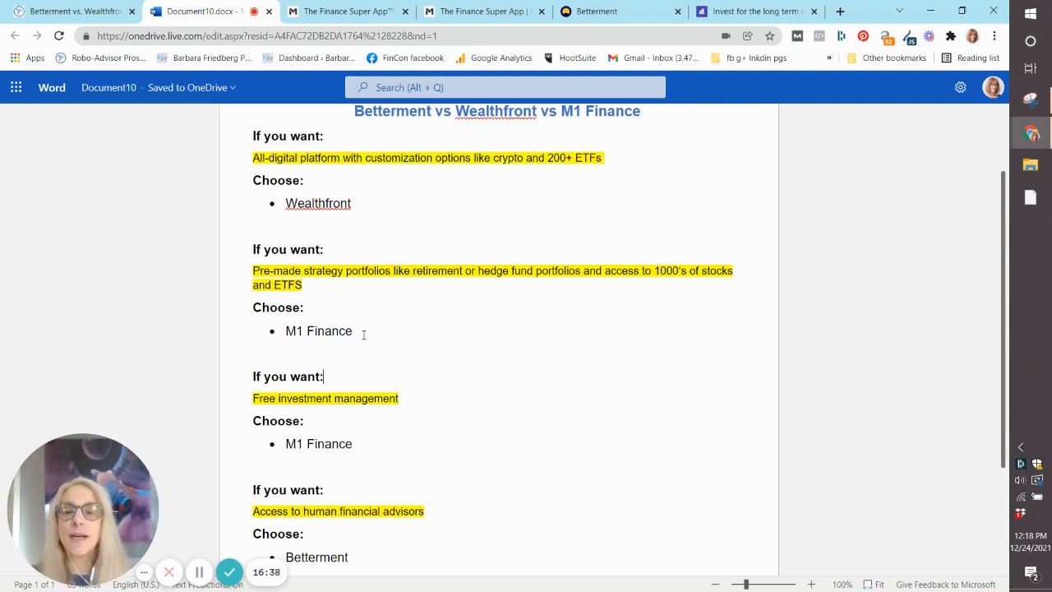
scroll("down", 3)
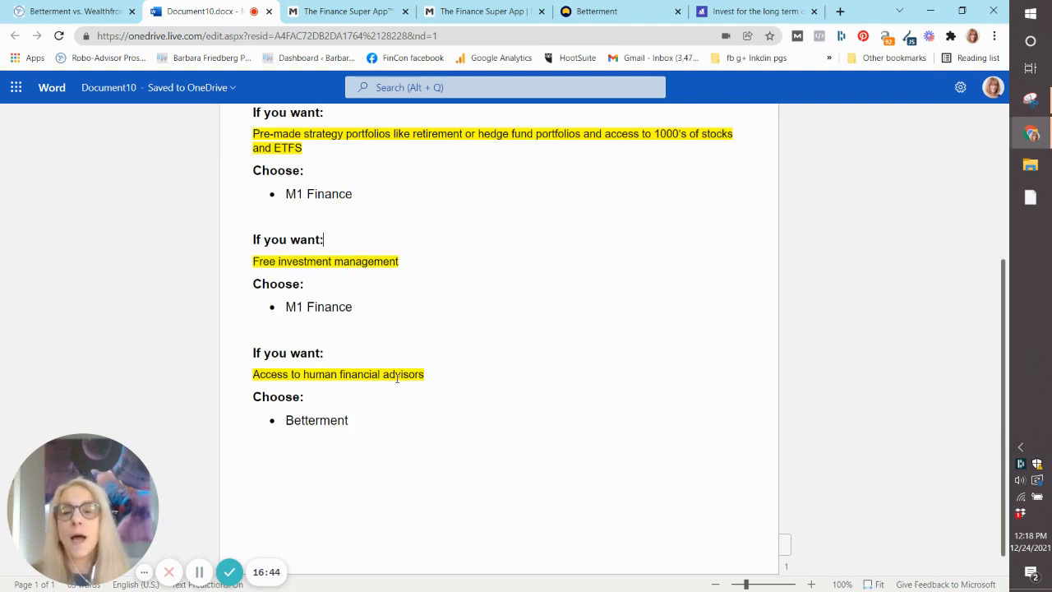
mouse_move(318, 478)
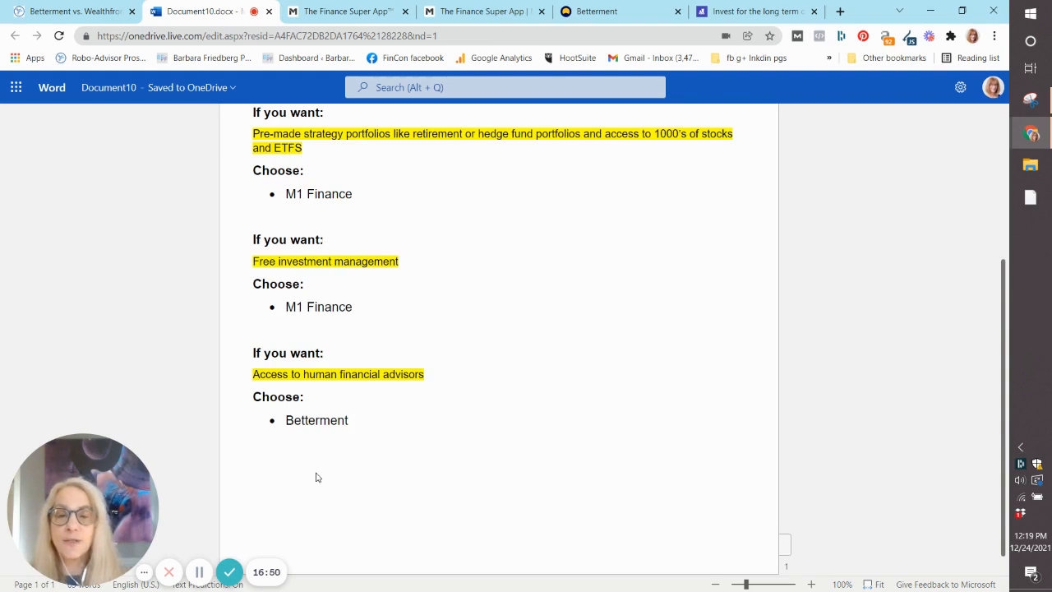
left_click(162, 115)
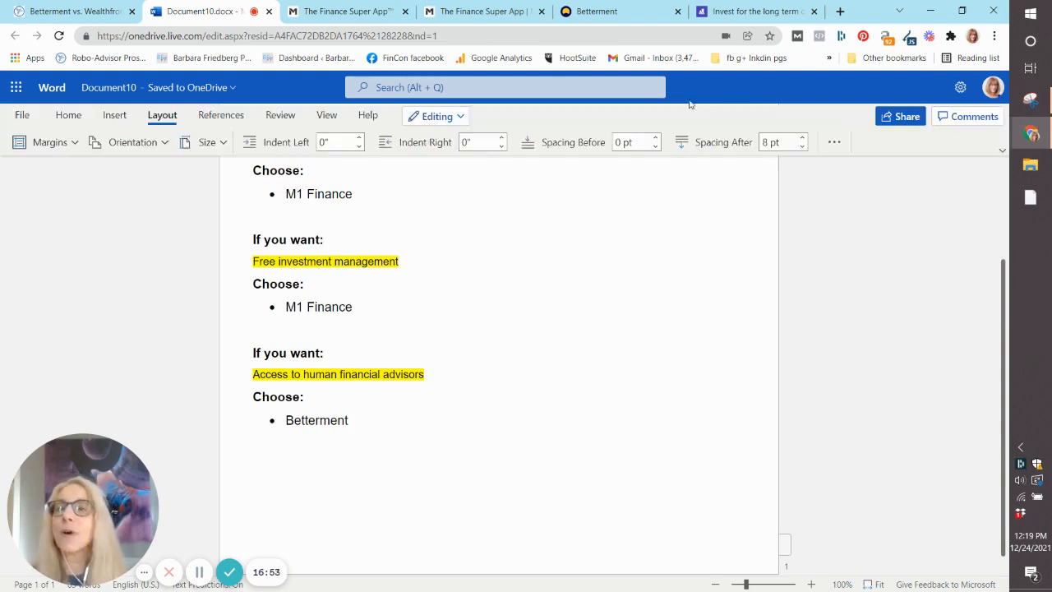
Step: Return to the Betterment vs. Wealthfront vs. M1 Finance article, scrolled back to its title
left_click(69, 10)
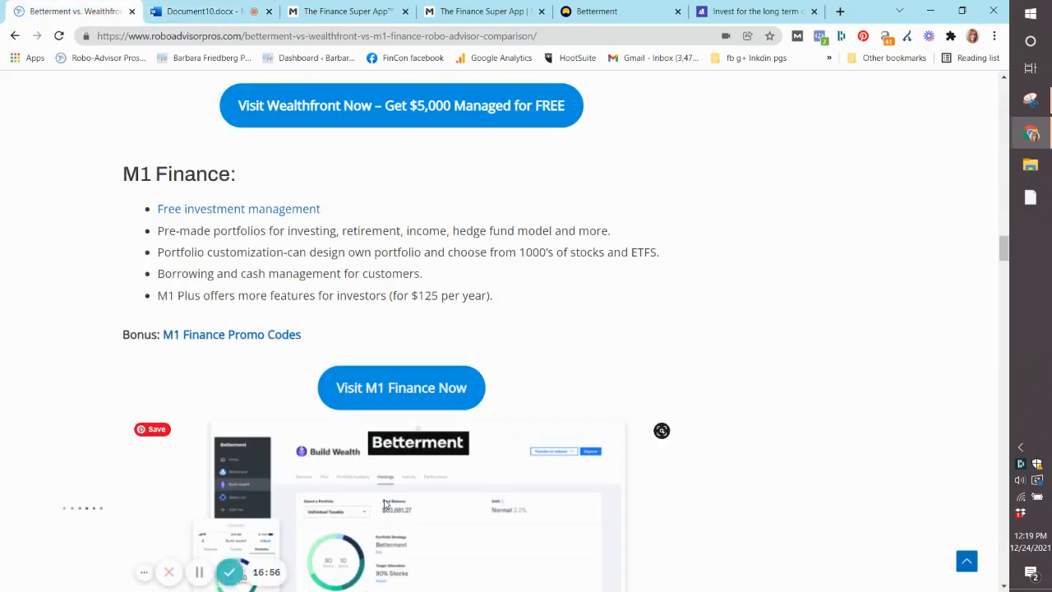
scroll("up", 3)
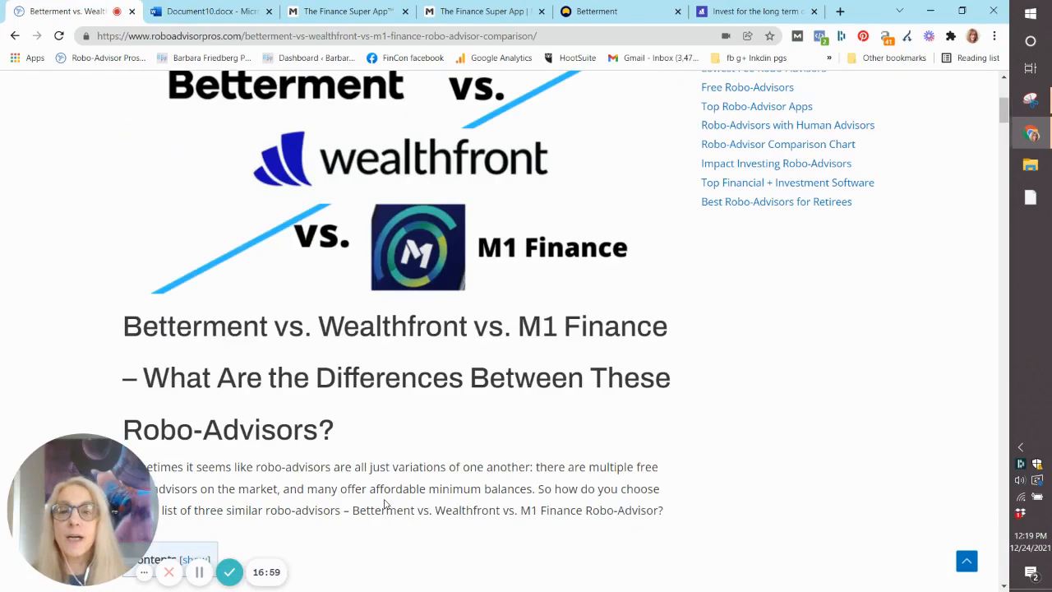
scroll("up", 3)
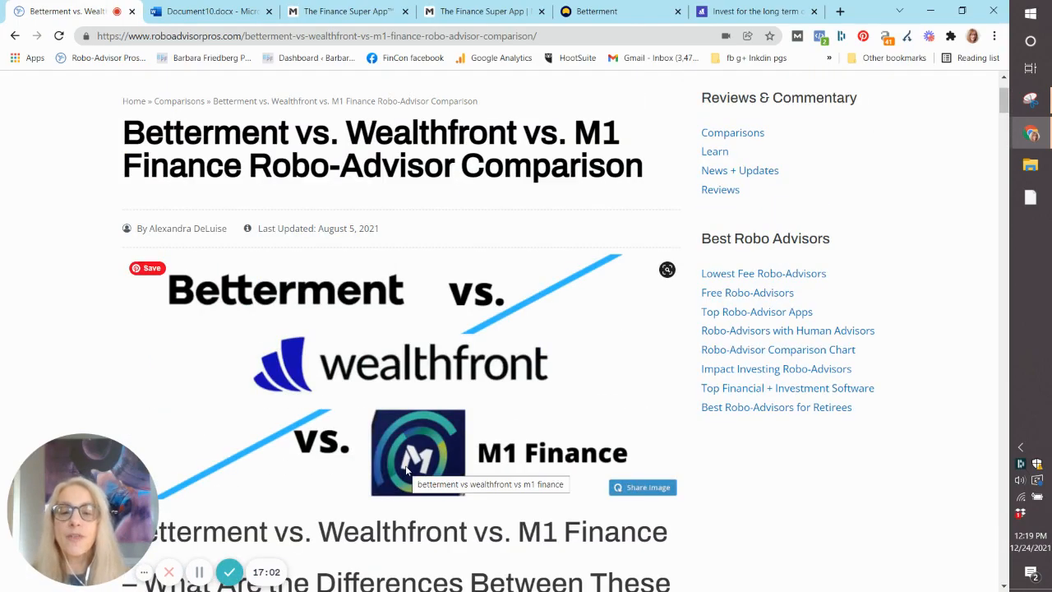